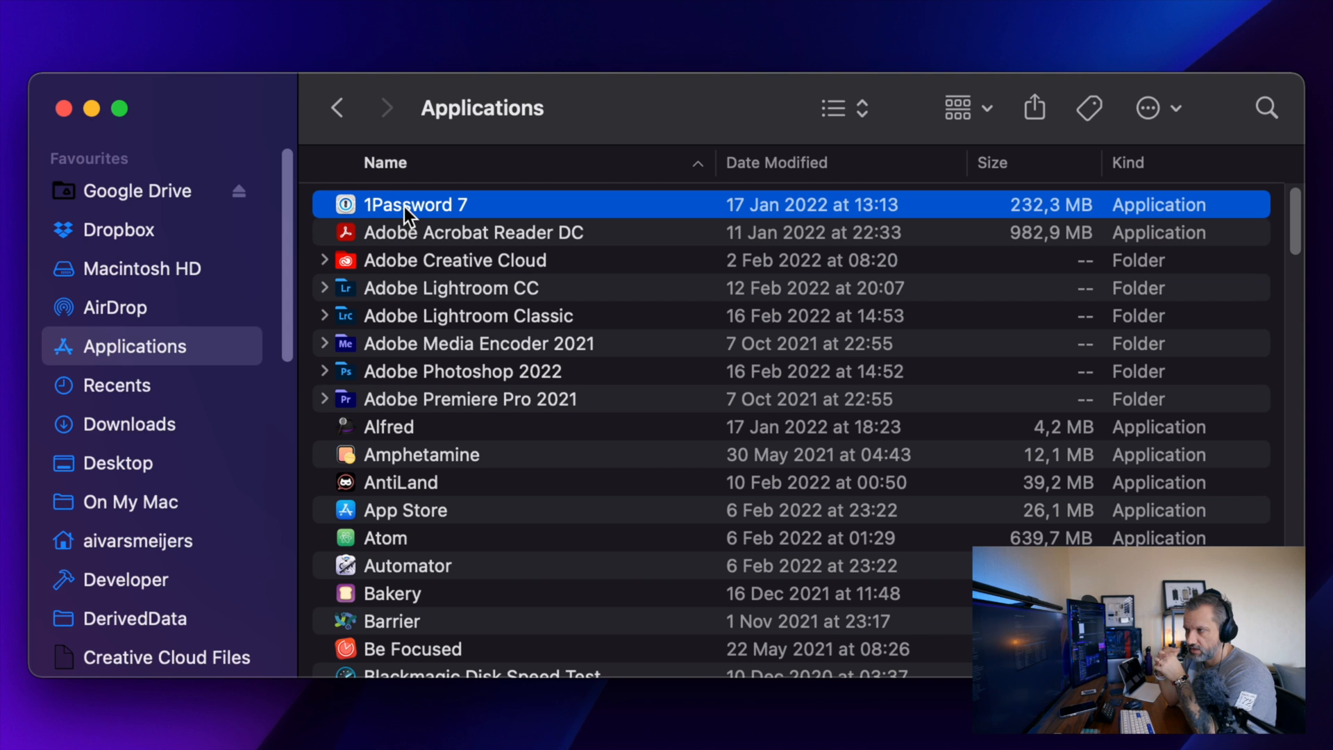
Launch DevCleaner from the Finder Applications list to see its Xcode cache window
scroll(down, 3)
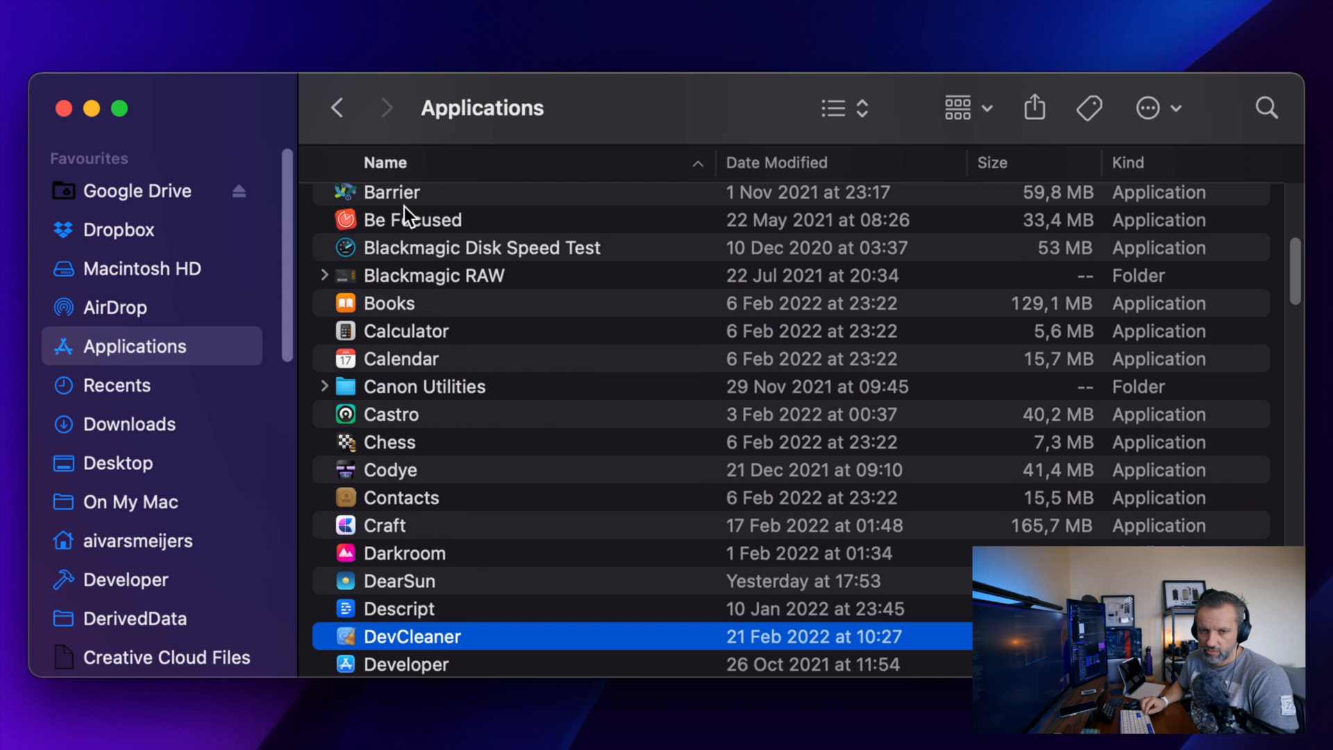
double_click(411, 636)
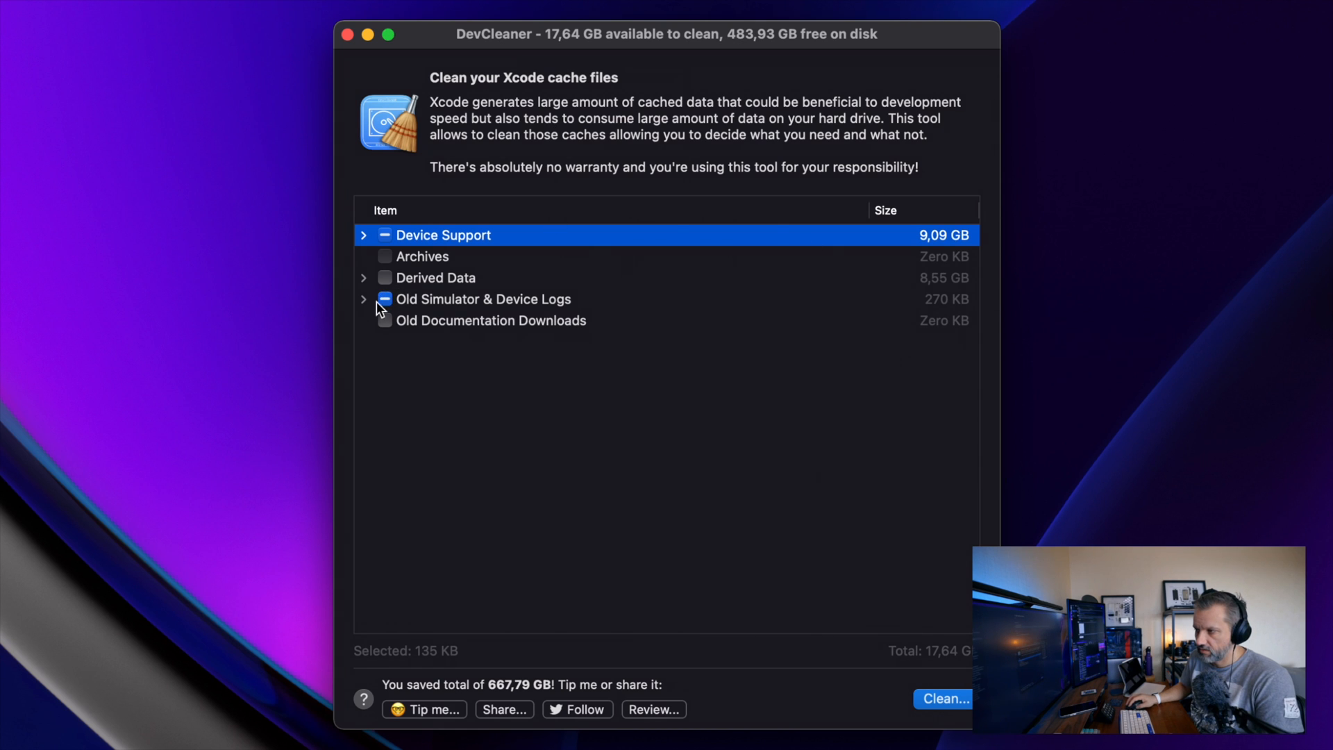
Expand the logs and Device Support groups and mark an old iOS support version for removal
click(363, 299)
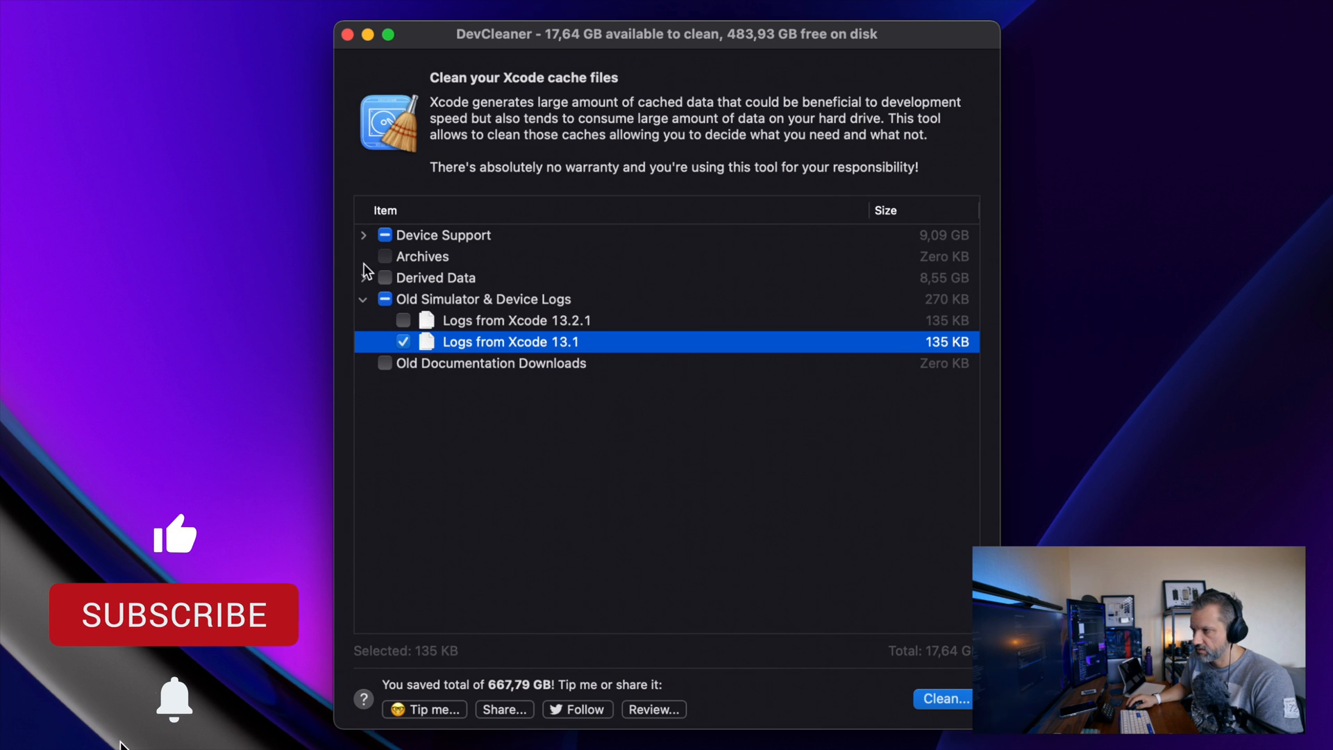
click(363, 235)
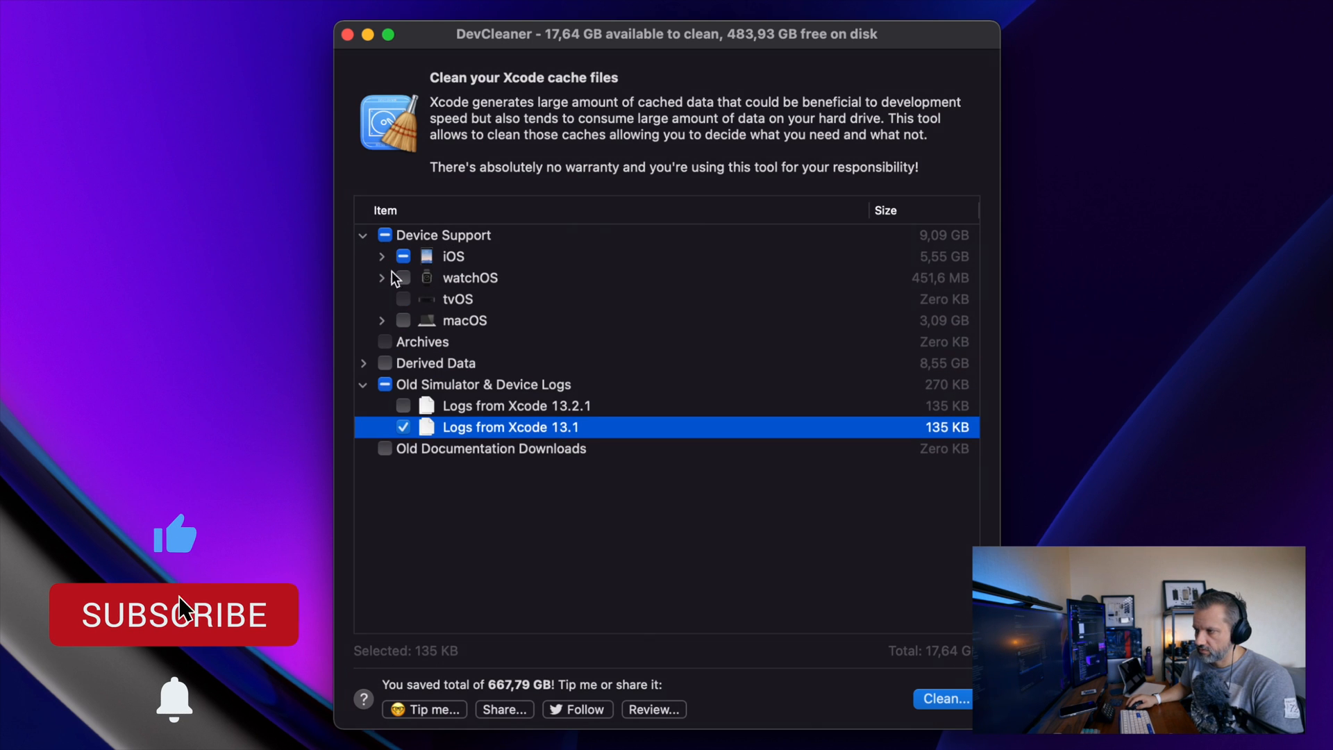
click(381, 255)
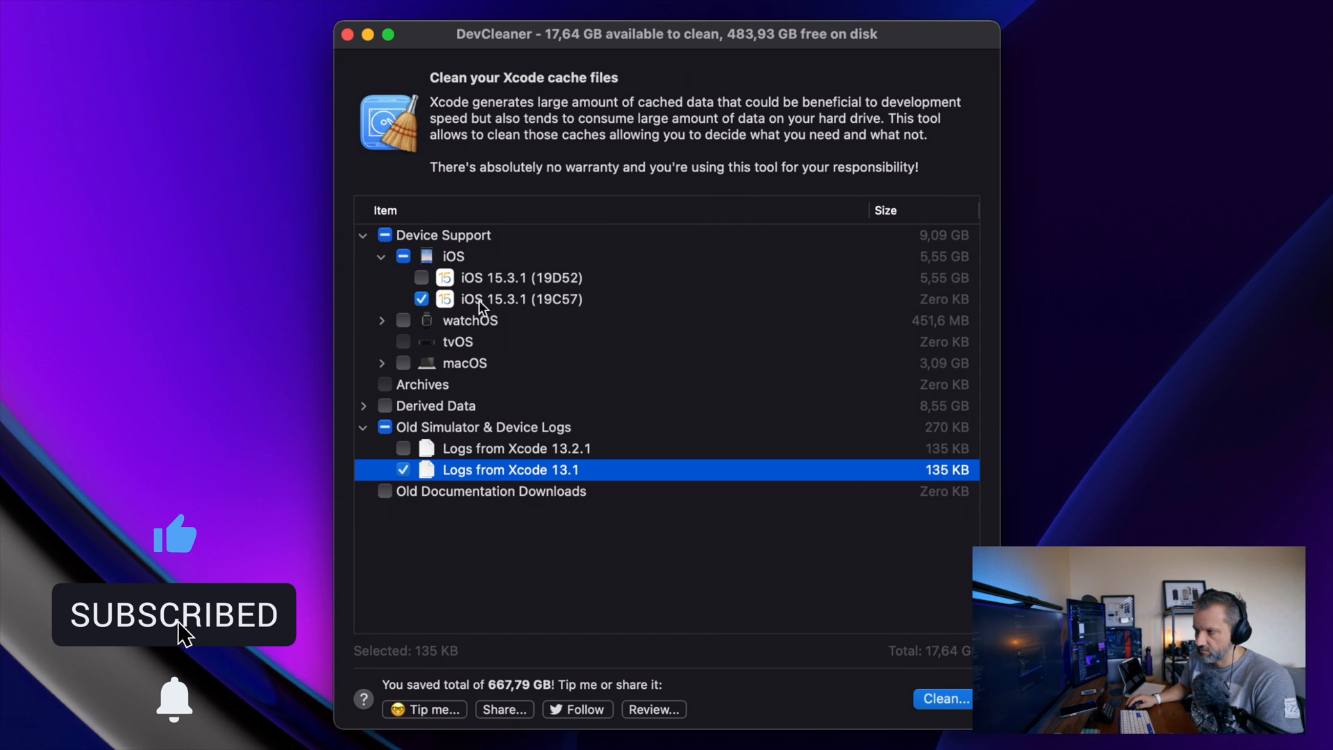
mouse_move(467, 433)
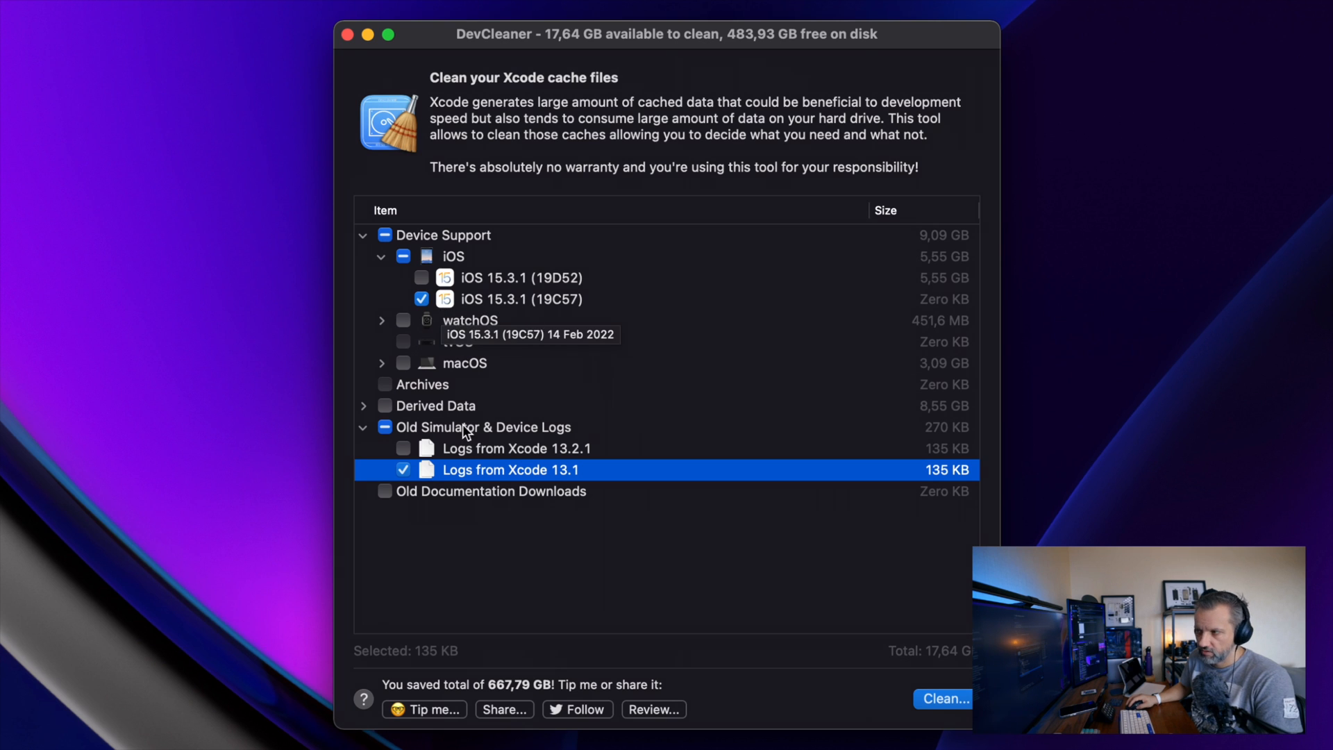
click(420, 385)
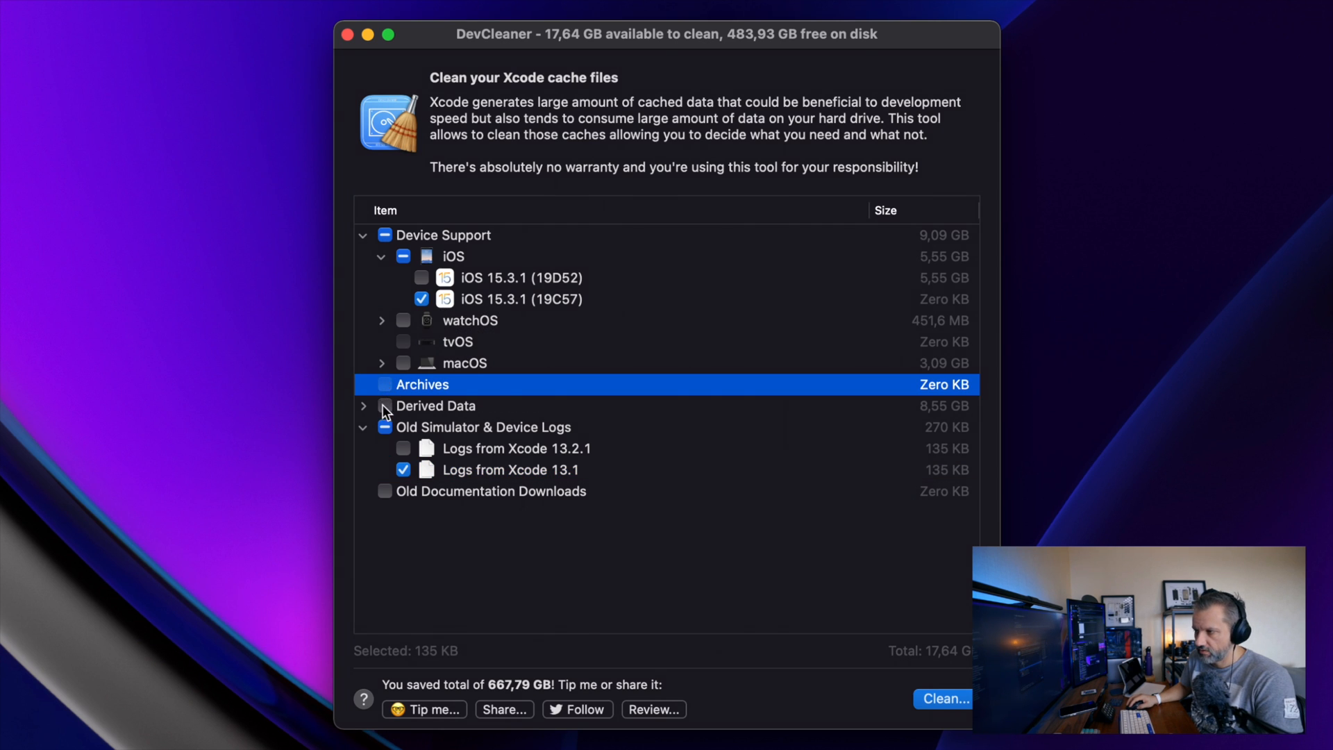
Mark all Derived Data for cleaning and clean out the selected 8,55 GB of caches
click(382, 406)
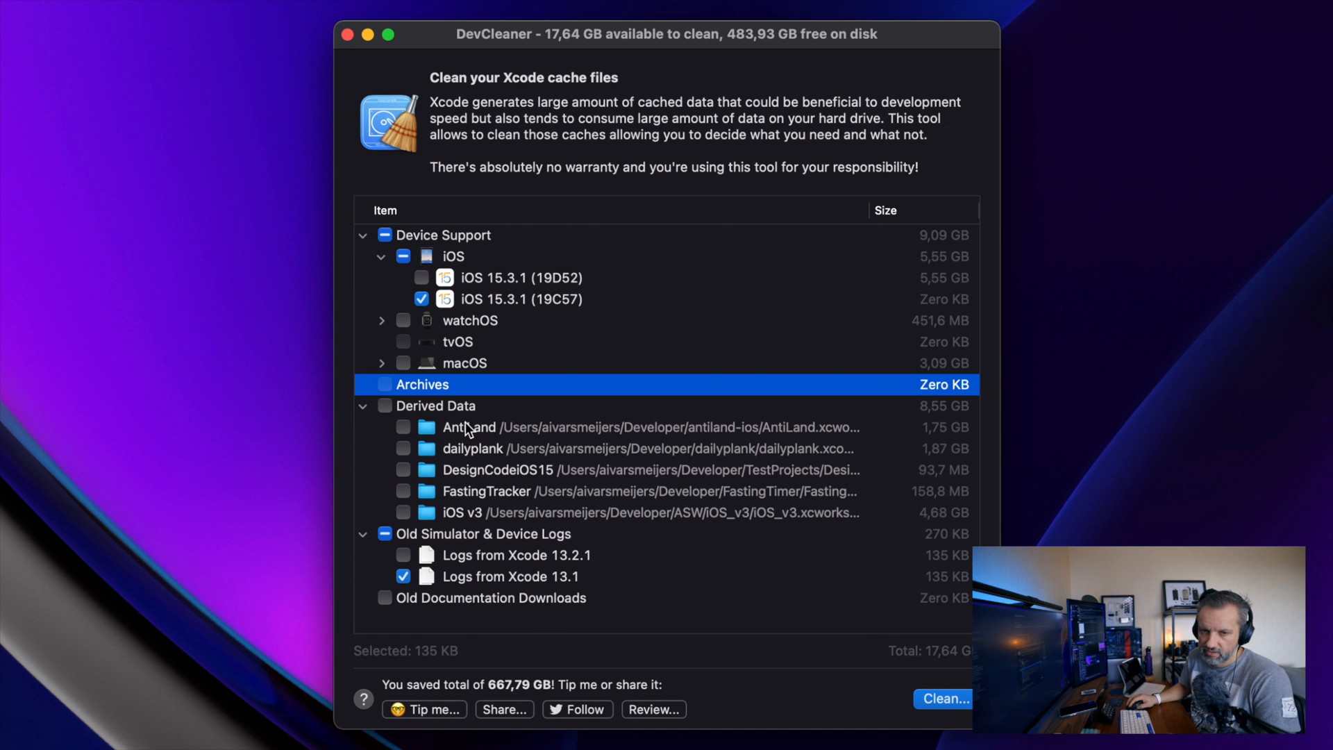
click(383, 406)
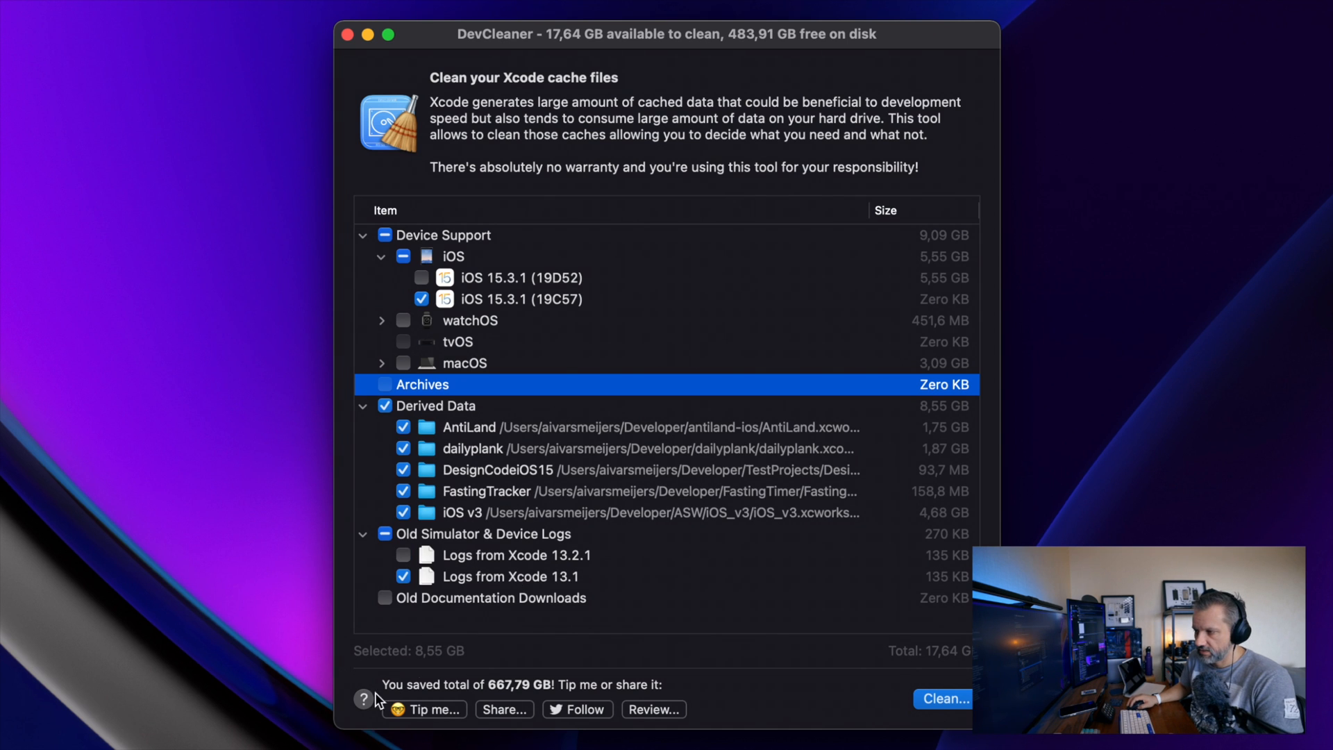
mouse_move(448, 668)
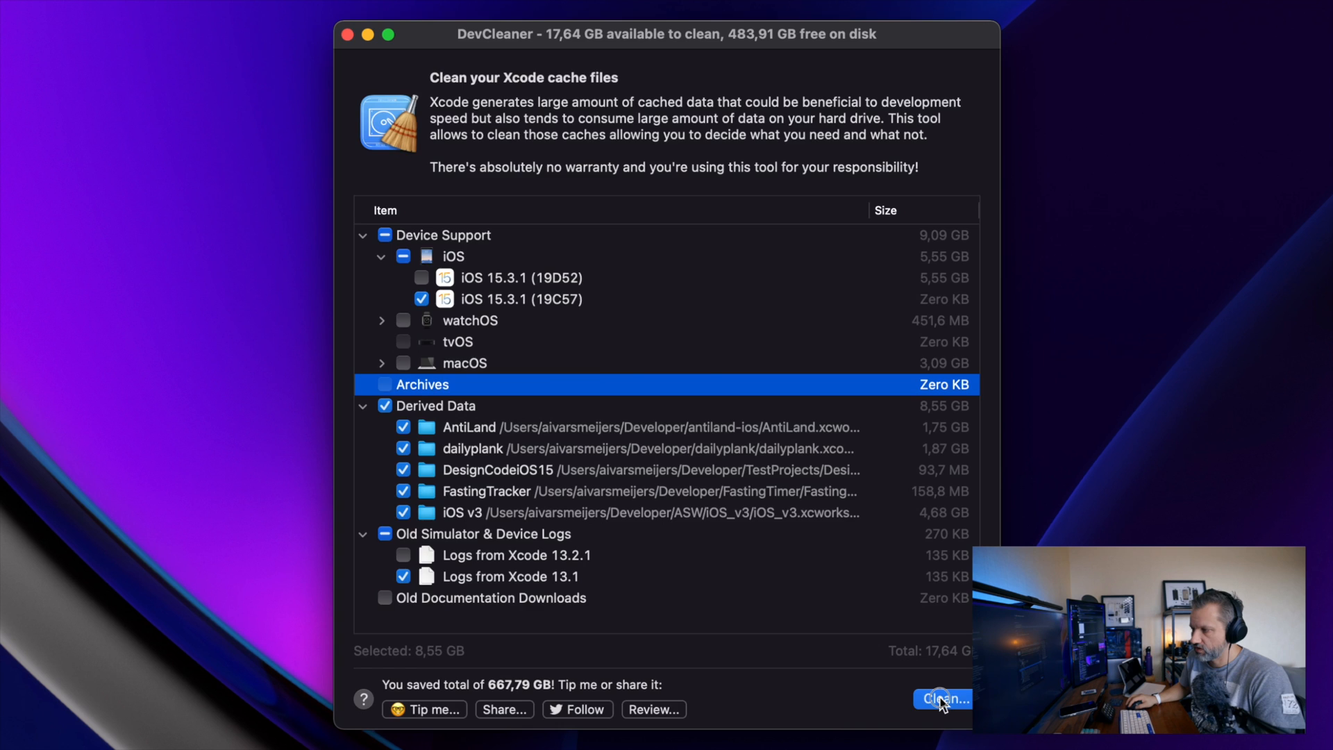
click(943, 698)
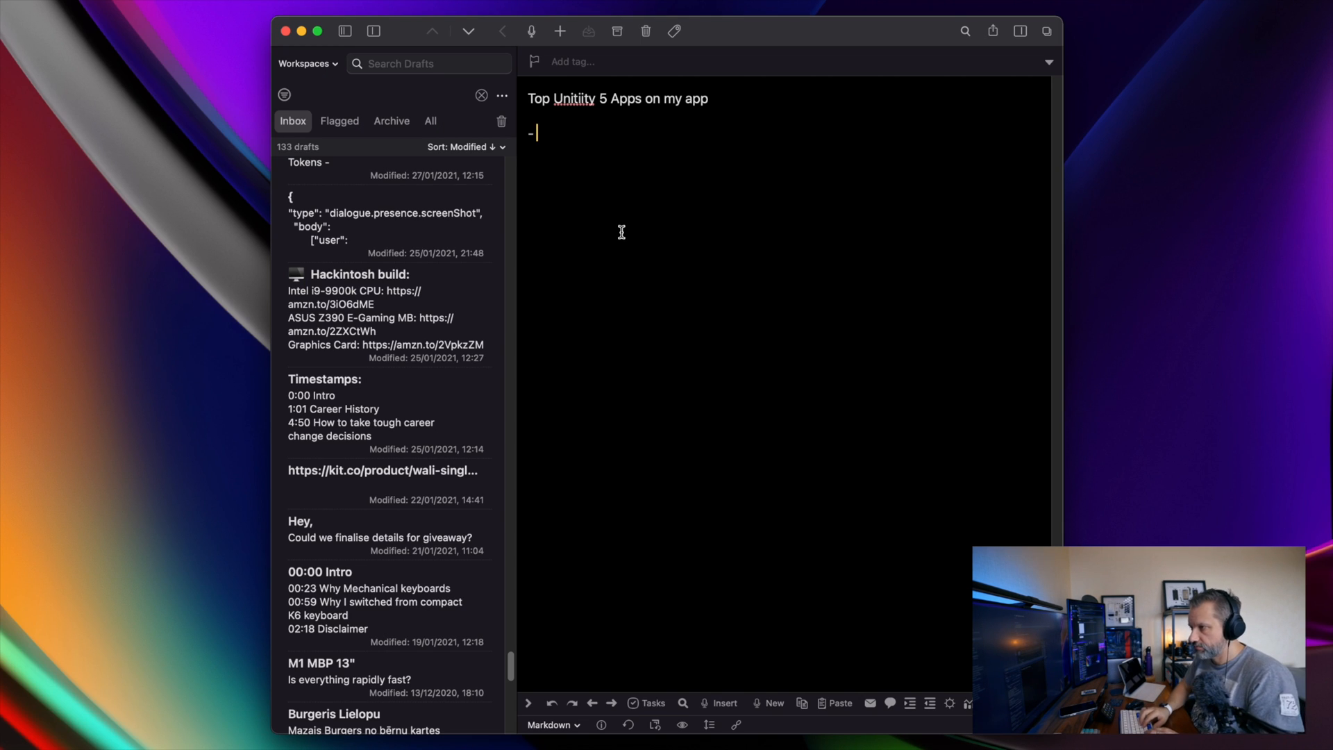
Add DevCleaner and Developer bullet lines to the top utility apps note
text(D)
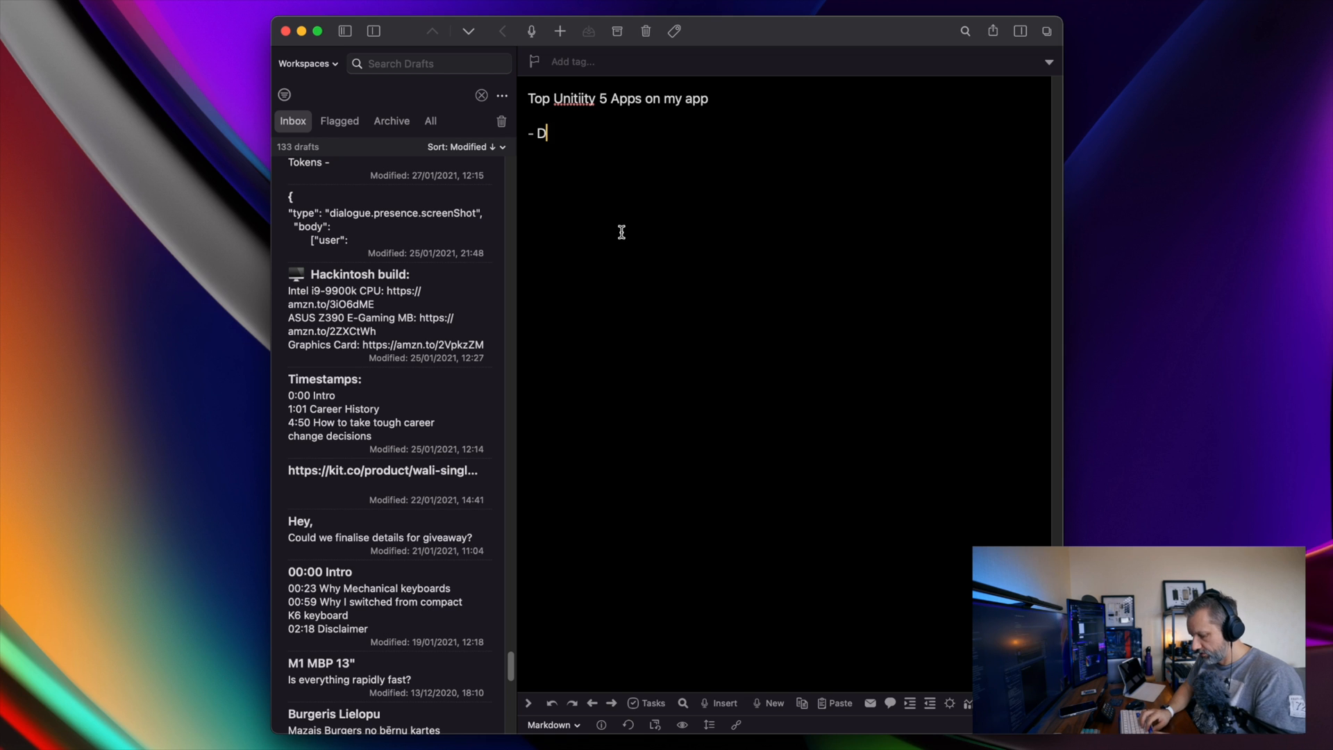
text(evCle)
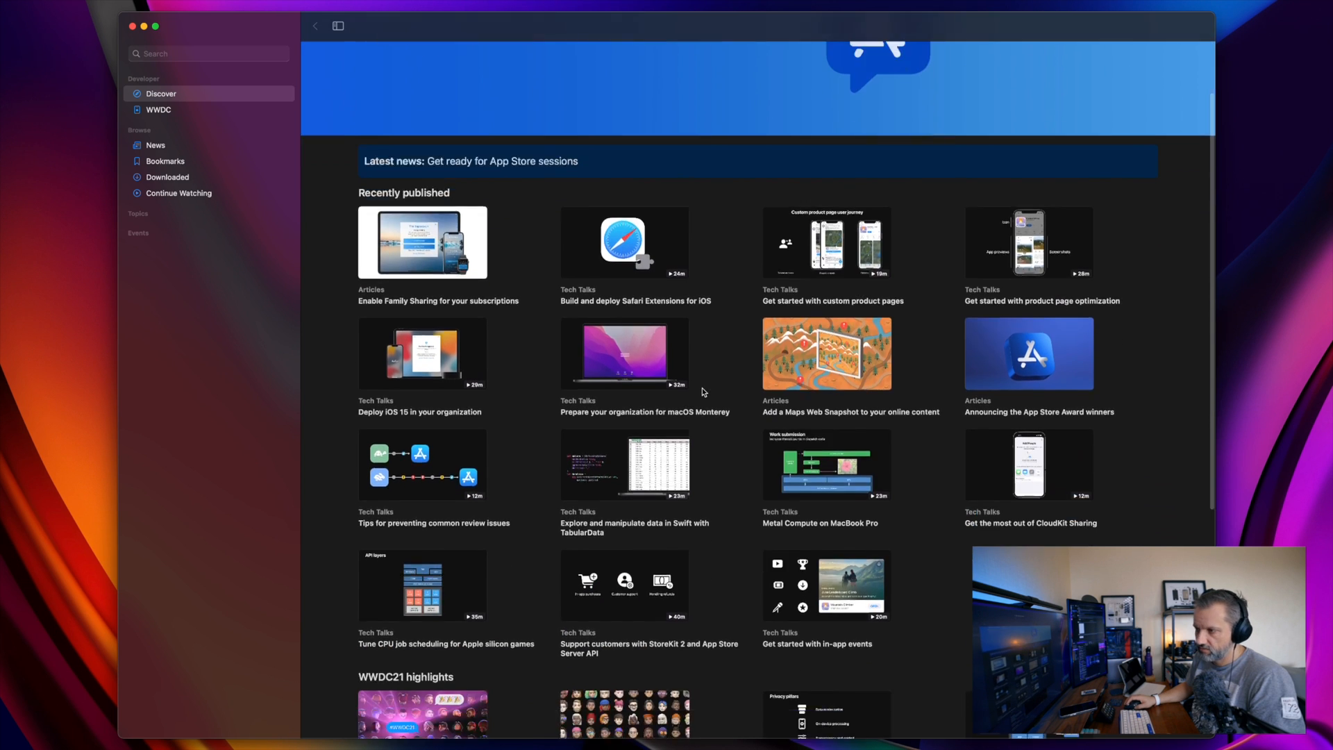
scroll(down, 3)
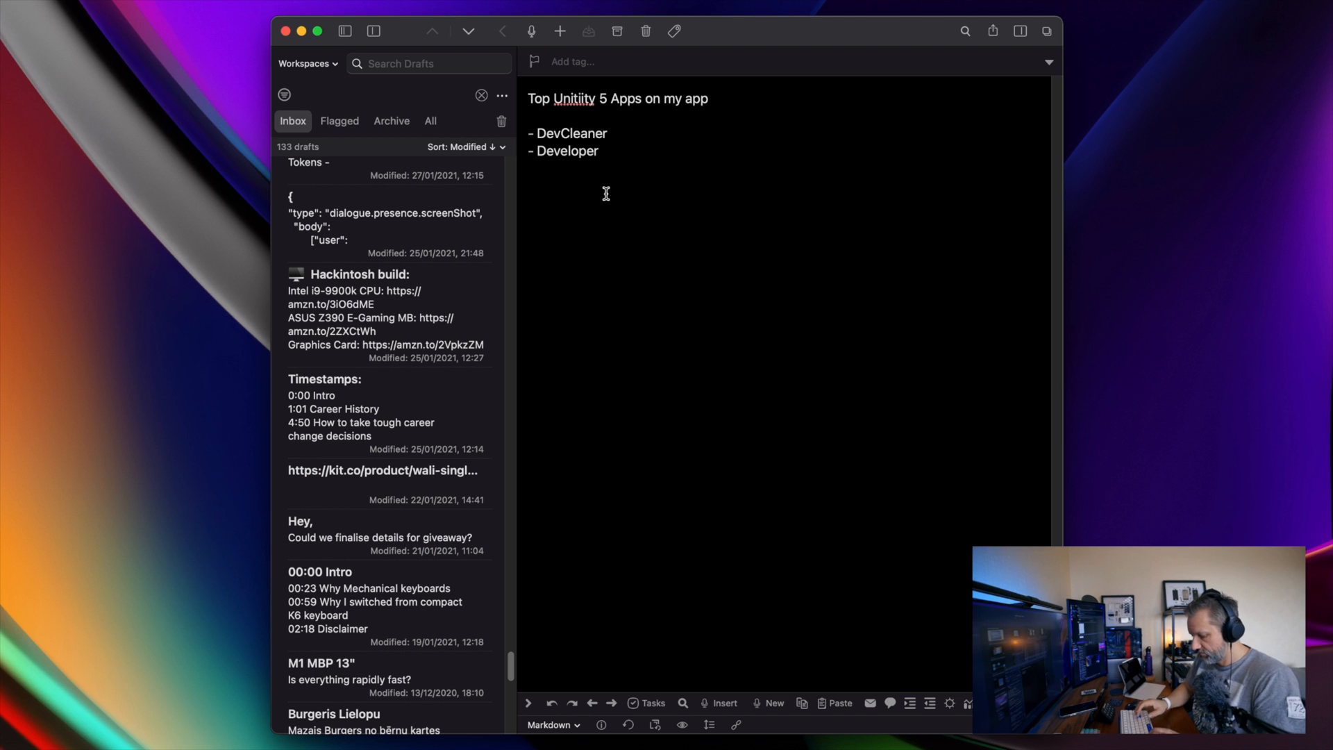
Start a Communication section listing Discord and Slack
text(Communication)
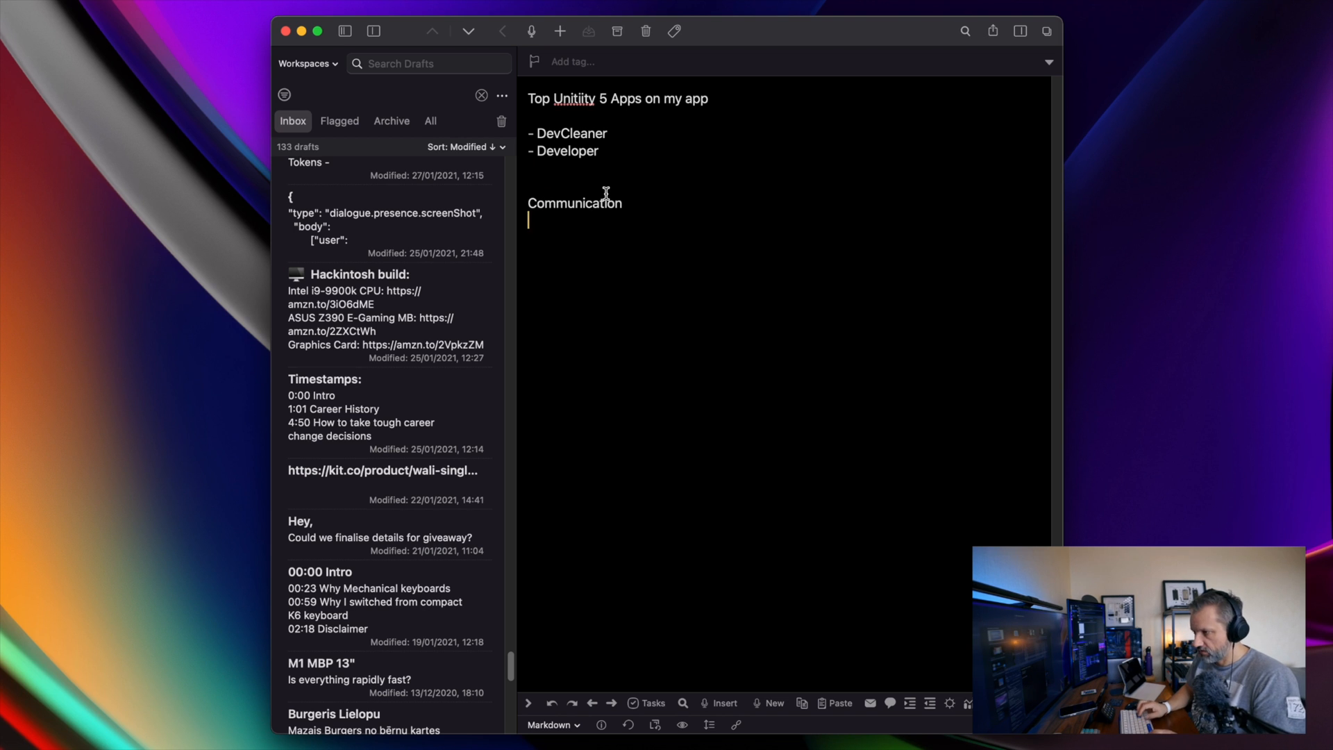
text(- Discord)
text(- Sla)
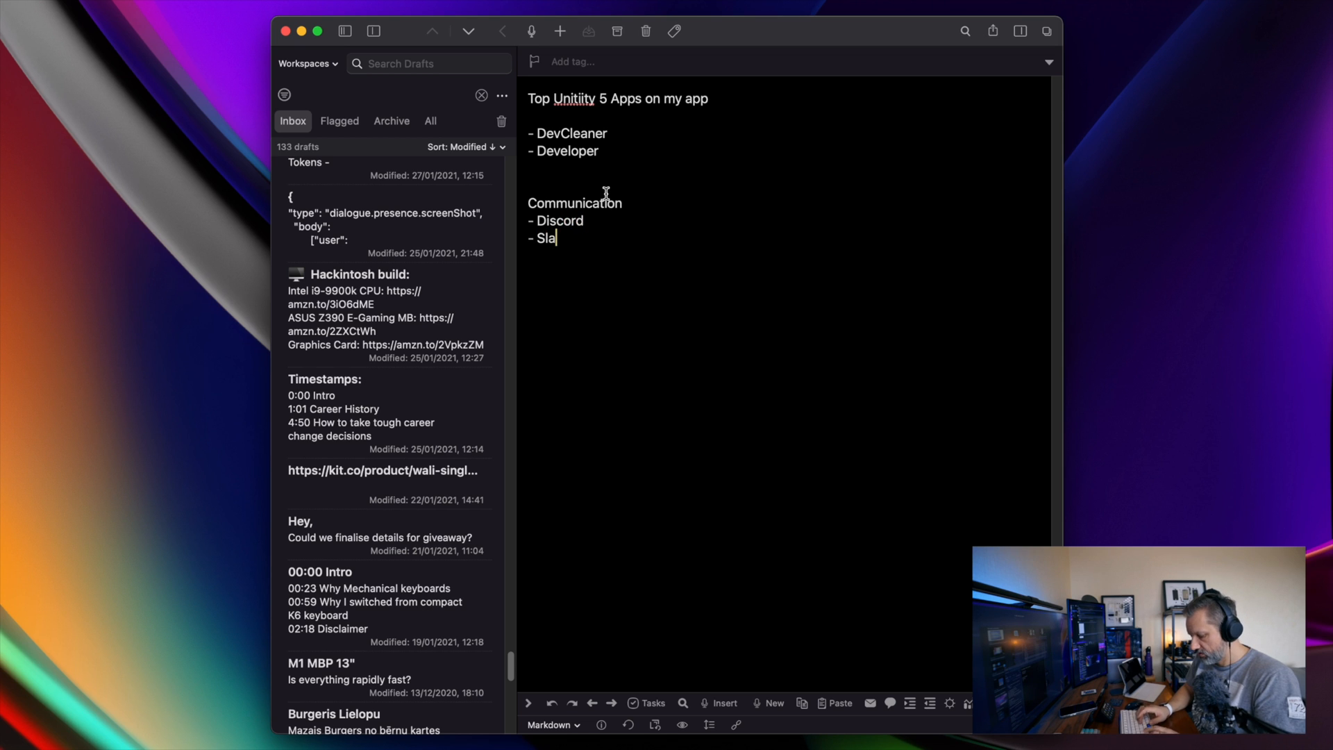
text(ck)
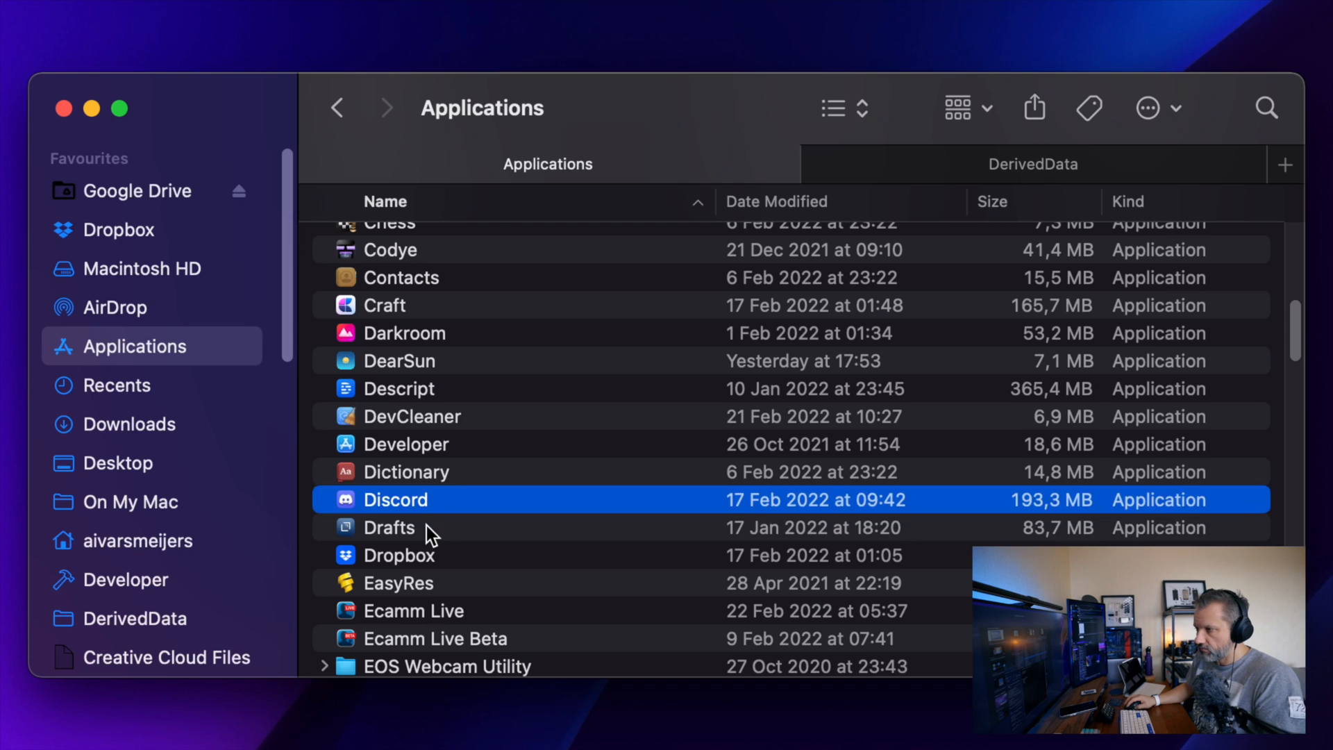
Switch back to Drafts from Finder and add '- Drafts' to the utility list
click(389, 528)
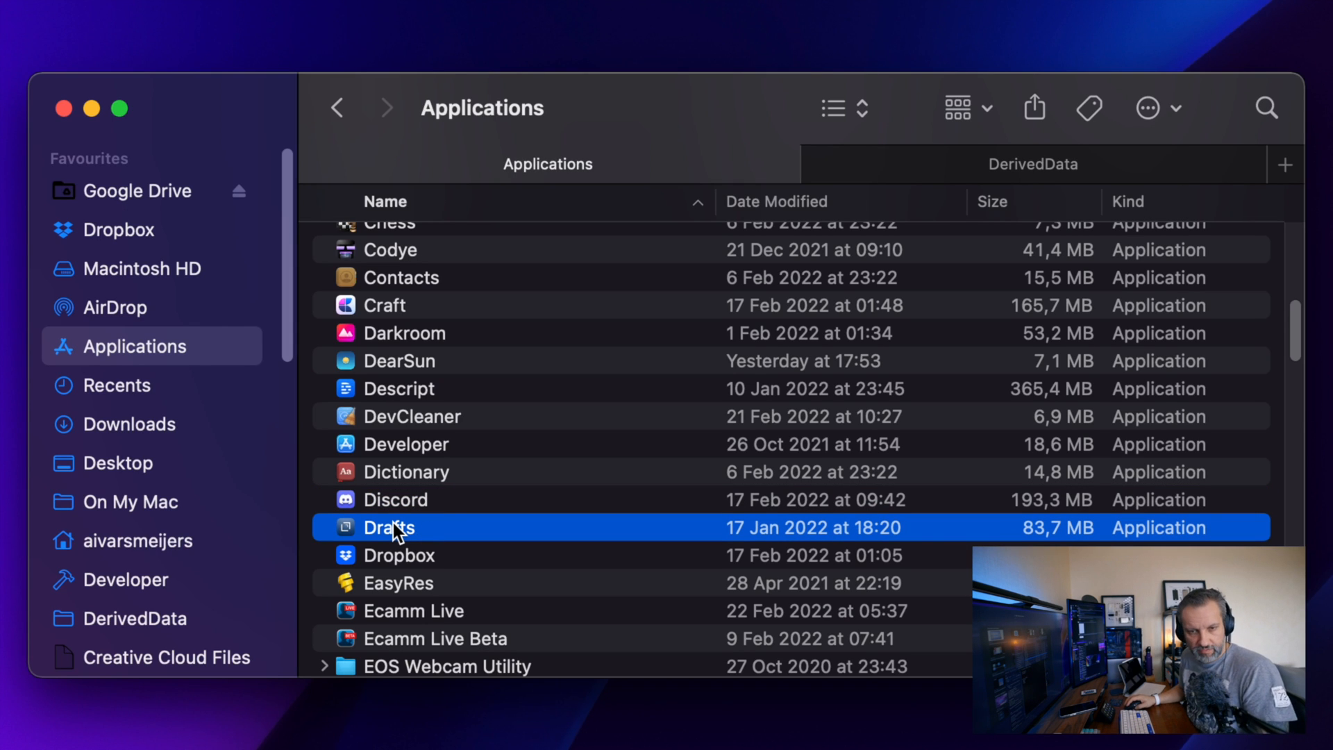
double_click(388, 528)
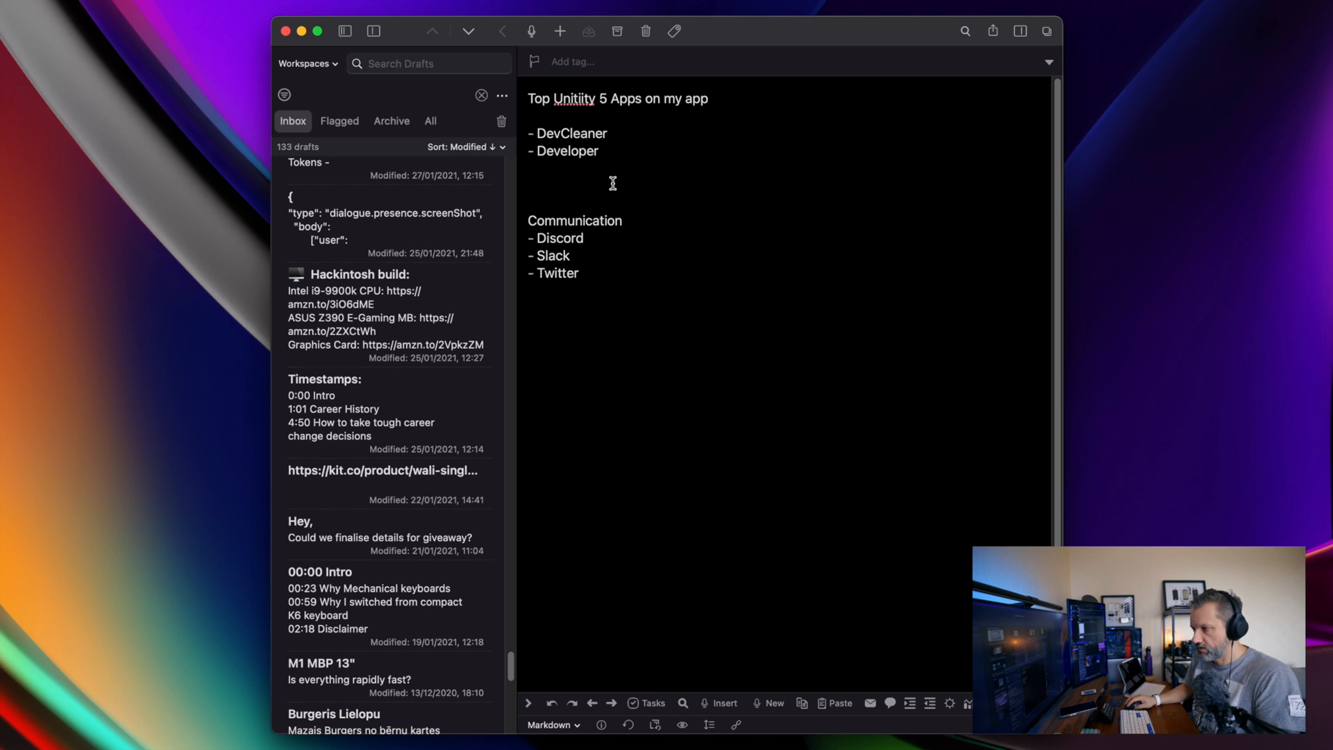
text(- Drafts)
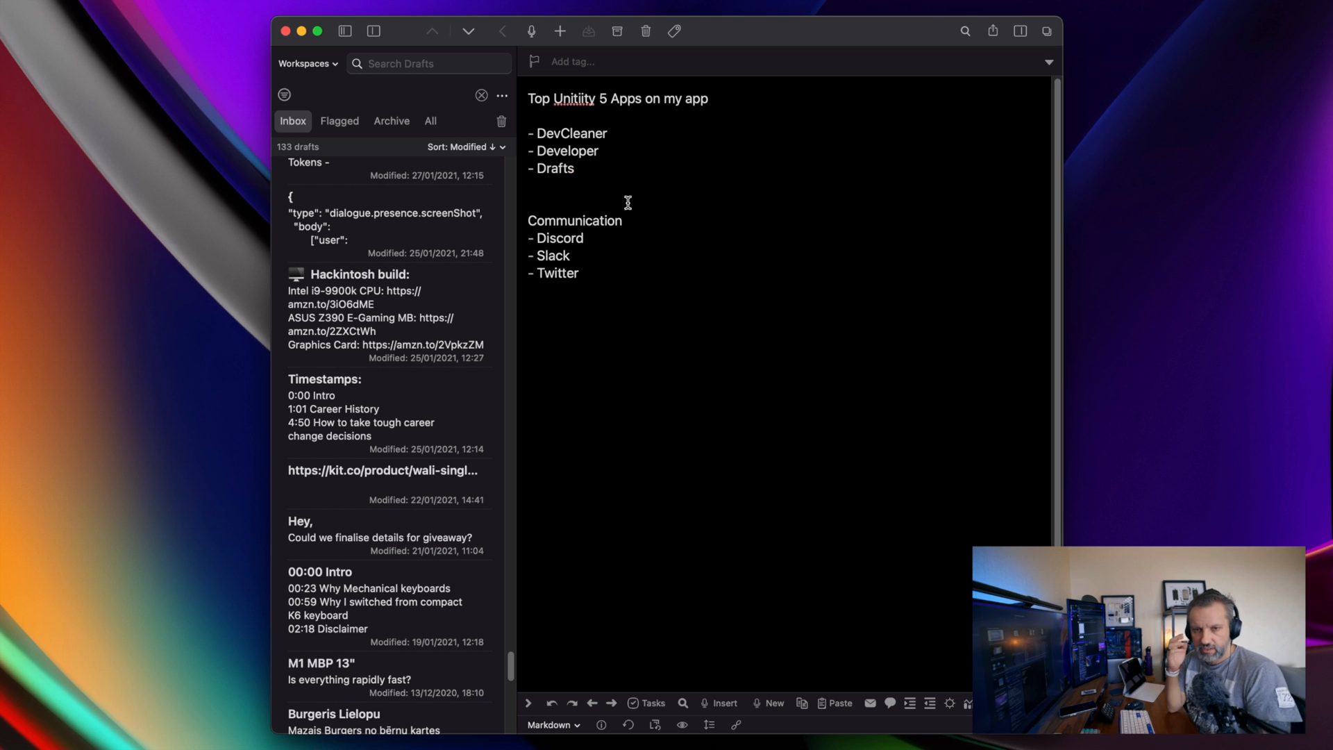
Show the note actions panel and switch it to the Templates action group
click(574, 168)
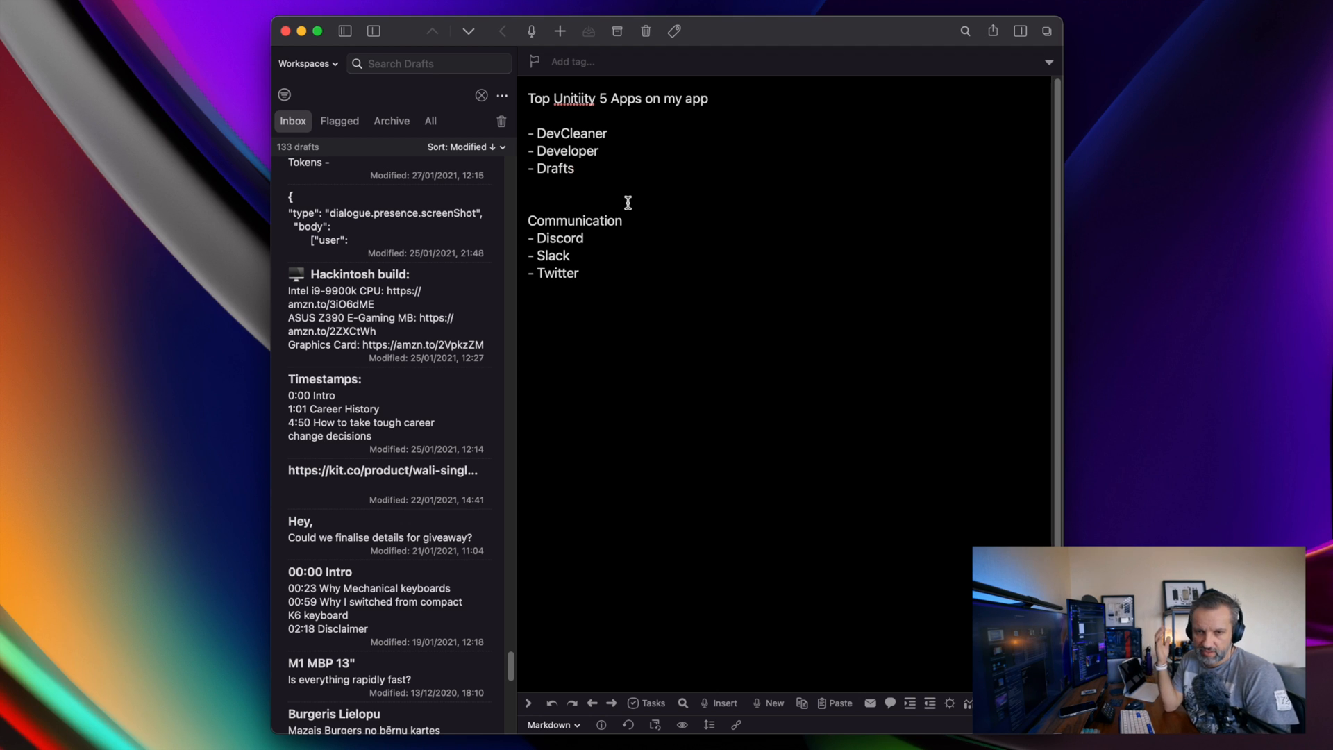
click(575, 168)
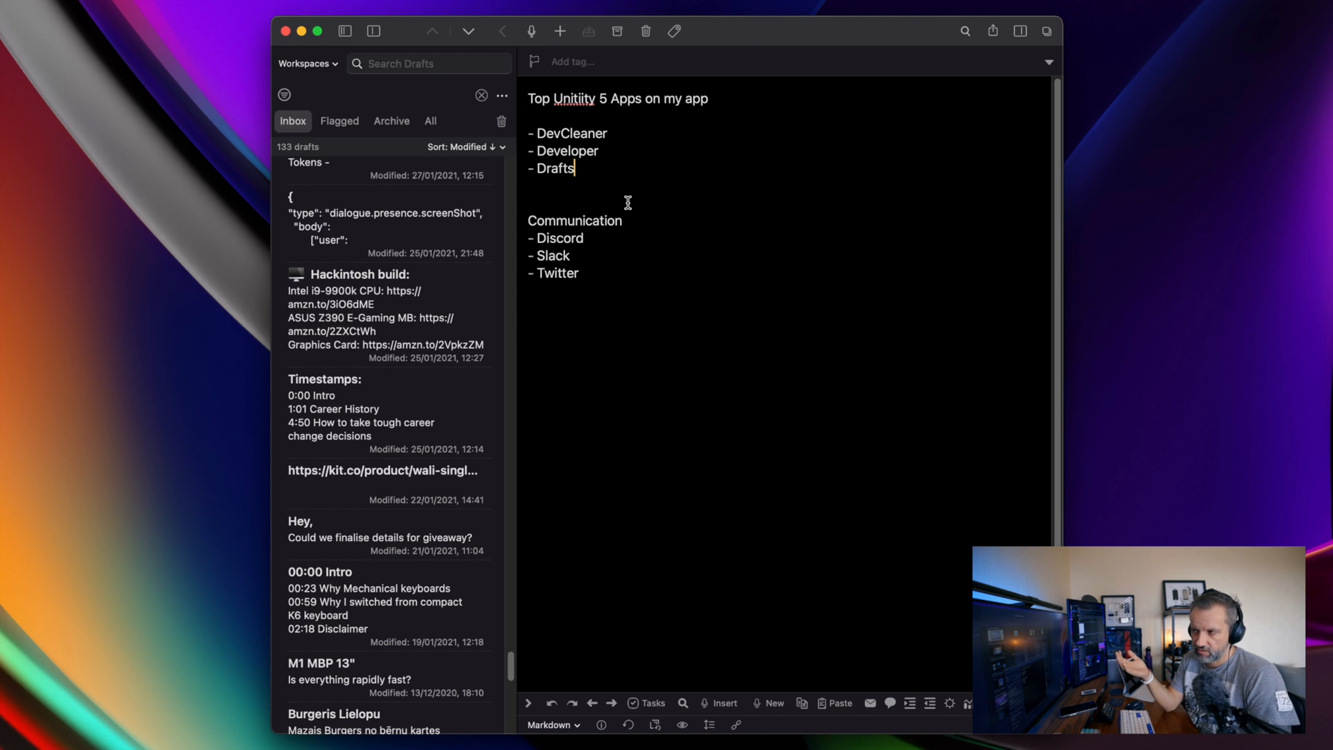
mouse_move(1084, 36)
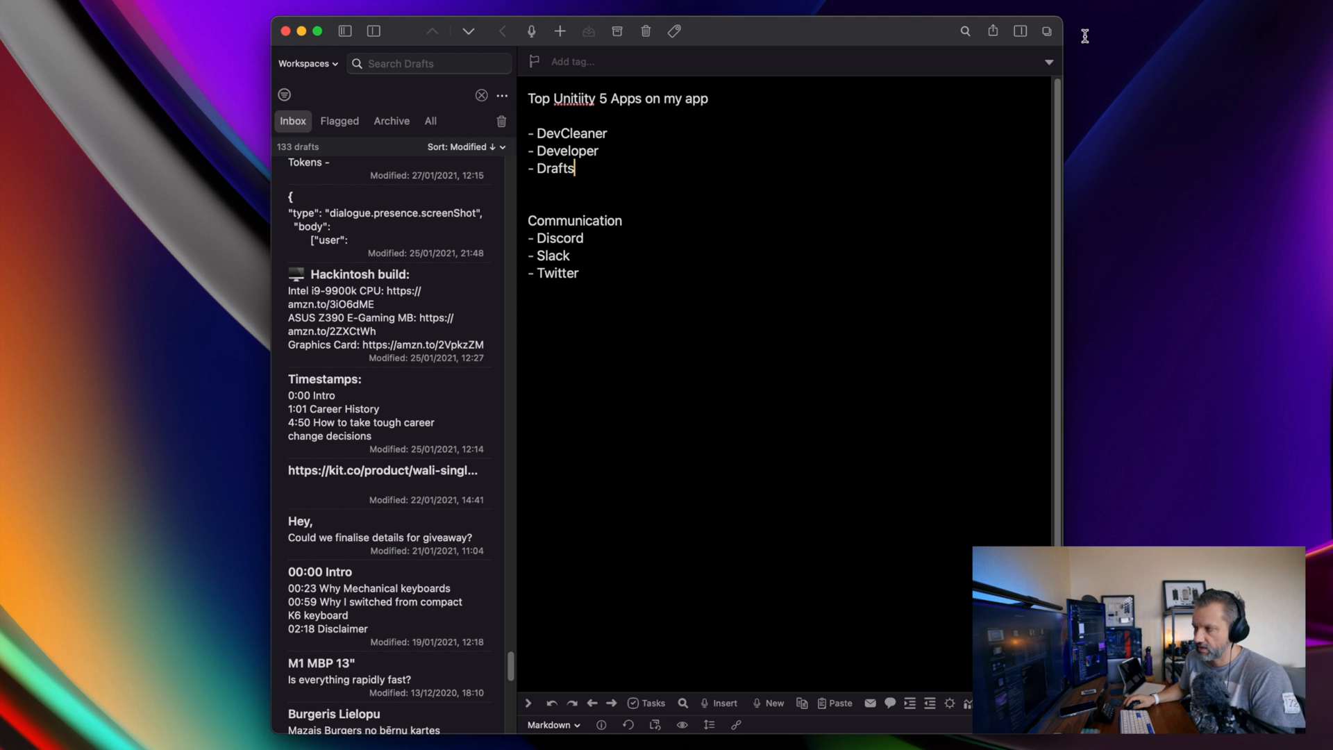
click(1021, 32)
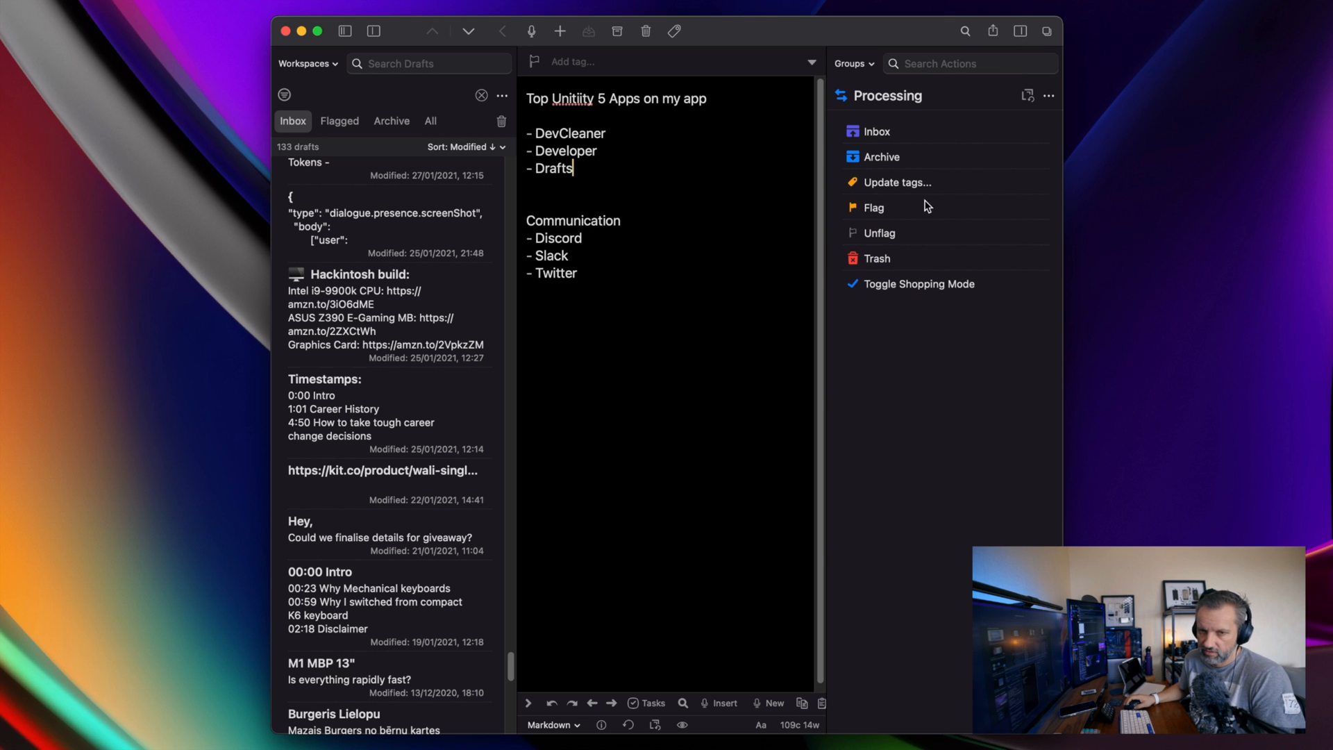
mouse_move(907, 307)
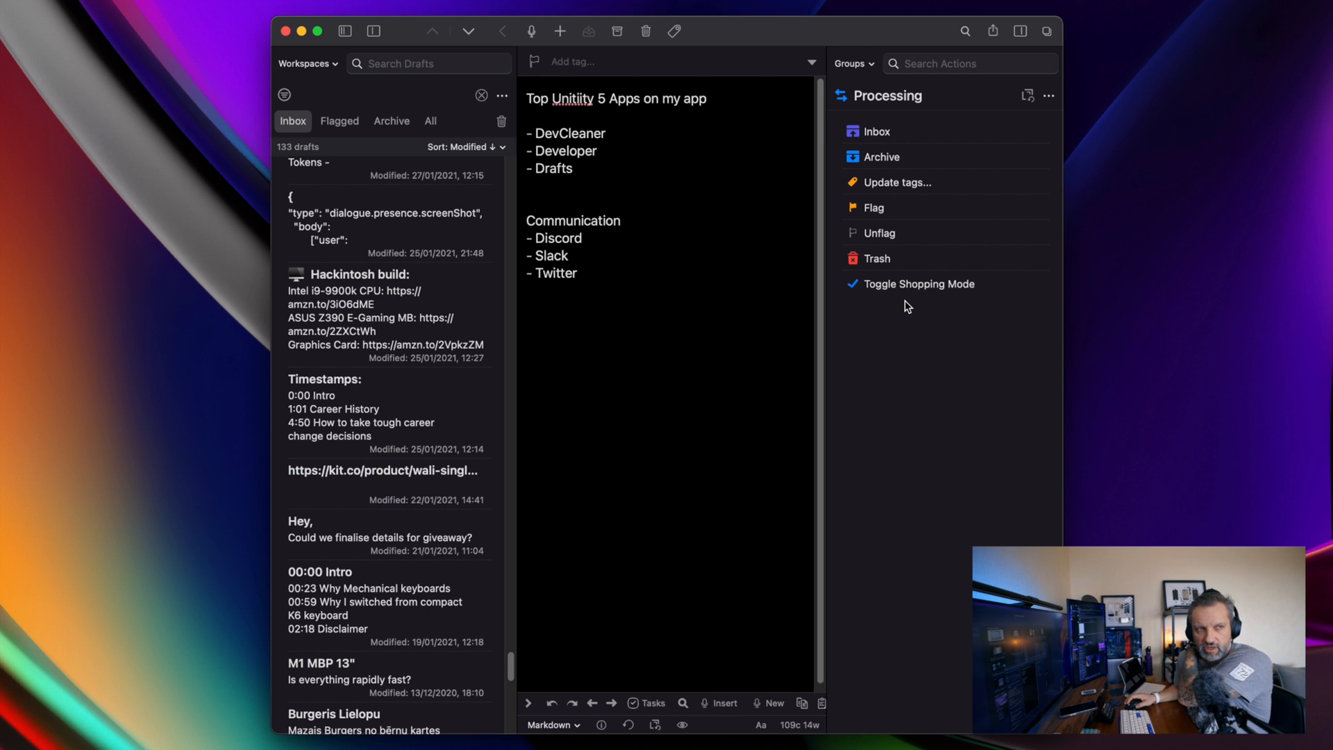
click(574, 168)
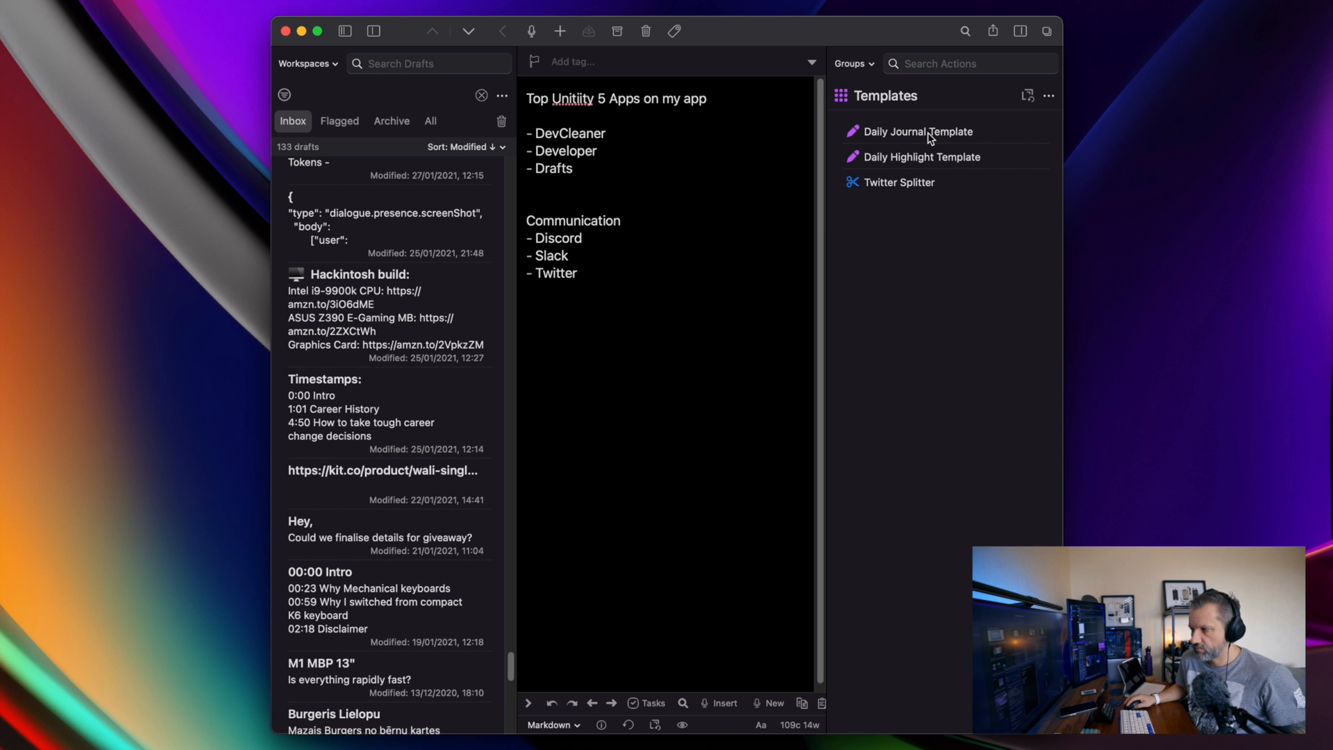
mouse_move(901, 184)
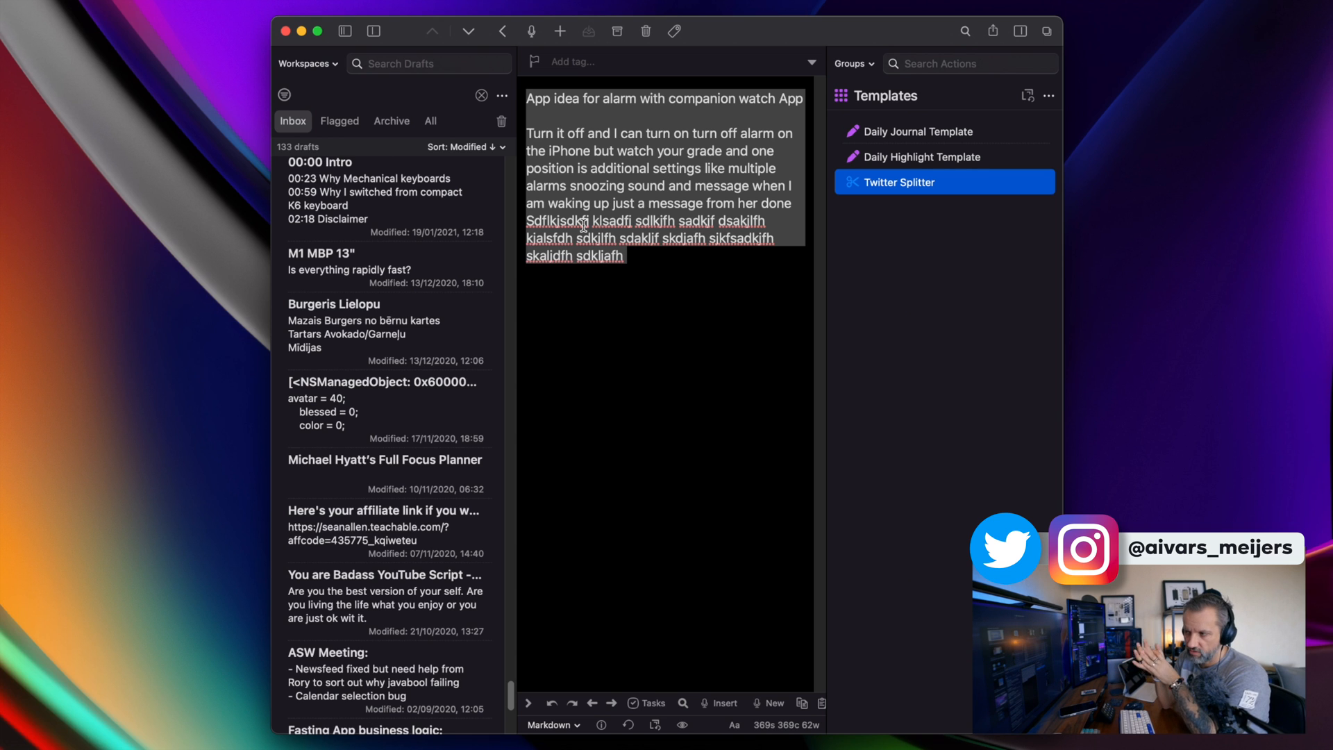
mouse_move(559, 324)
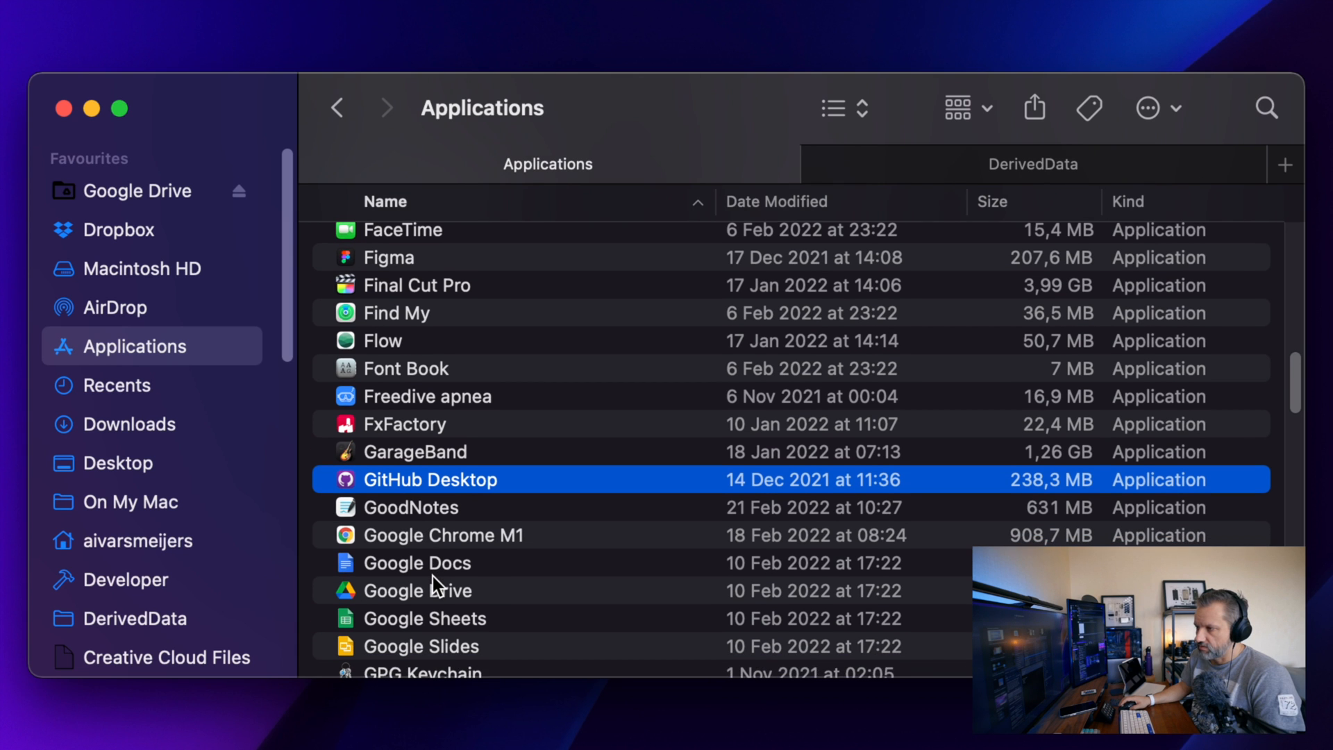
Add Tower and iTerm bullet lines to the Top Utility apps draft
scroll(down, 3)
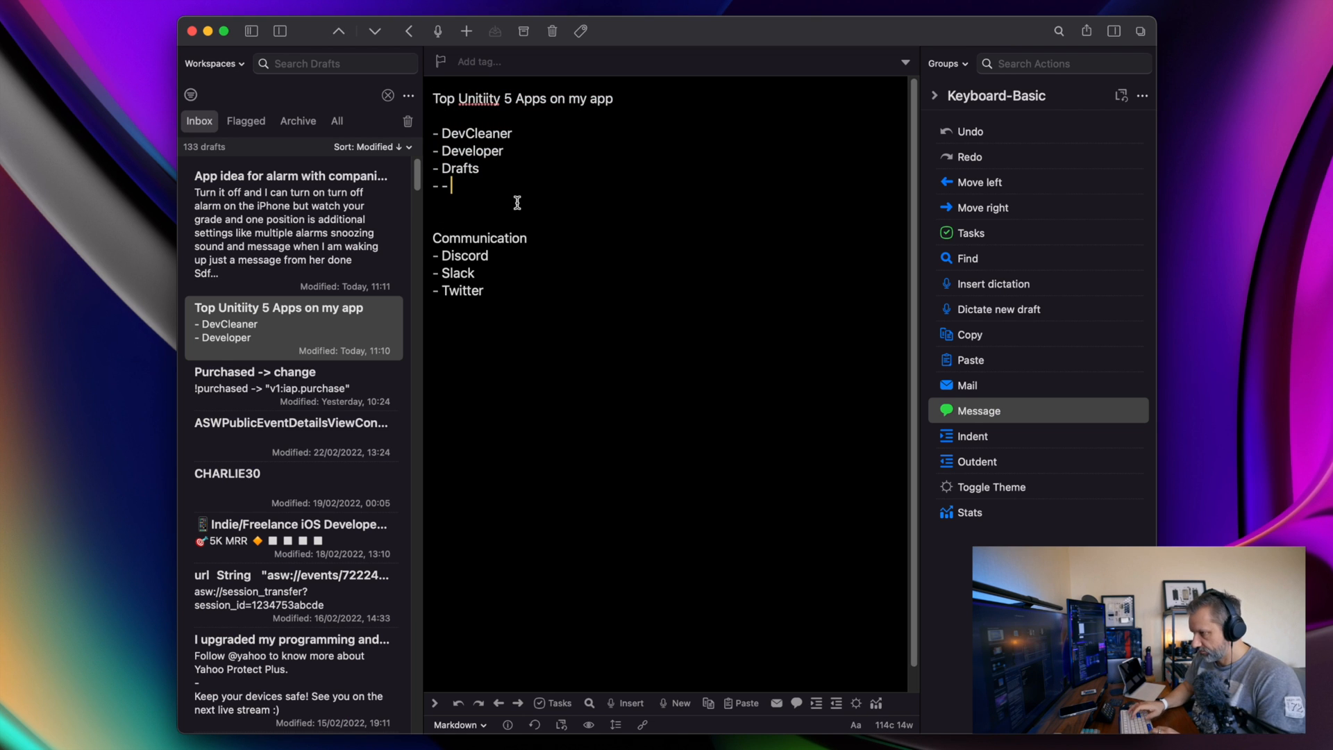
text(To)
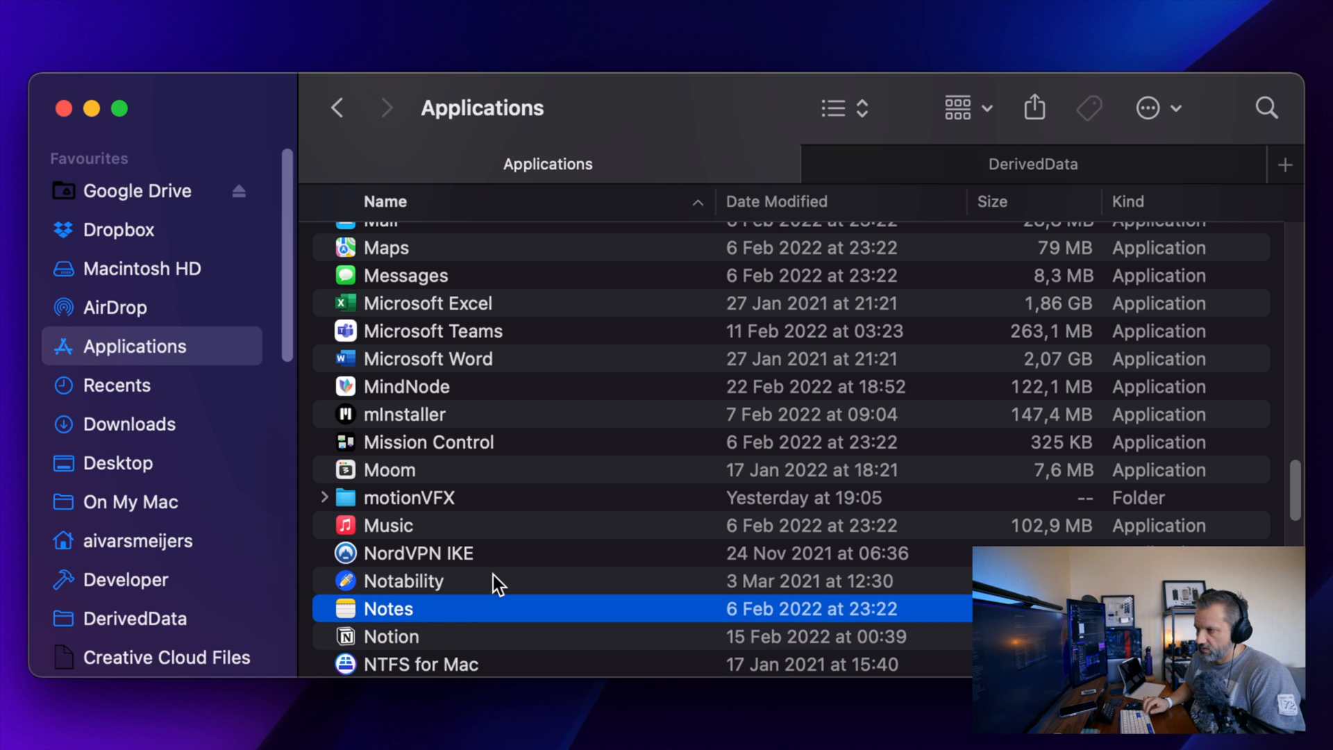
Launch Notion and browse from Project Manager View towards the SwiftUI study notes
click(390, 636)
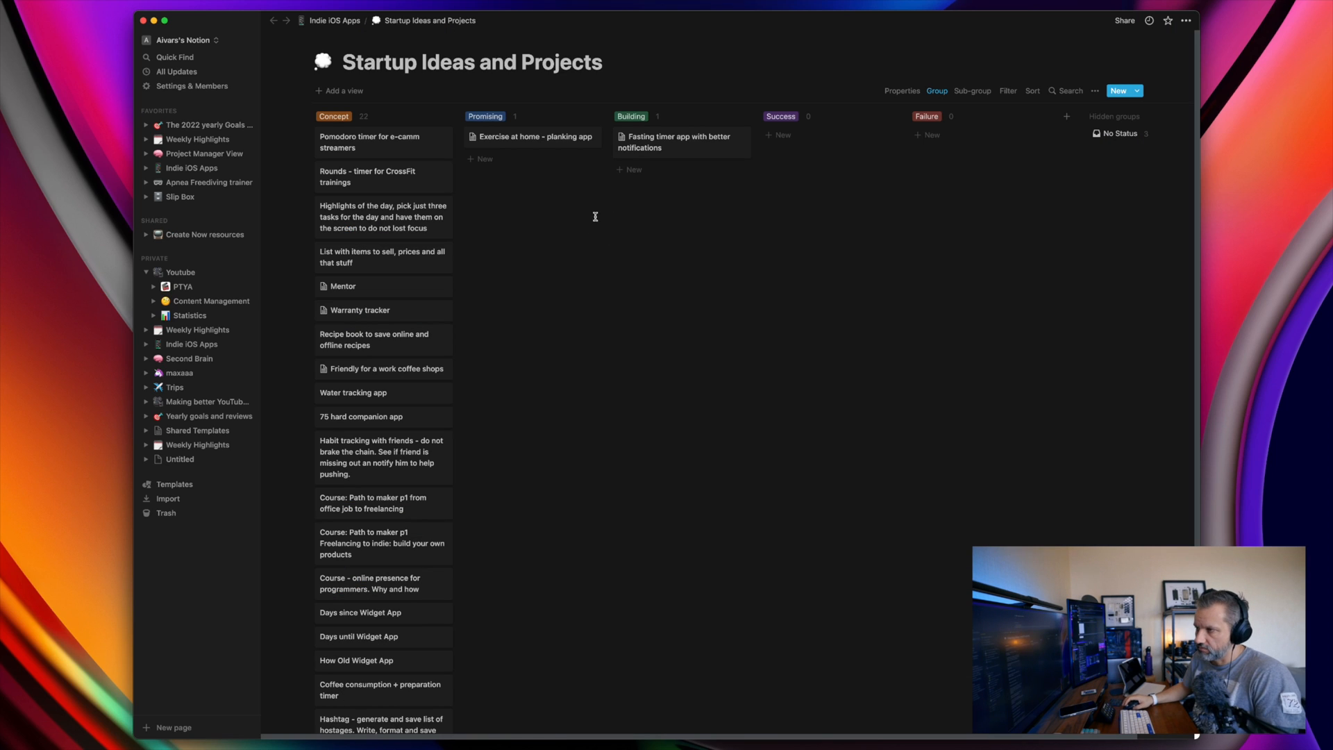
click(206, 154)
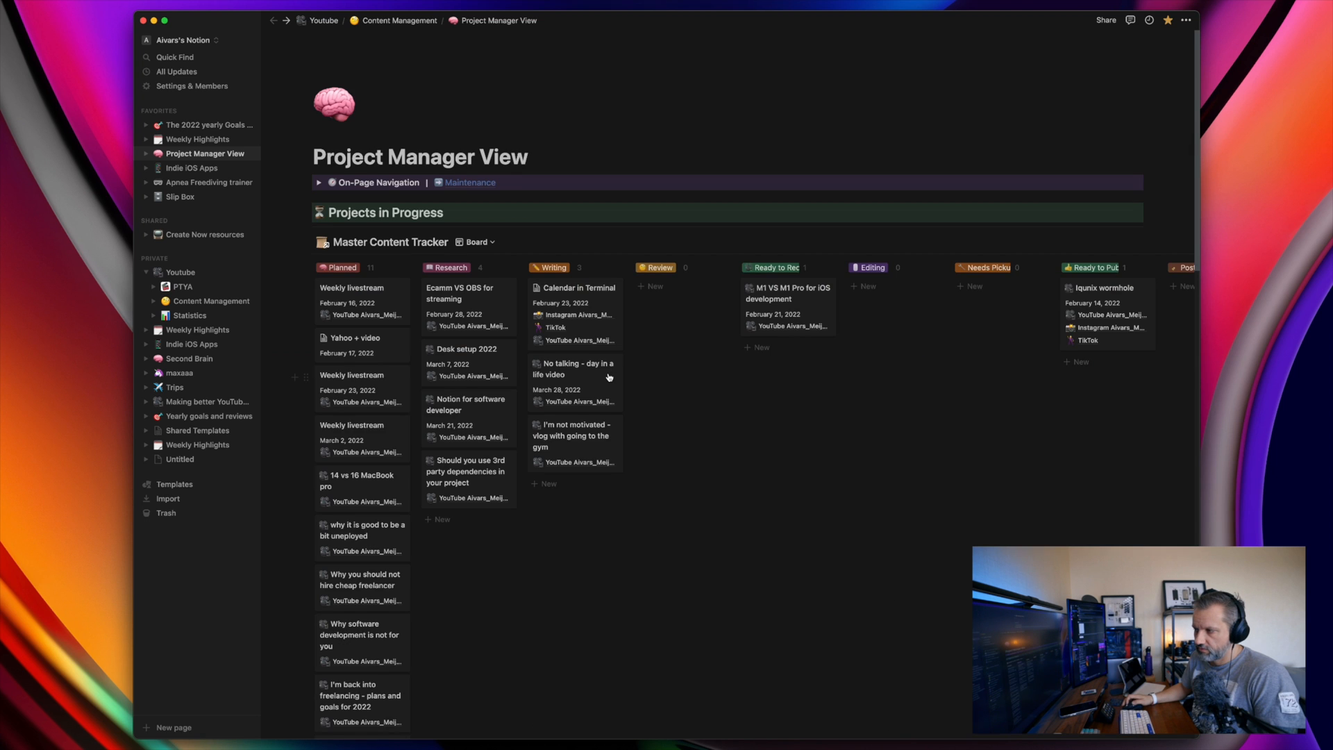
scroll(down, 3)
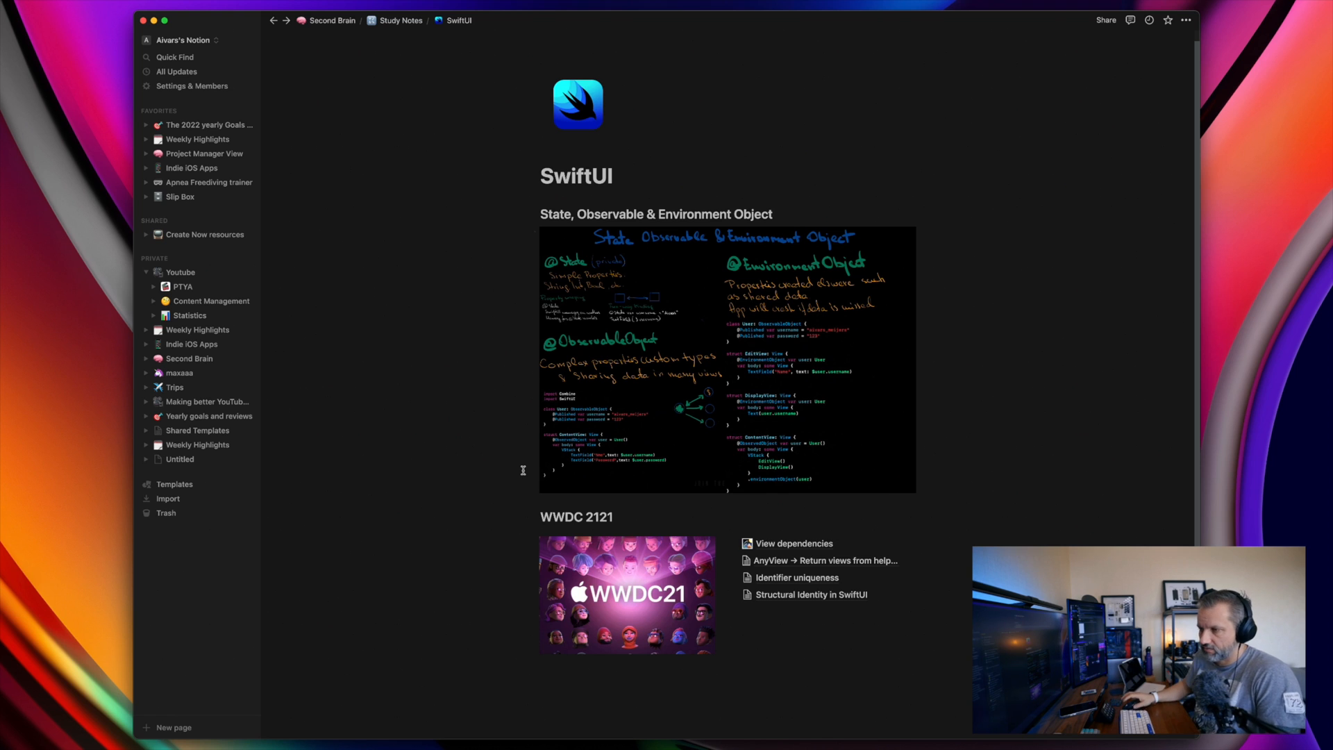
mouse_move(144, 24)
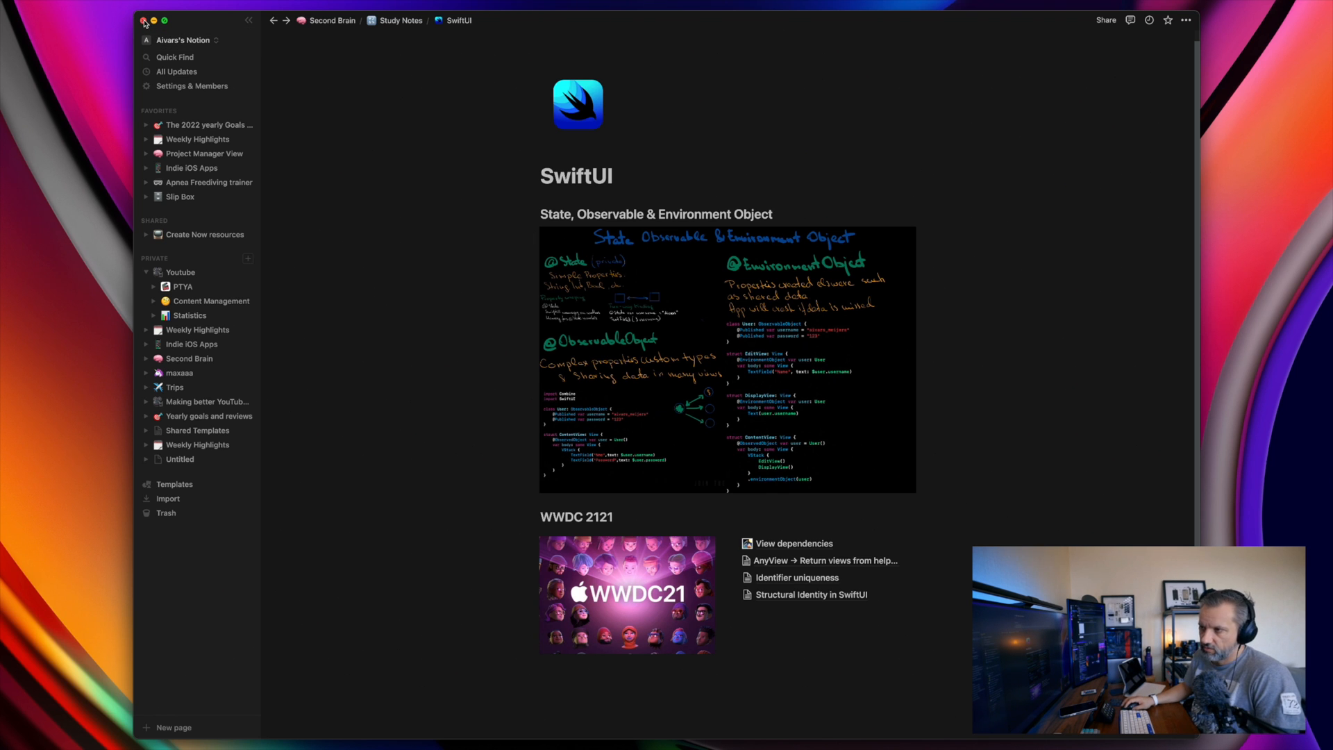
Close Notion and scroll the Finder Applications list down to Obsidian
click(143, 21)
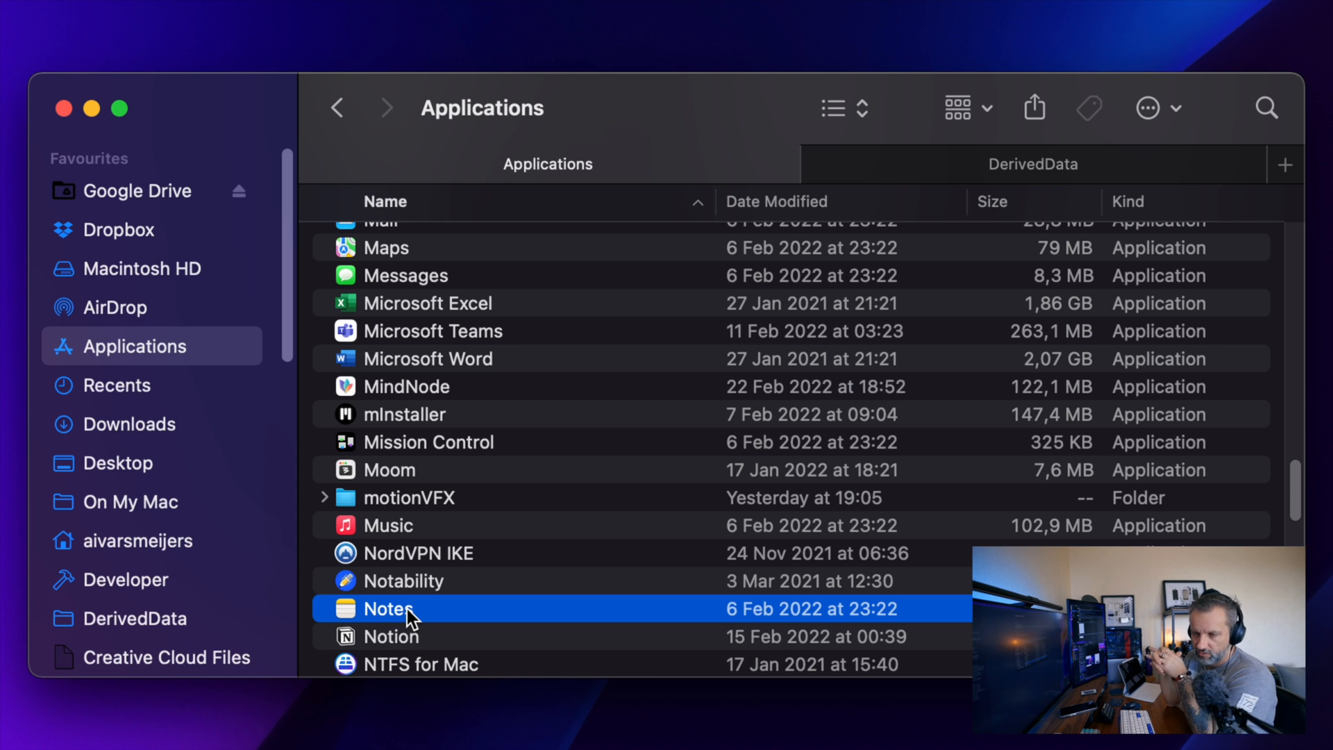
click(392, 636)
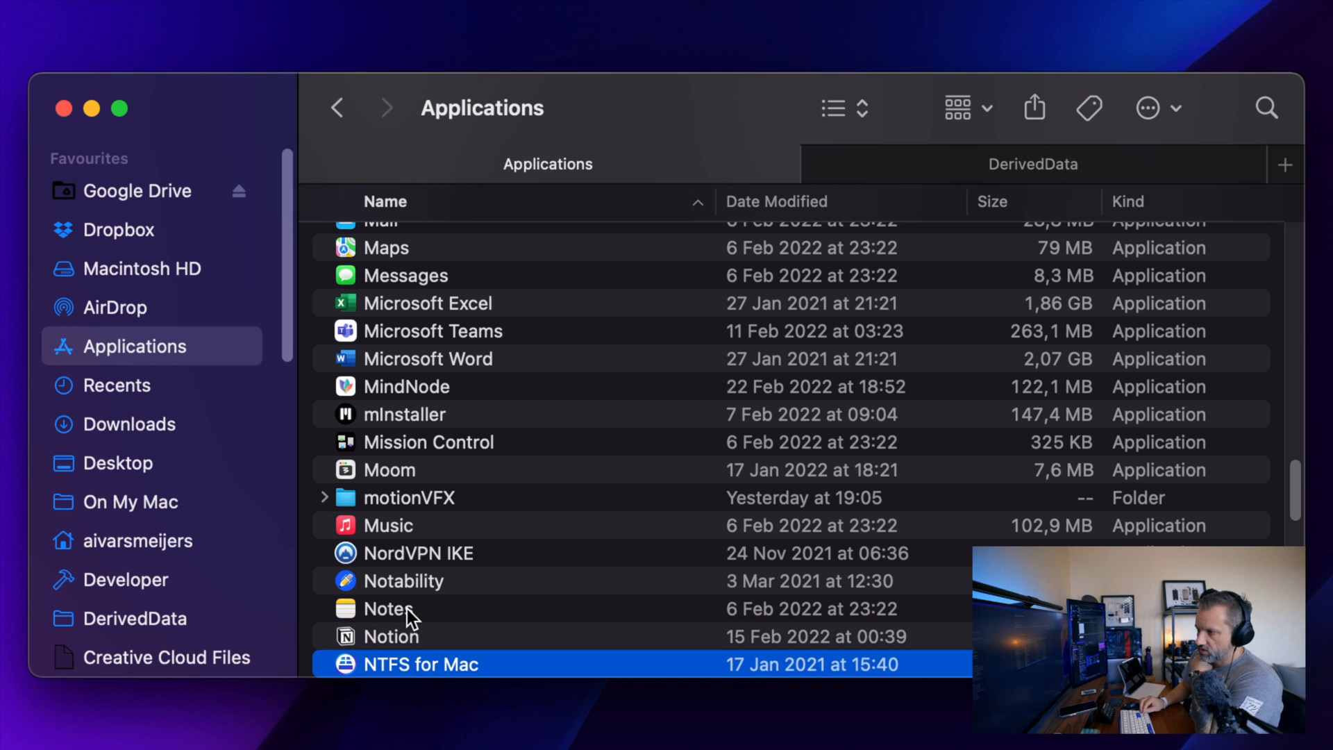
scroll(down, 3)
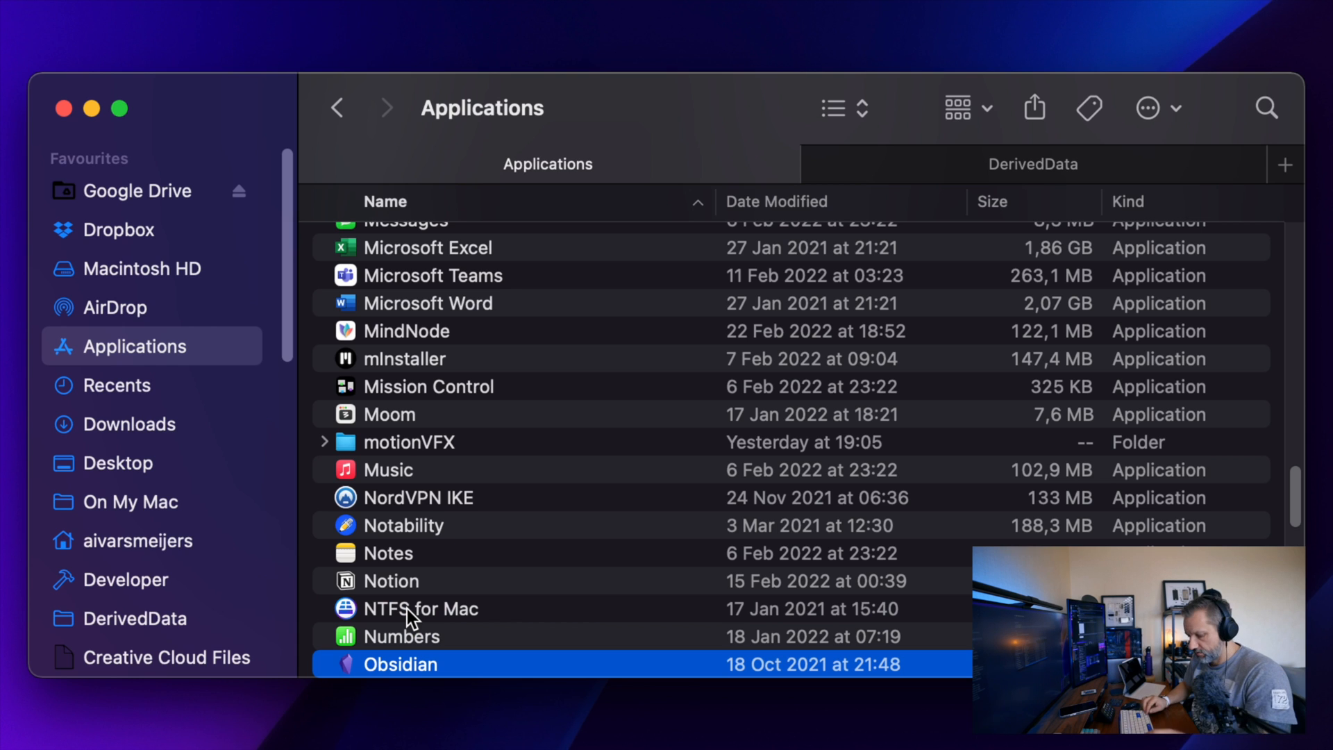
Launch Obsidian and open the Daily Plank Kanban board from the vault's file tree
double_click(400, 664)
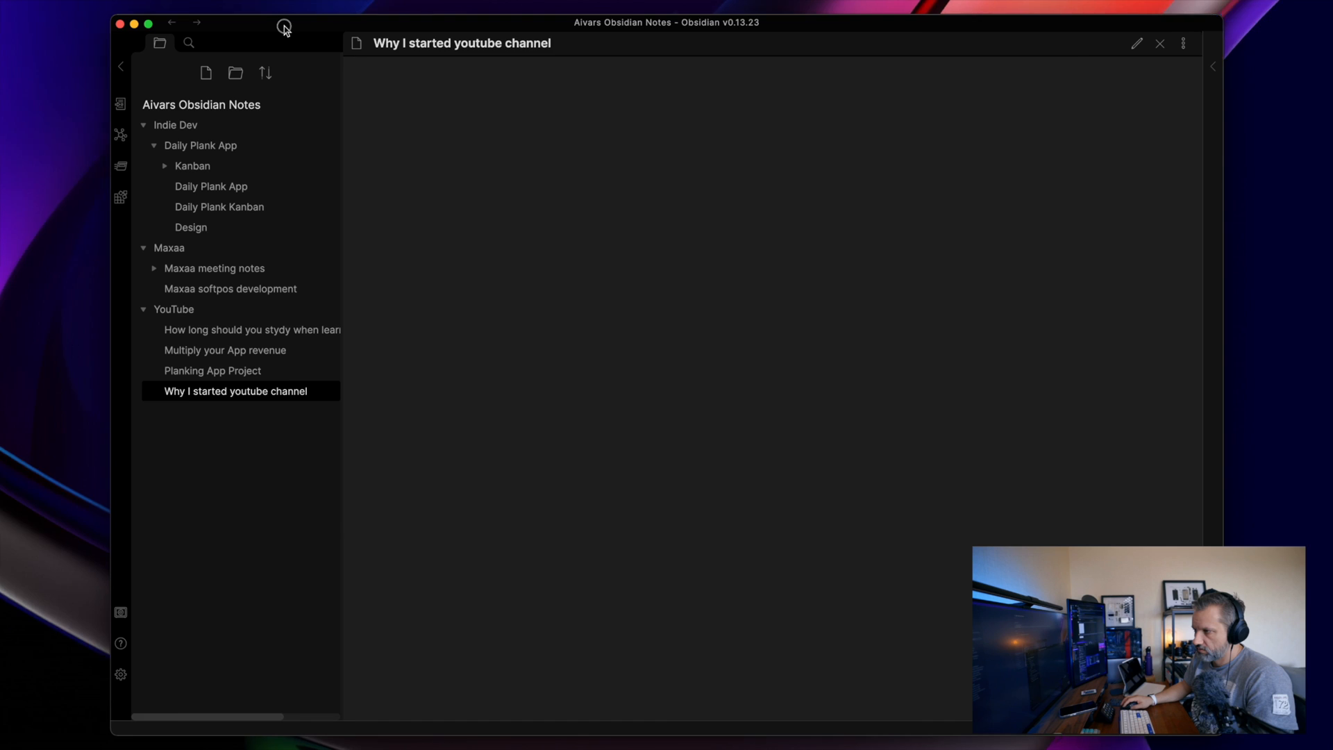
mouse_move(229, 289)
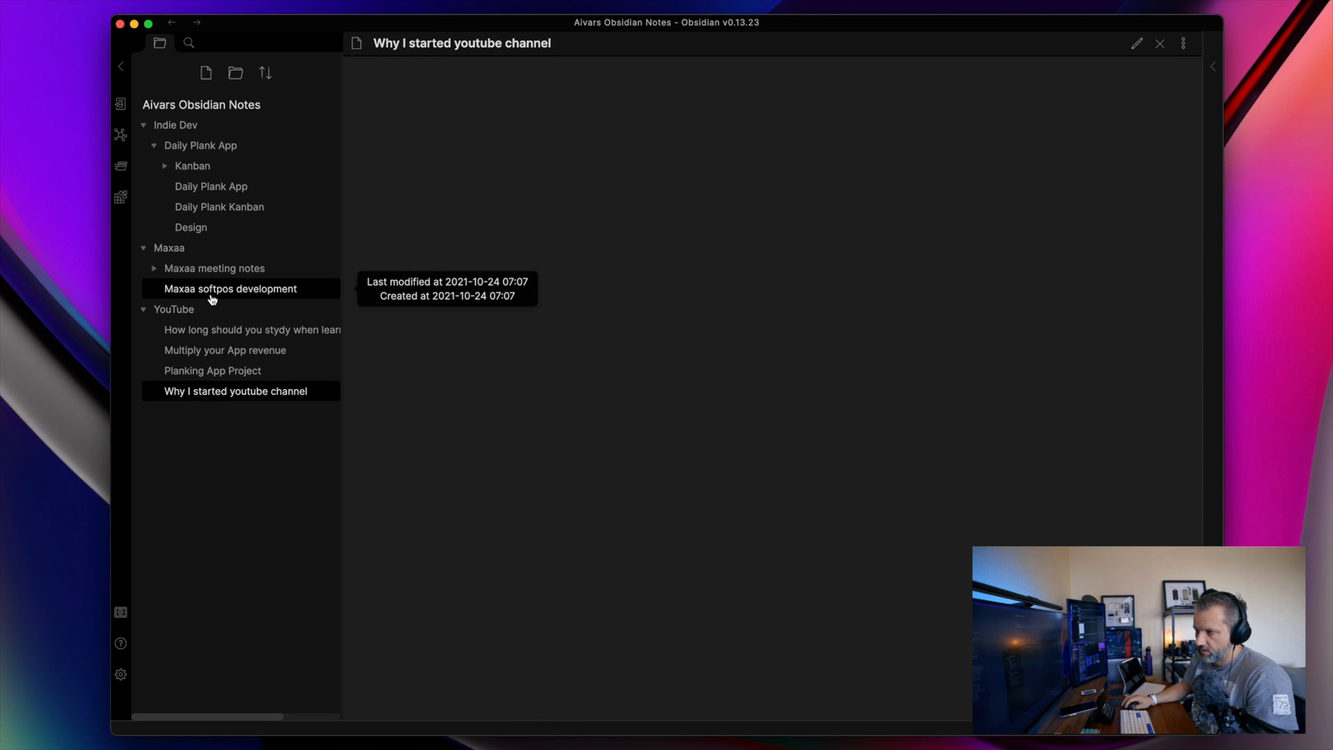
mouse_move(219, 207)
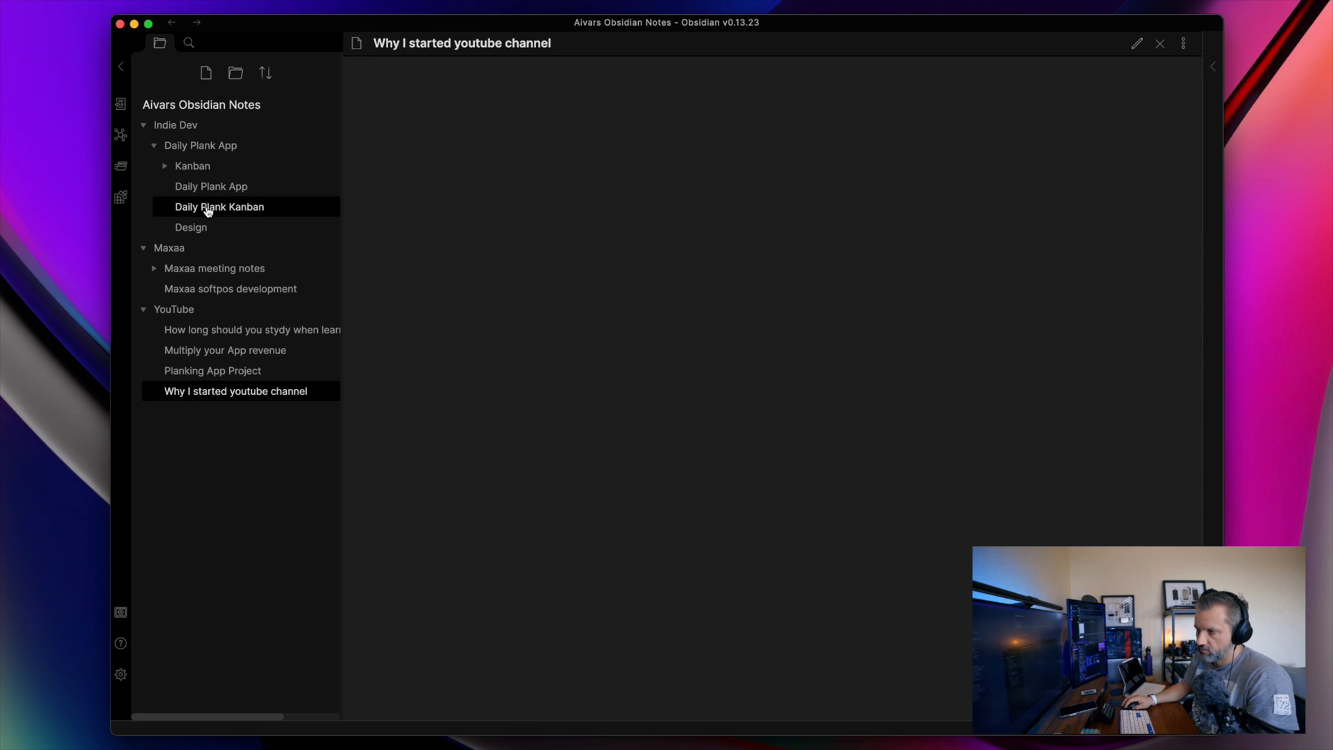
click(211, 186)
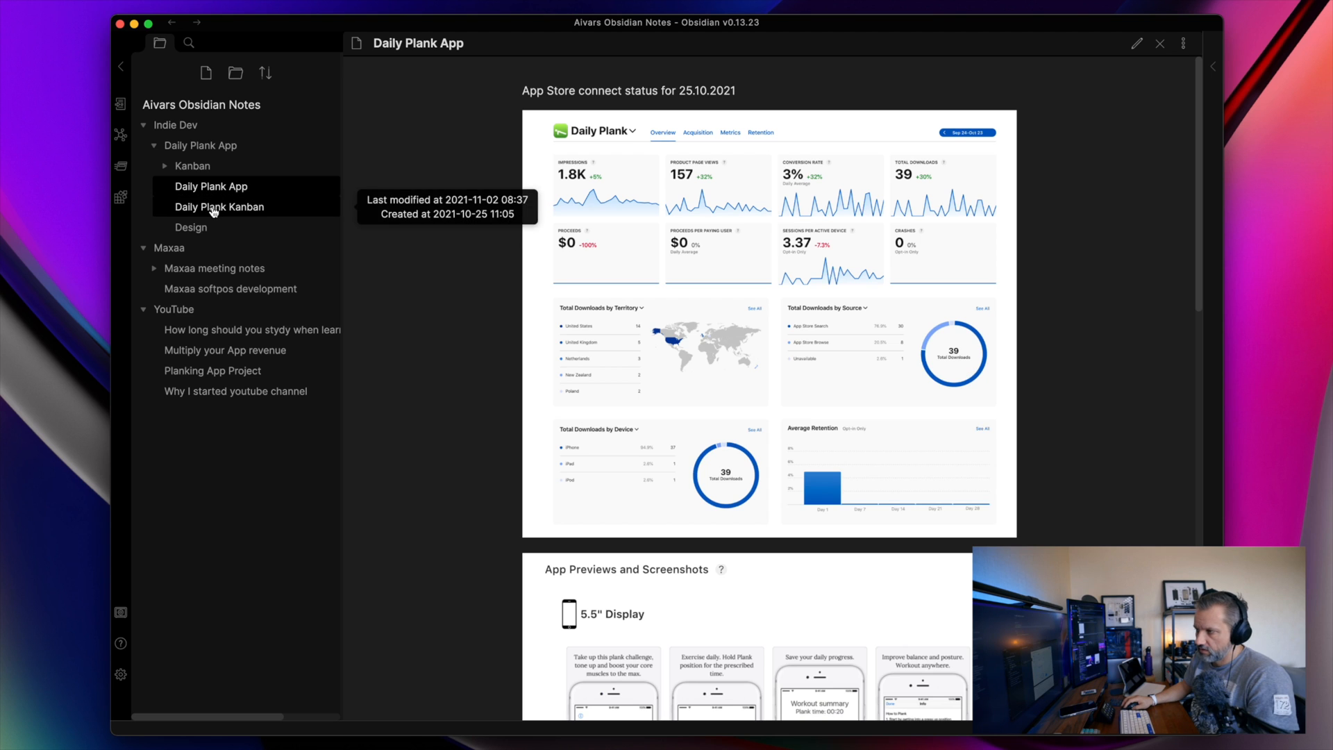
click(219, 207)
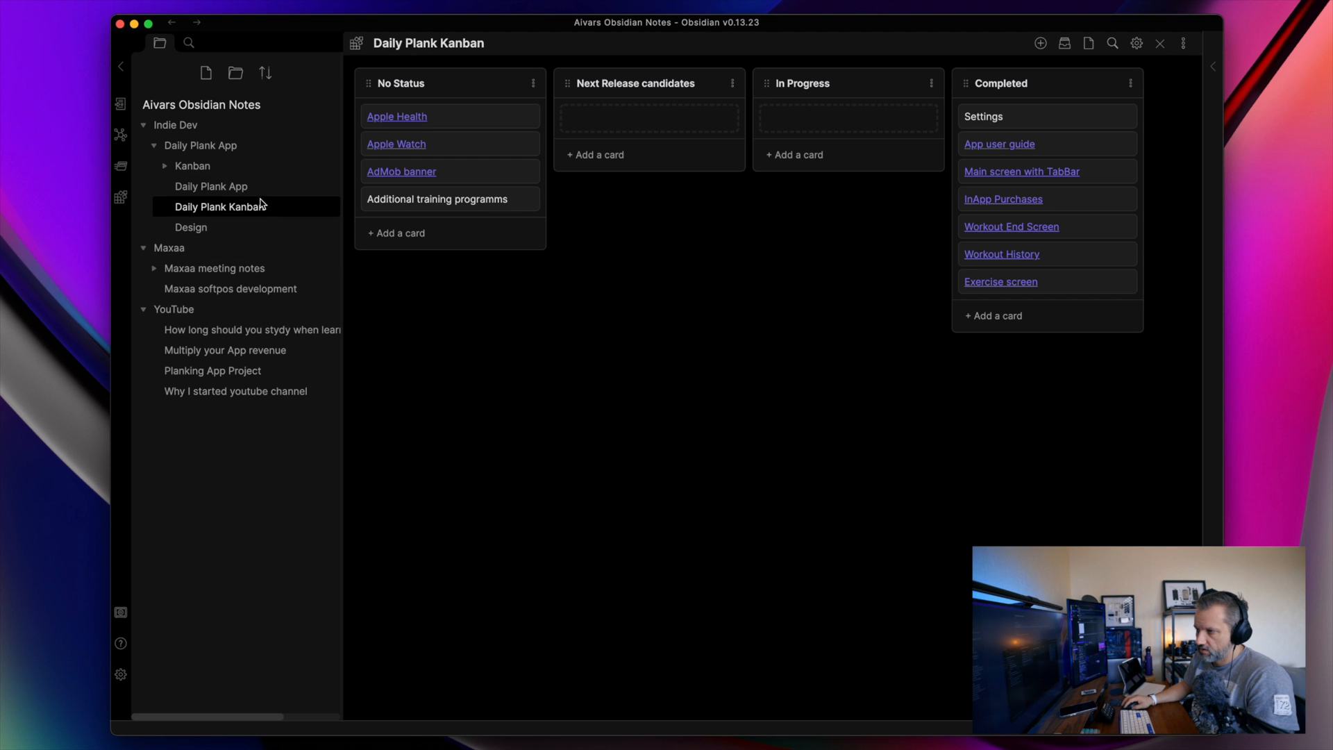
click(190, 227)
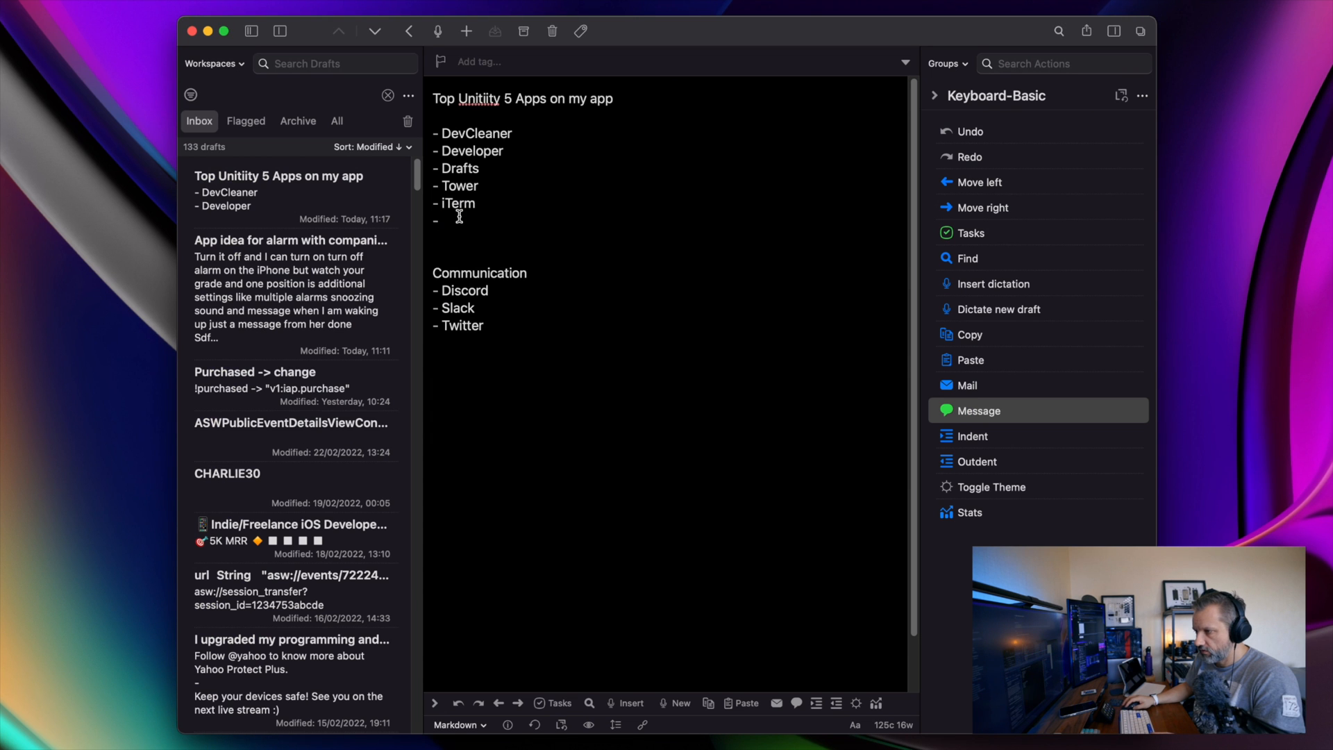
Add an 'OmniFocus | Things' entry on the empty utility bullet line
text(OmniFocus)
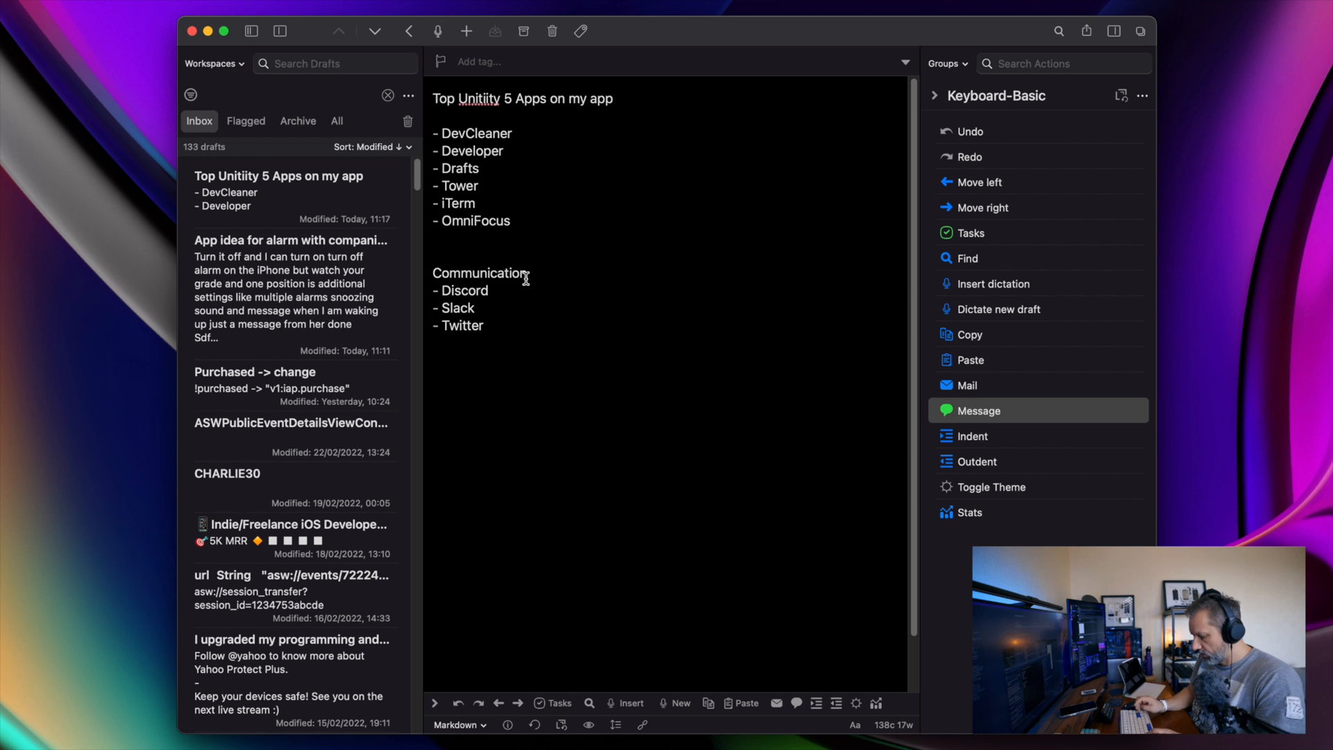
text(| Th)
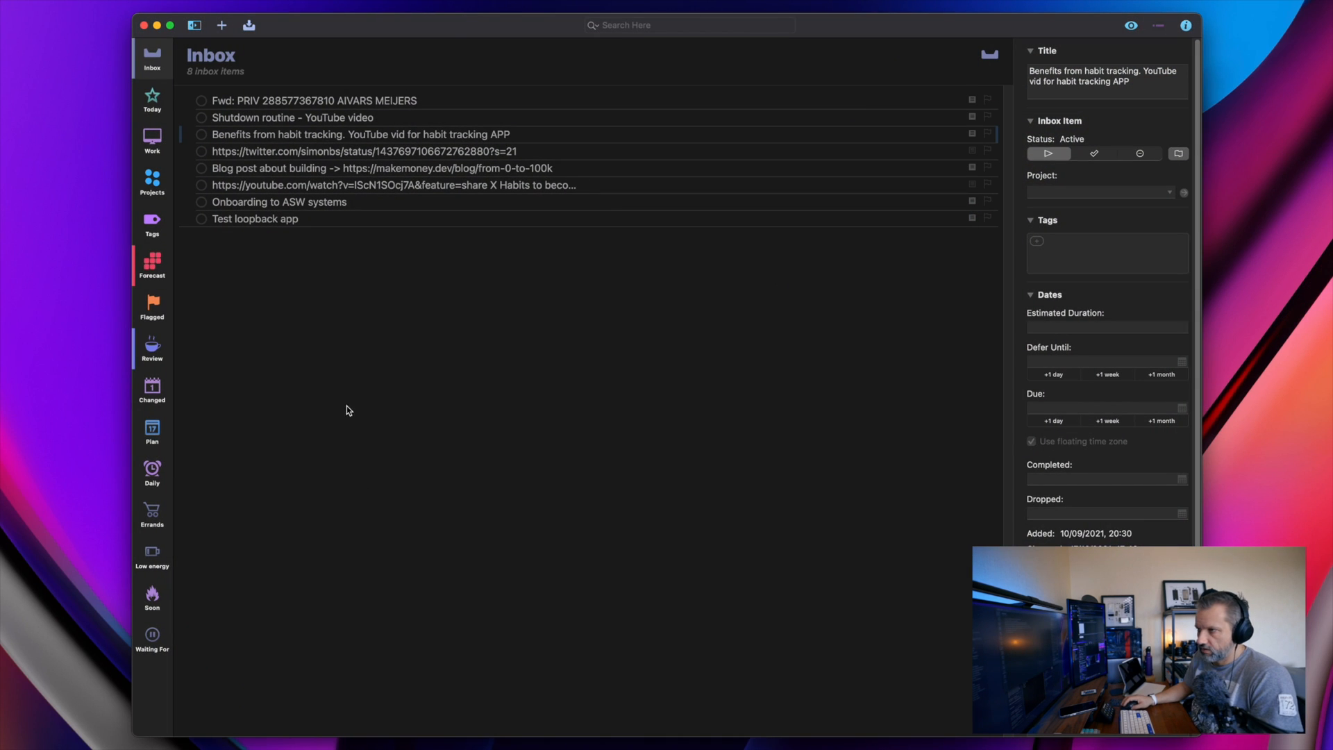
mouse_move(151, 277)
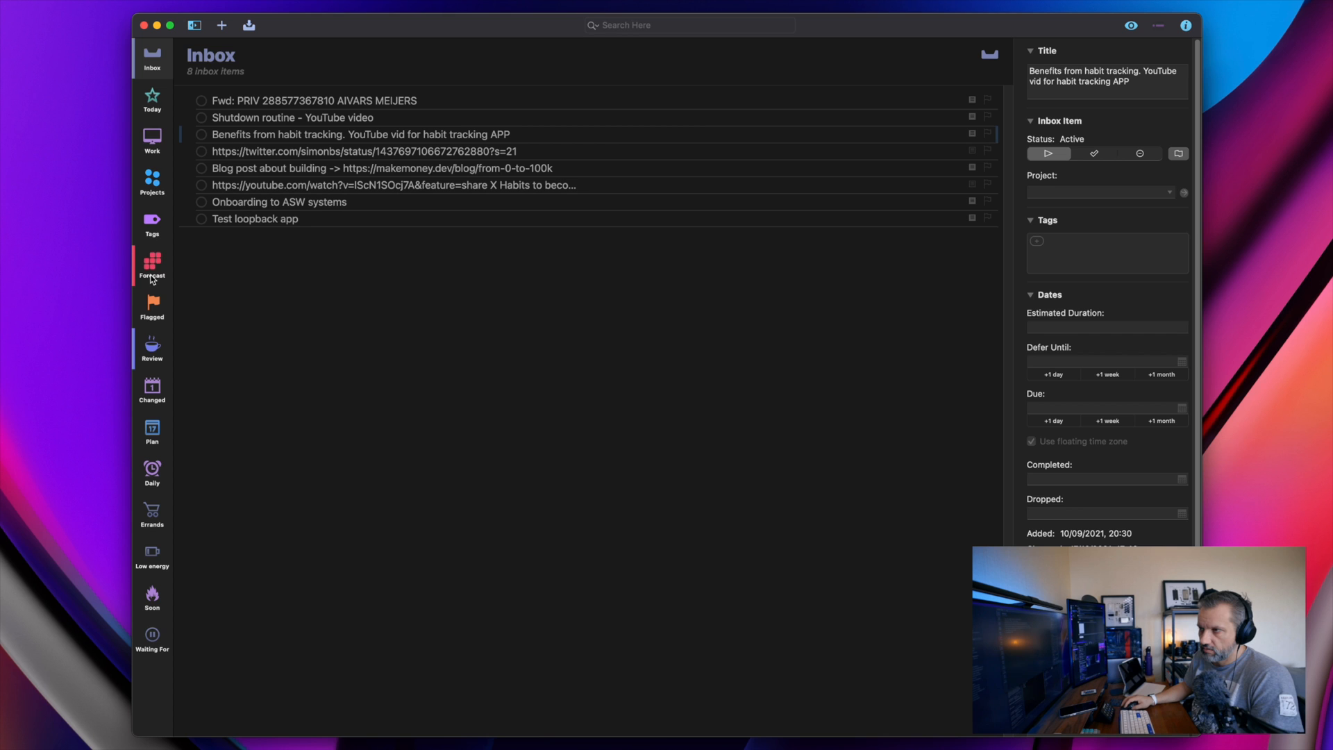
Go to the Work perspective's Projects and select the FreeDiving App project
click(152, 141)
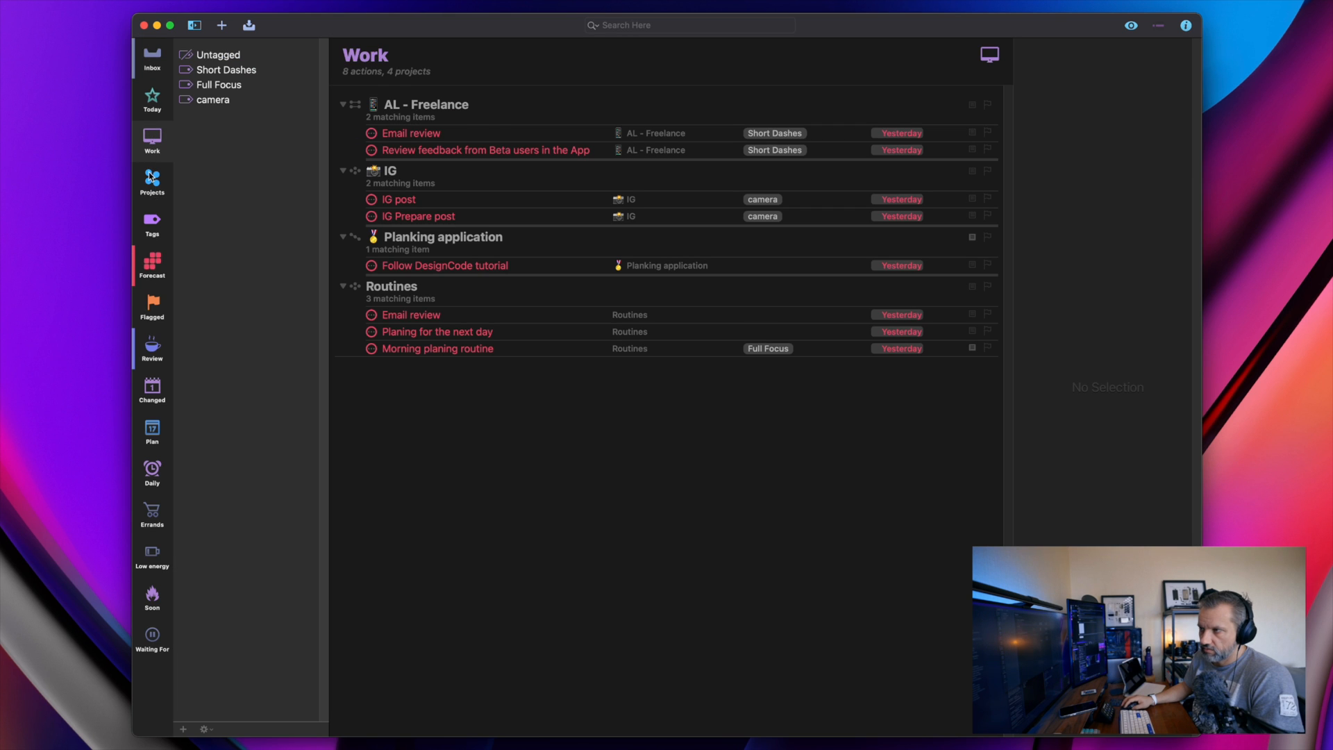
click(152, 183)
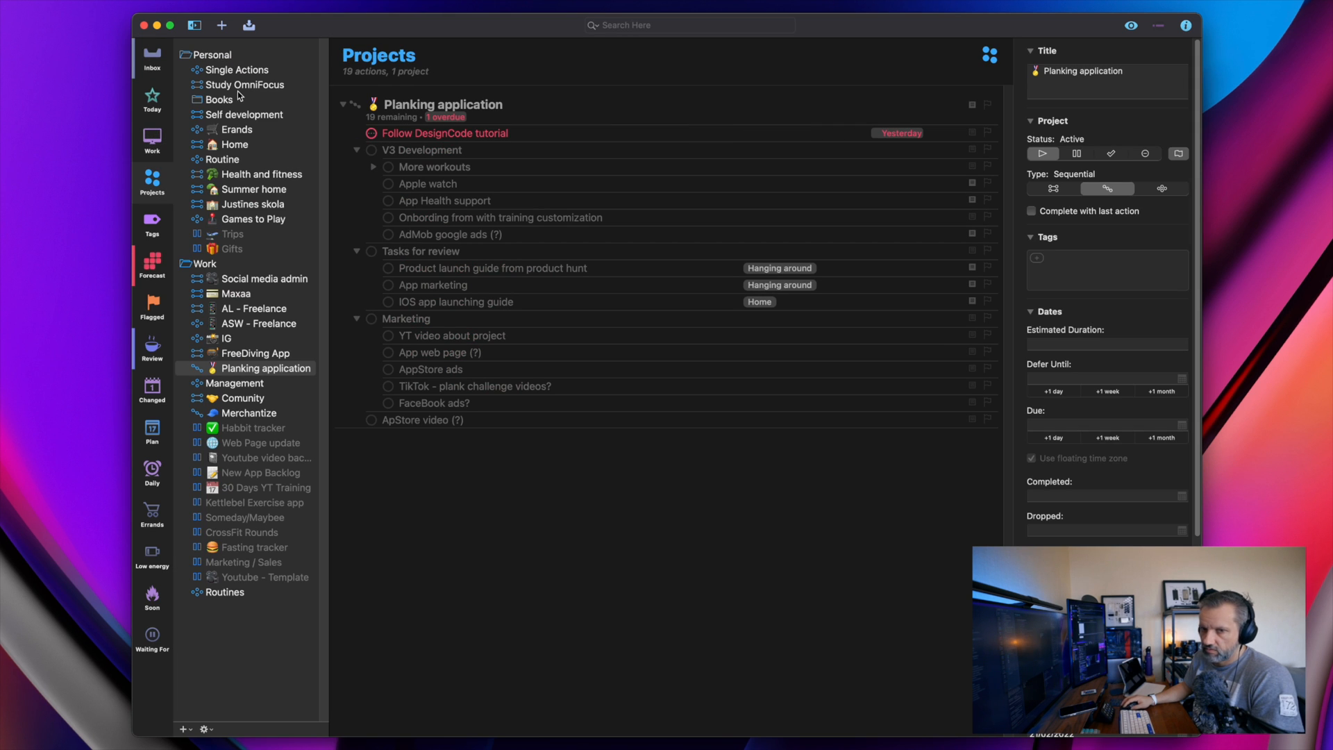
mouse_move(258, 553)
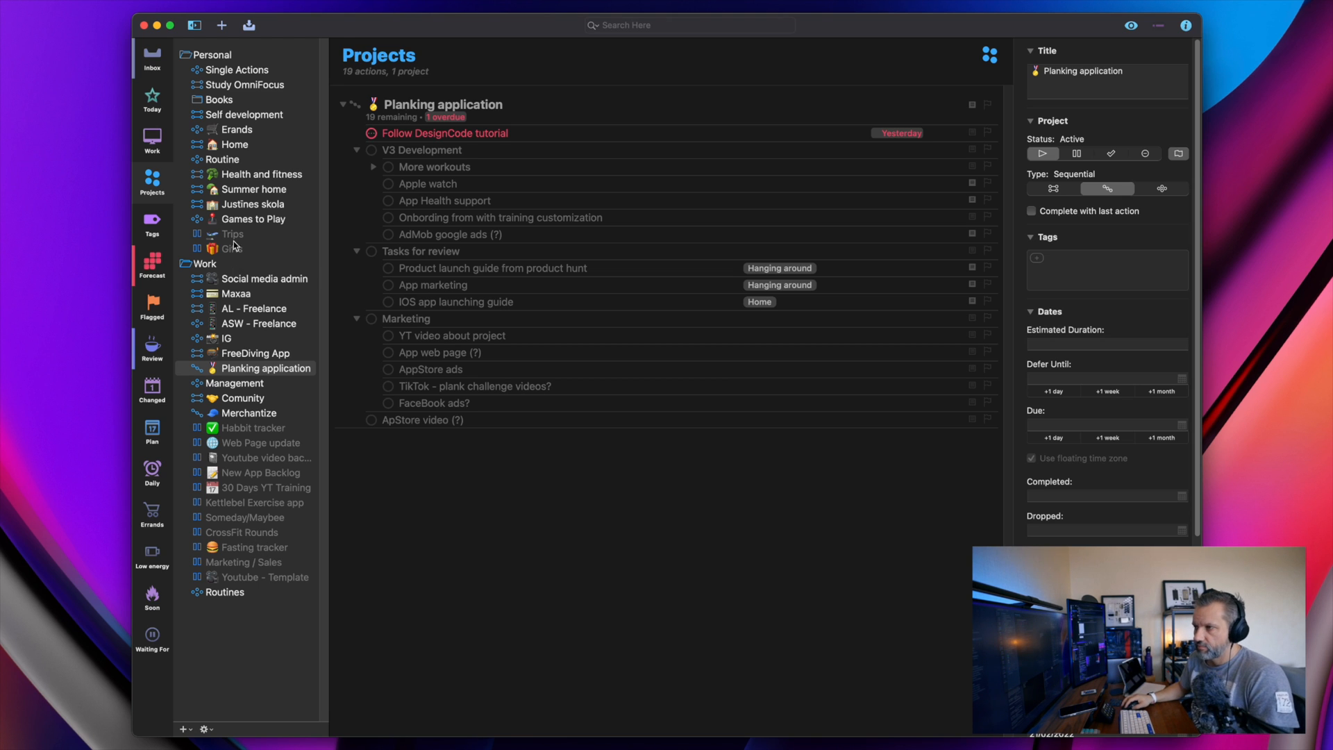
mouse_move(253, 288)
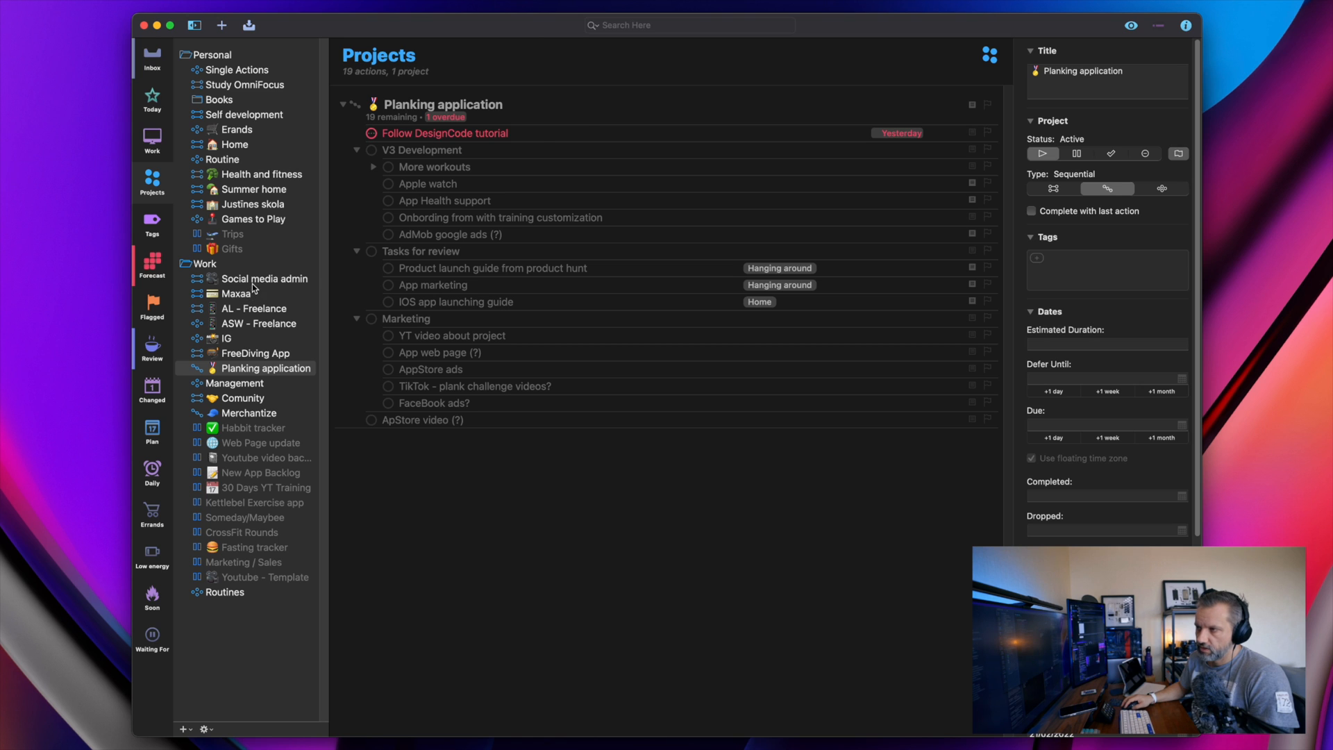
click(258, 353)
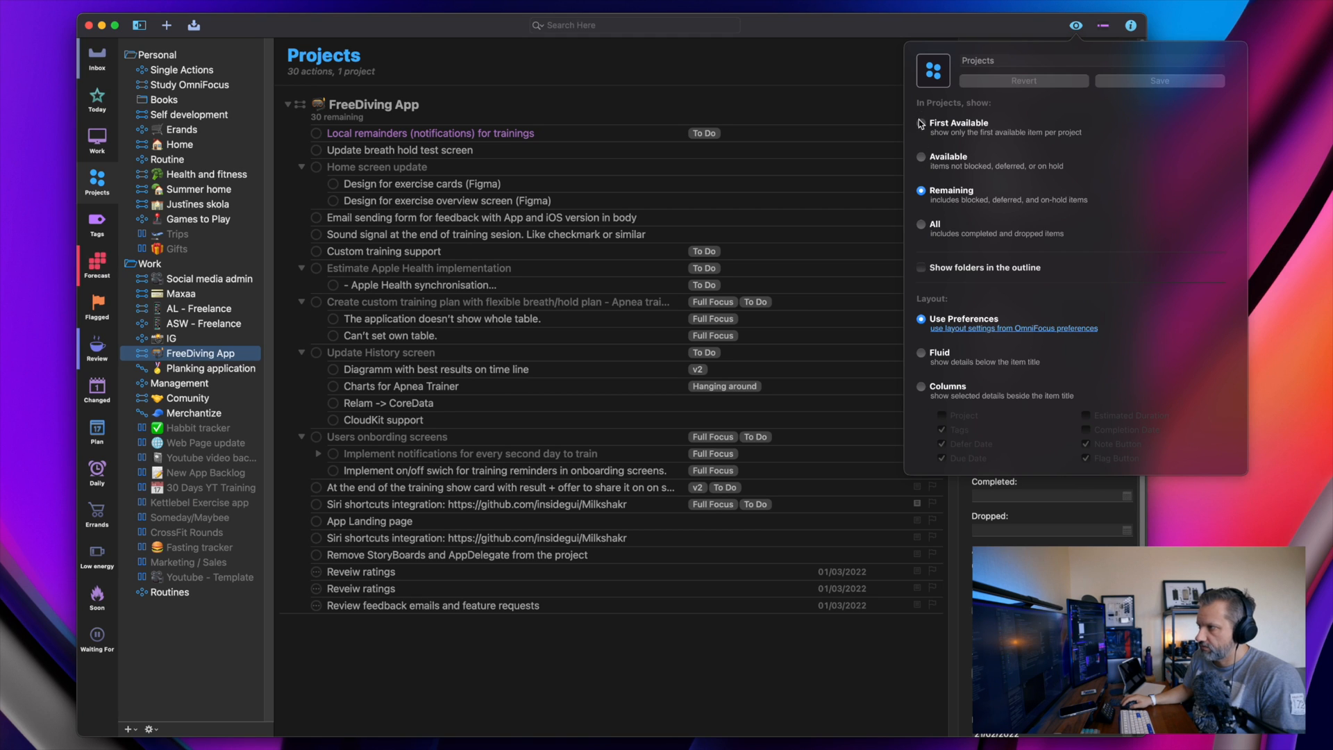
Switch the FreeDiving App project view to First Available, then All, then back to Remaining
click(922, 123)
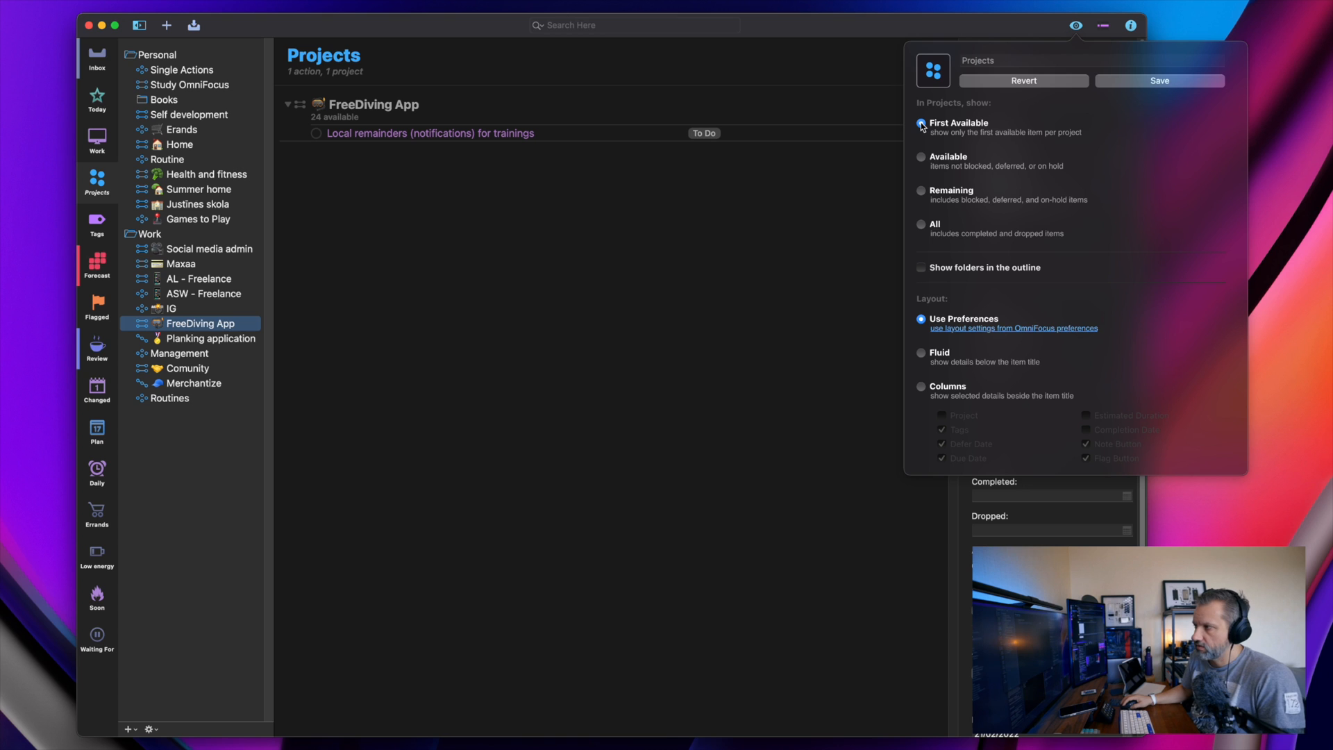
click(922, 225)
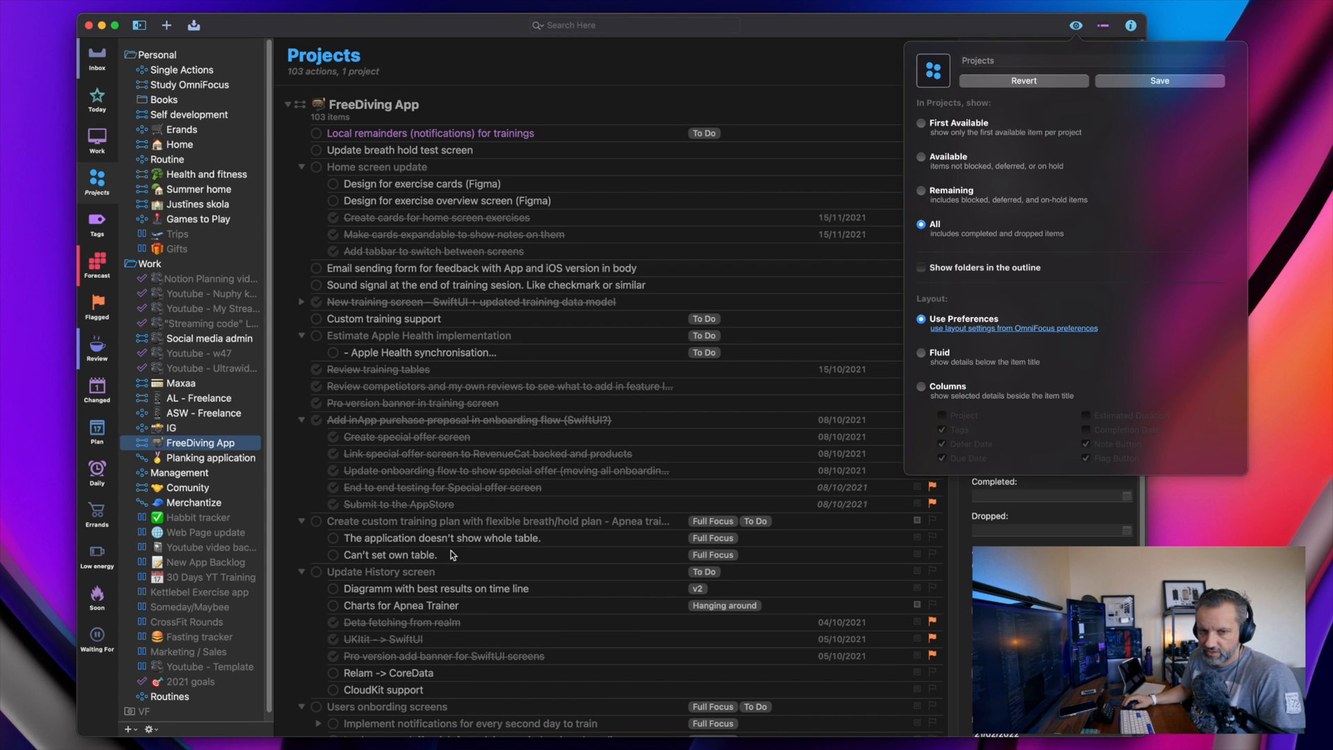
mouse_move(922, 193)
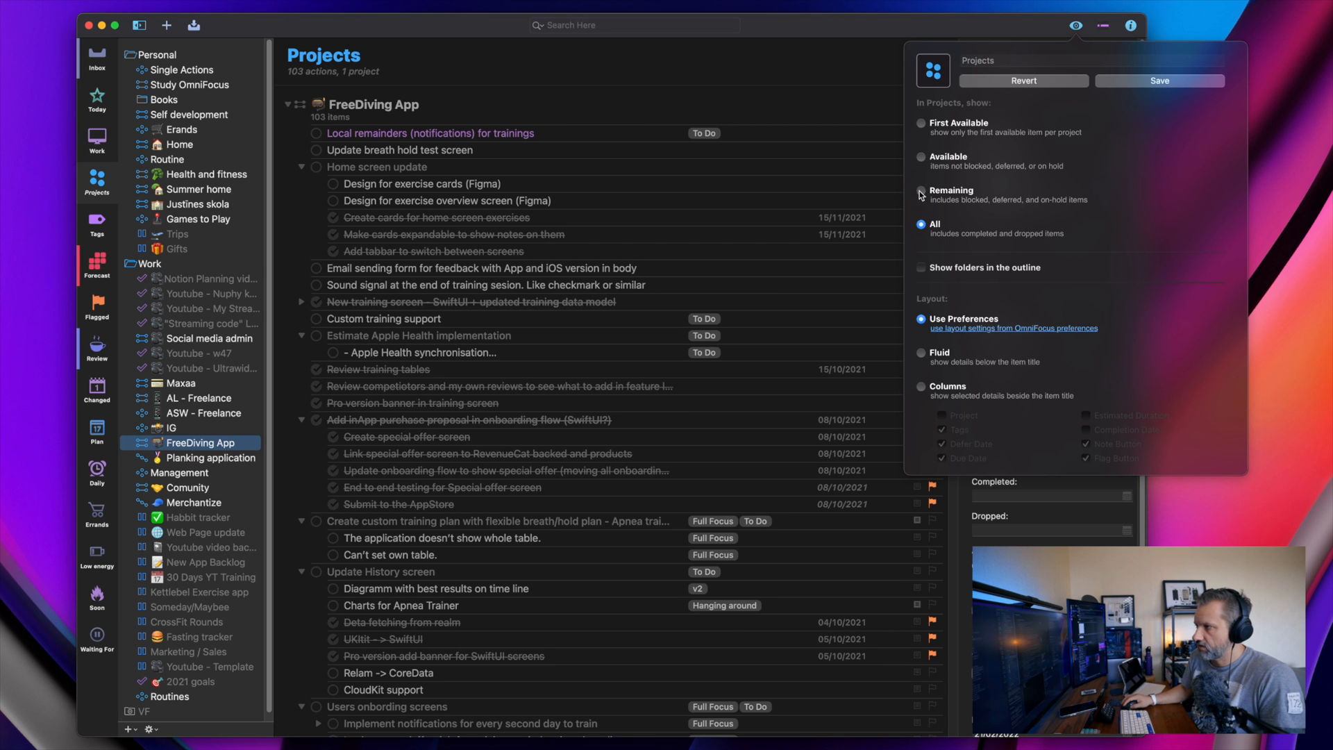
click(922, 194)
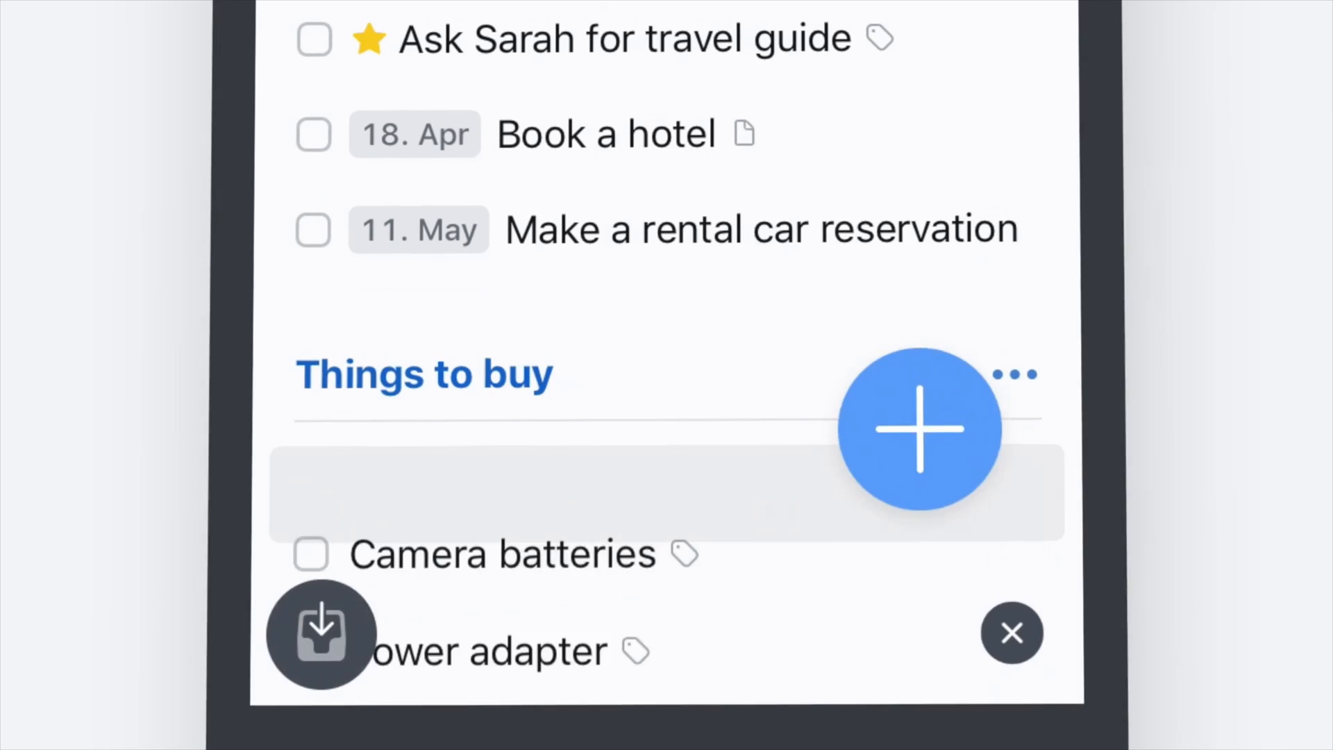
Inspect the Local remainders and Update breath hold test screen actions in the FreeDiving App project
click(919, 427)
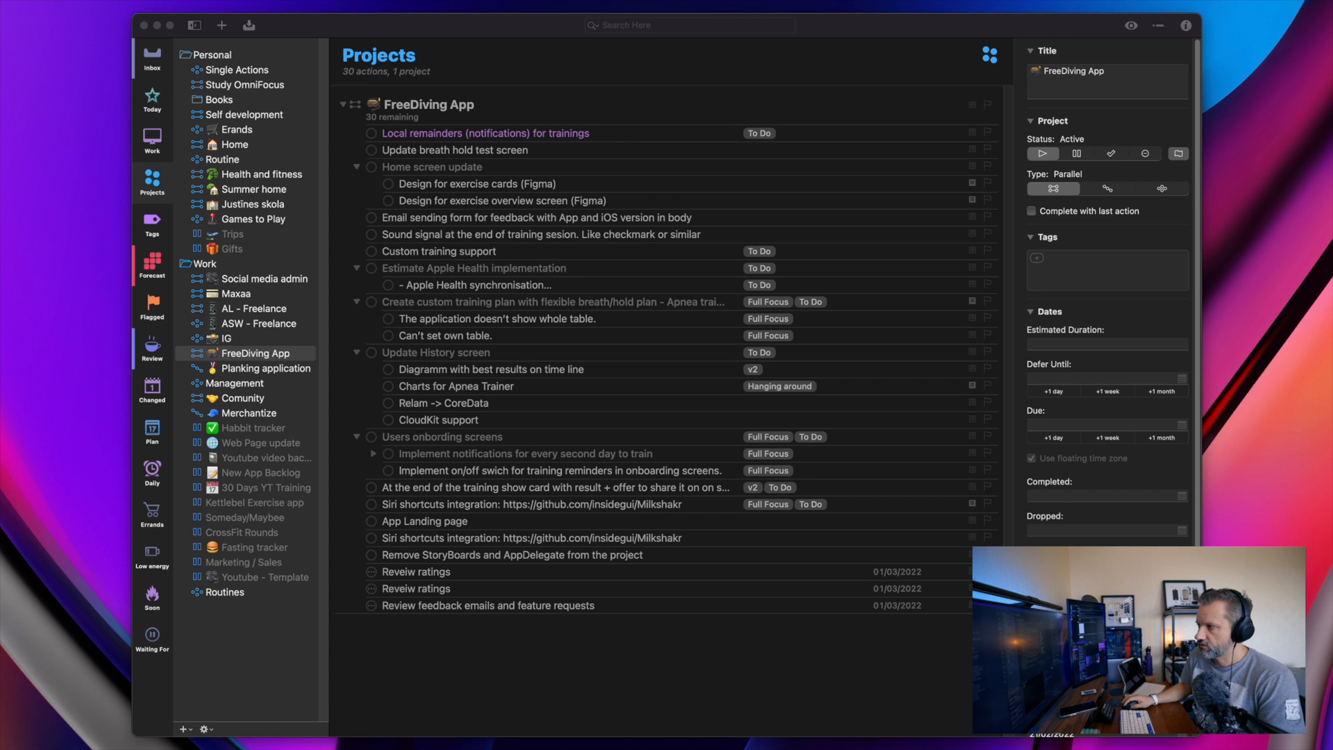
click(486, 134)
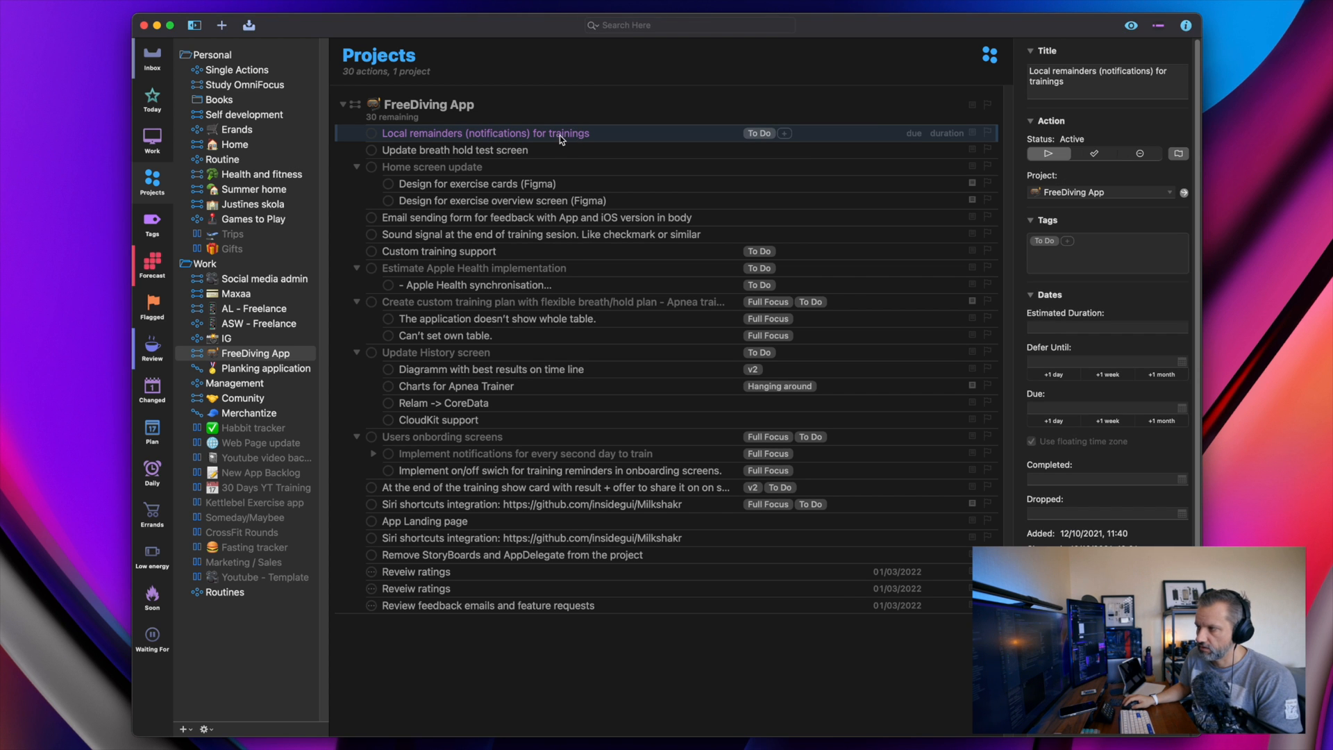
mouse_move(514, 137)
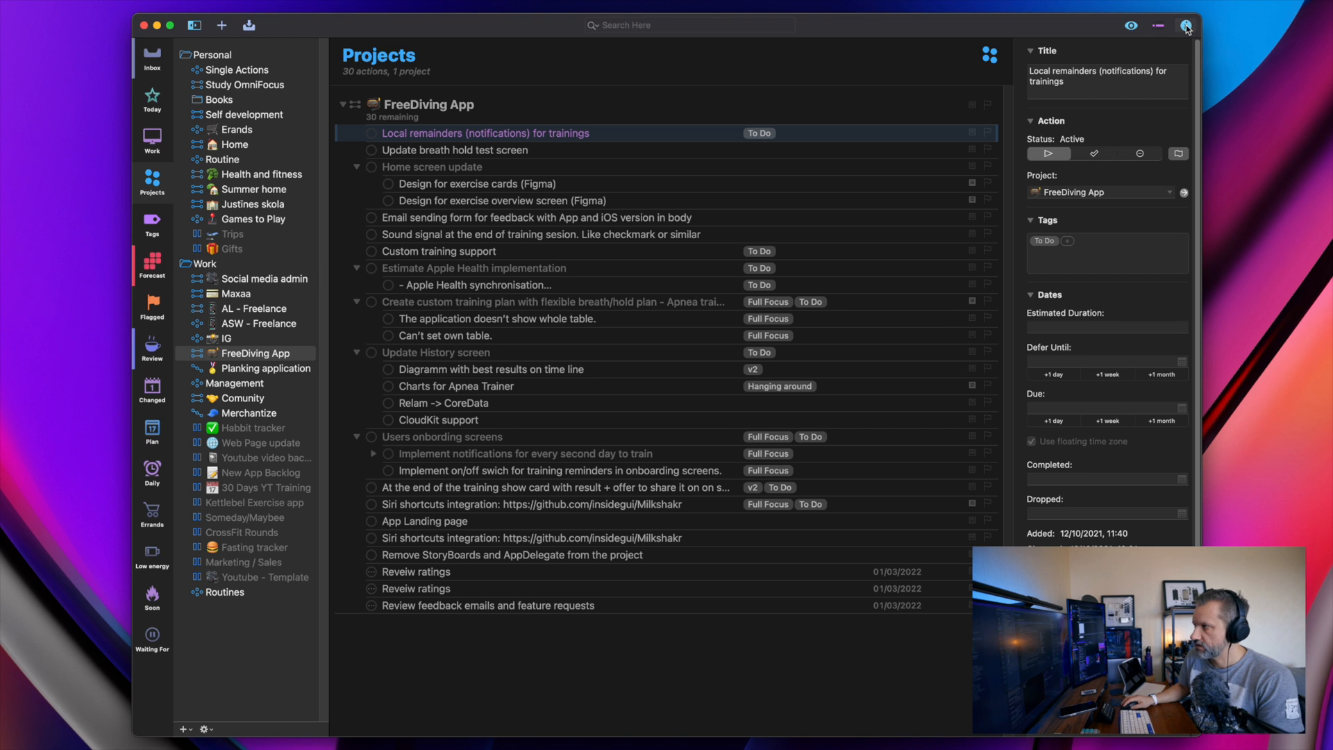
click(1185, 25)
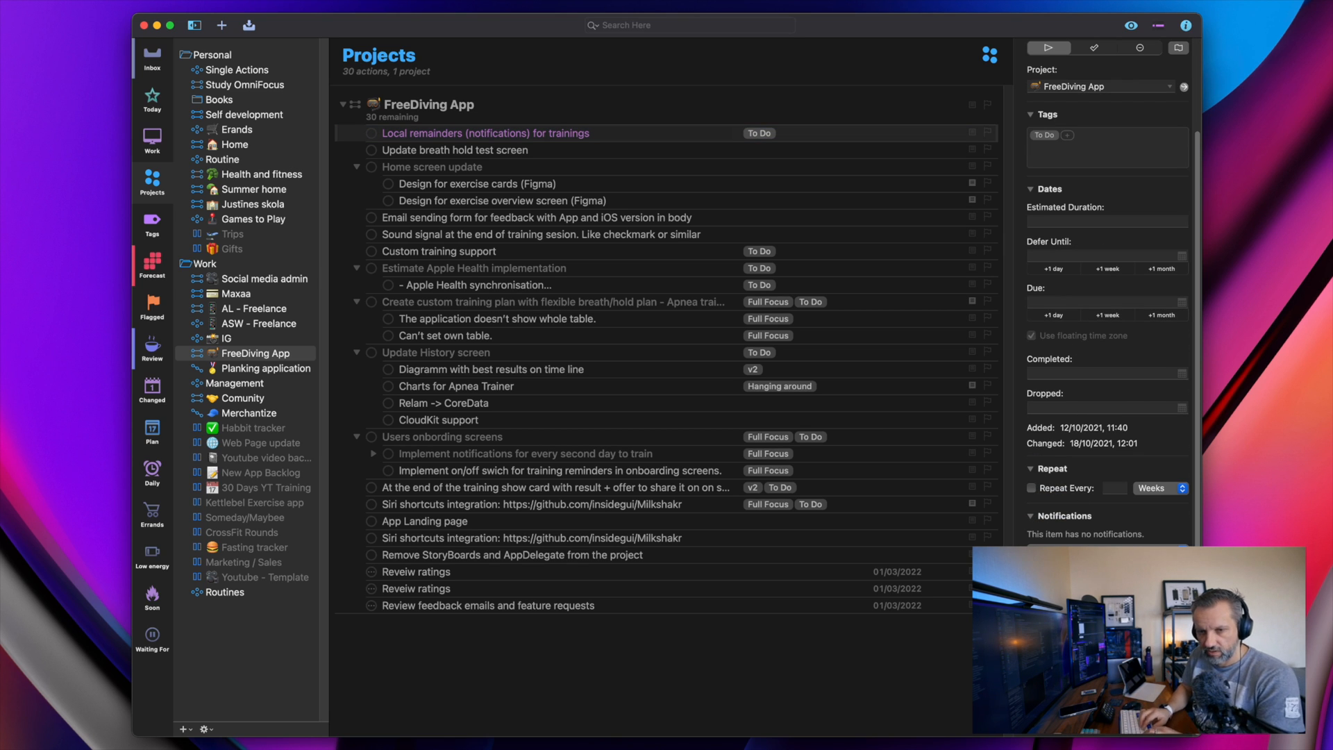
mouse_move(543, 603)
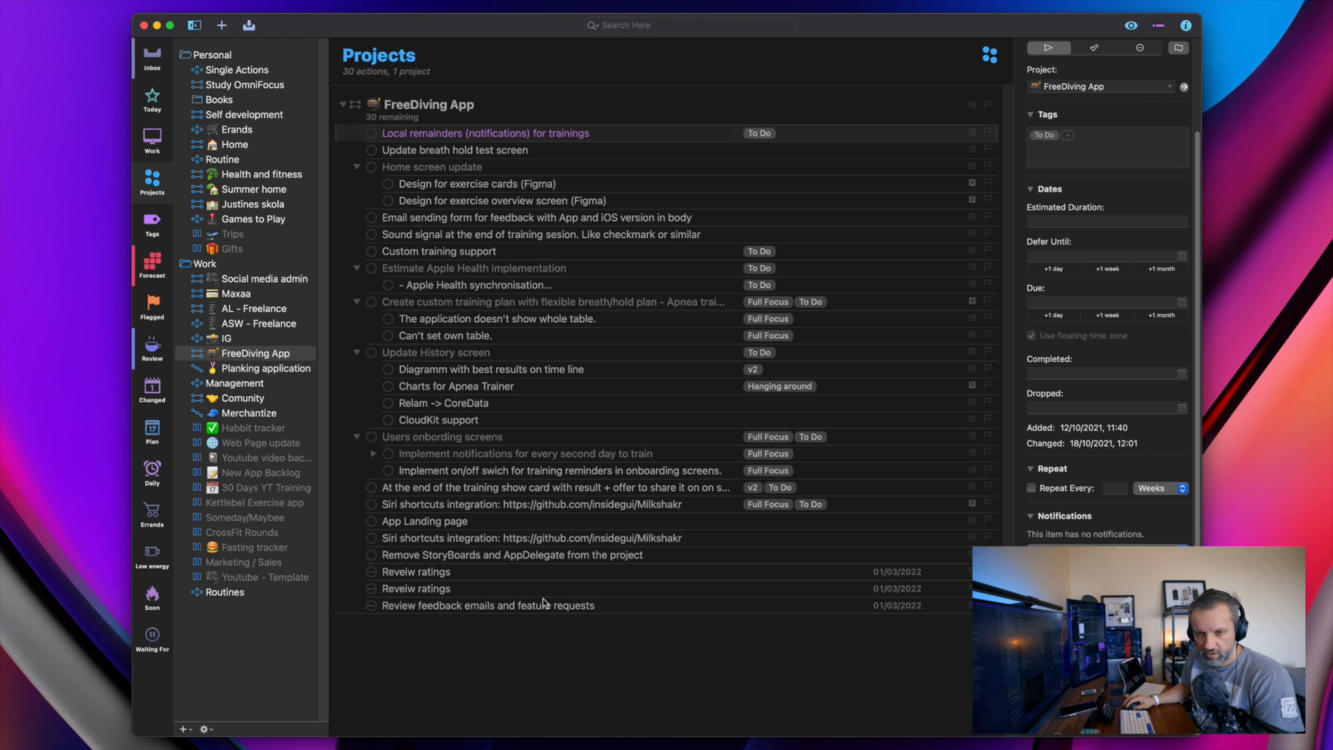
mouse_move(1017, 500)
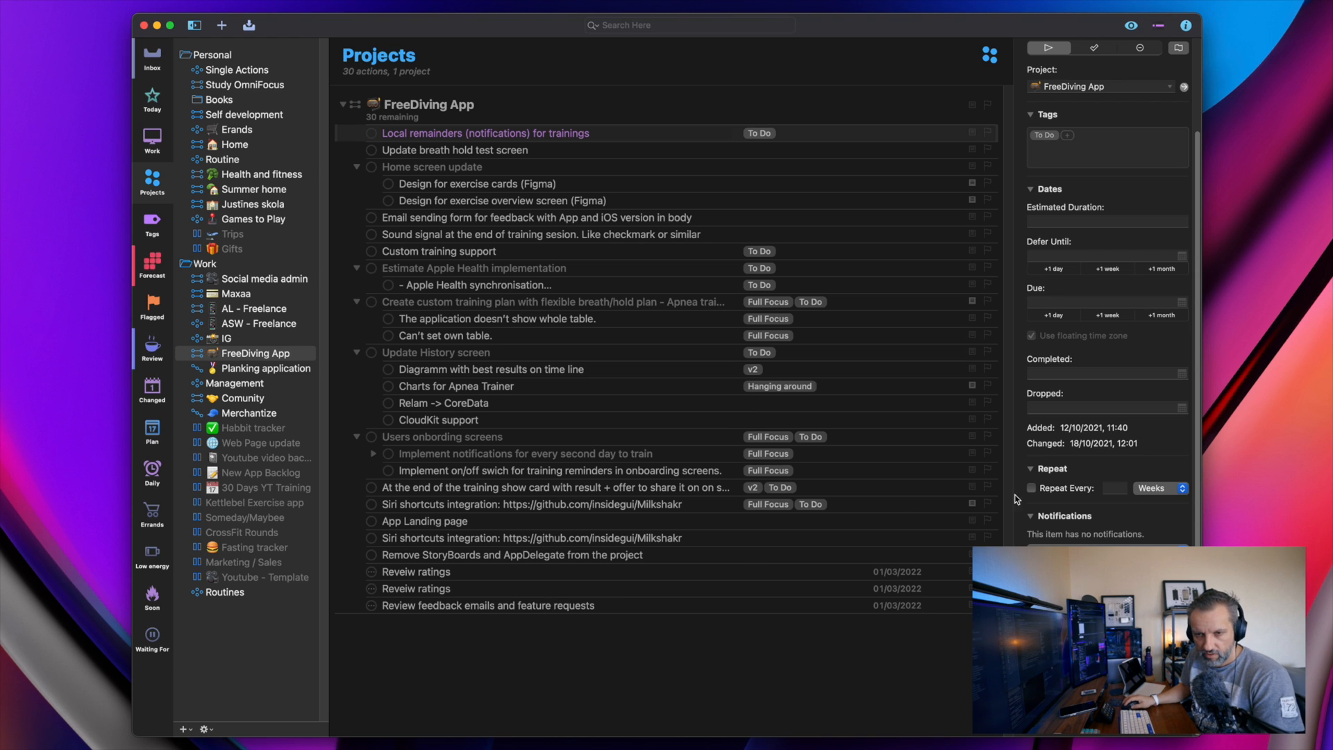
mouse_move(1014, 500)
text(sdfs)
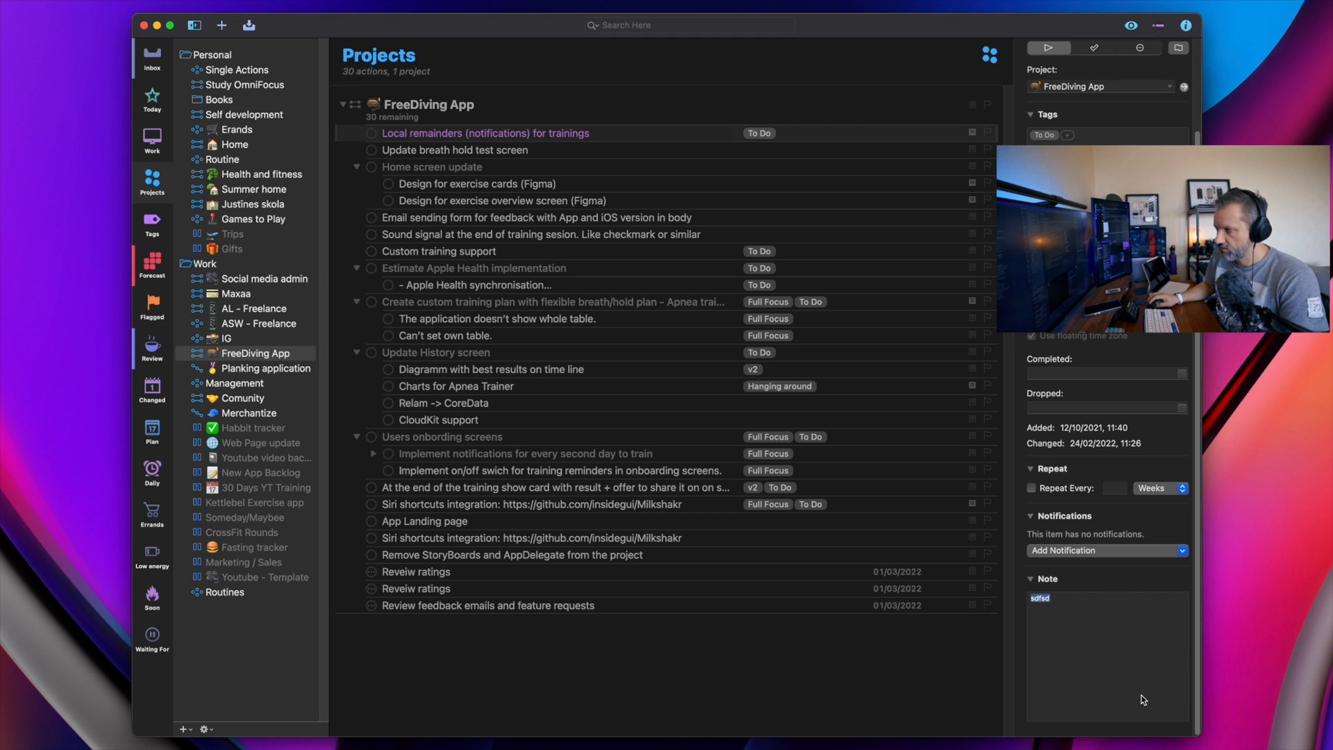
text(dsfsdfdsfsdf)
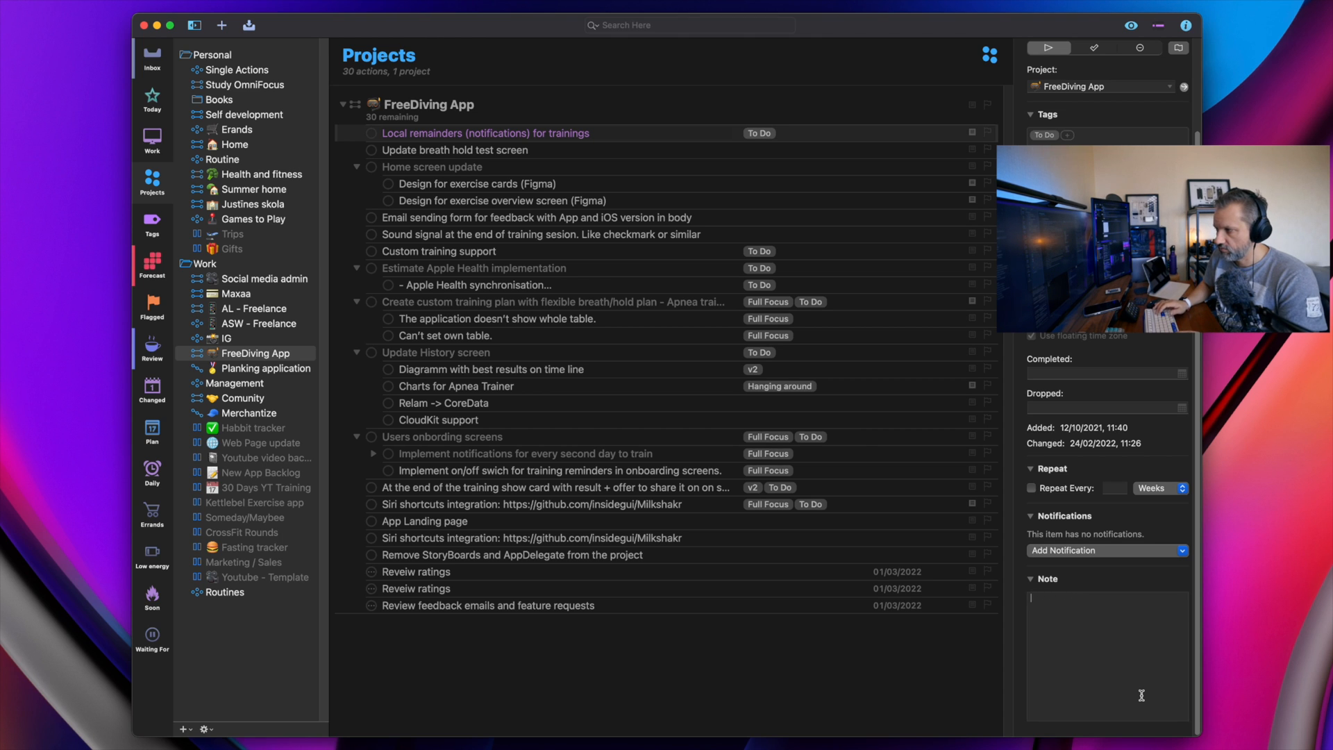
click(456, 150)
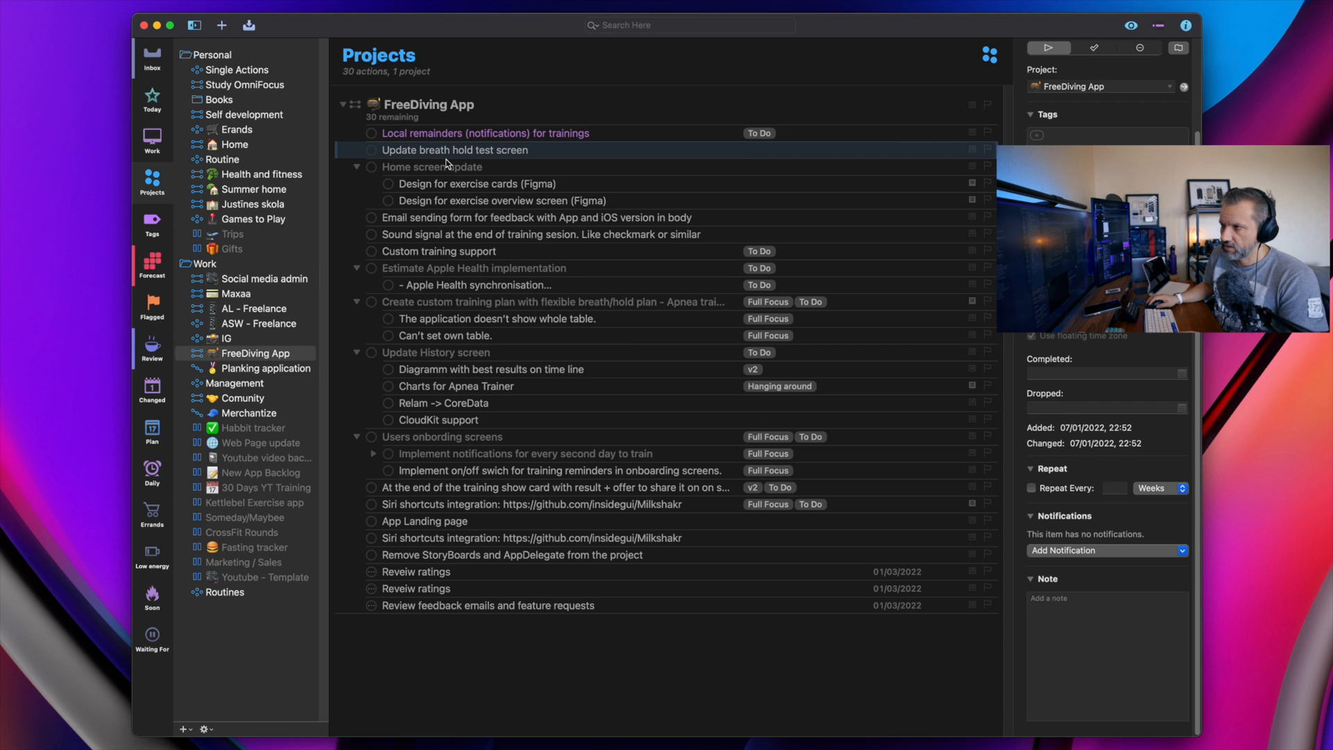
mouse_move(959, 289)
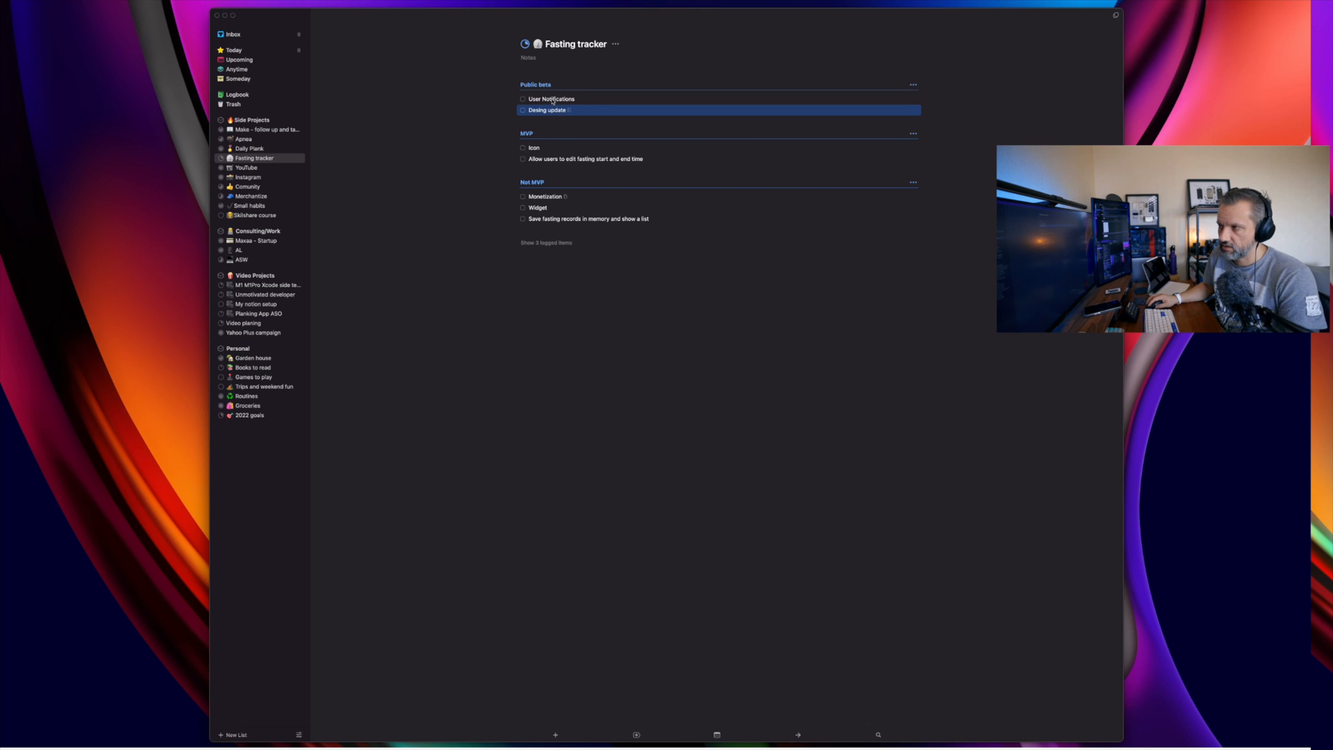
Expand the Desing update to-do in Fasting tracker to reveal its three checklist items
click(548, 110)
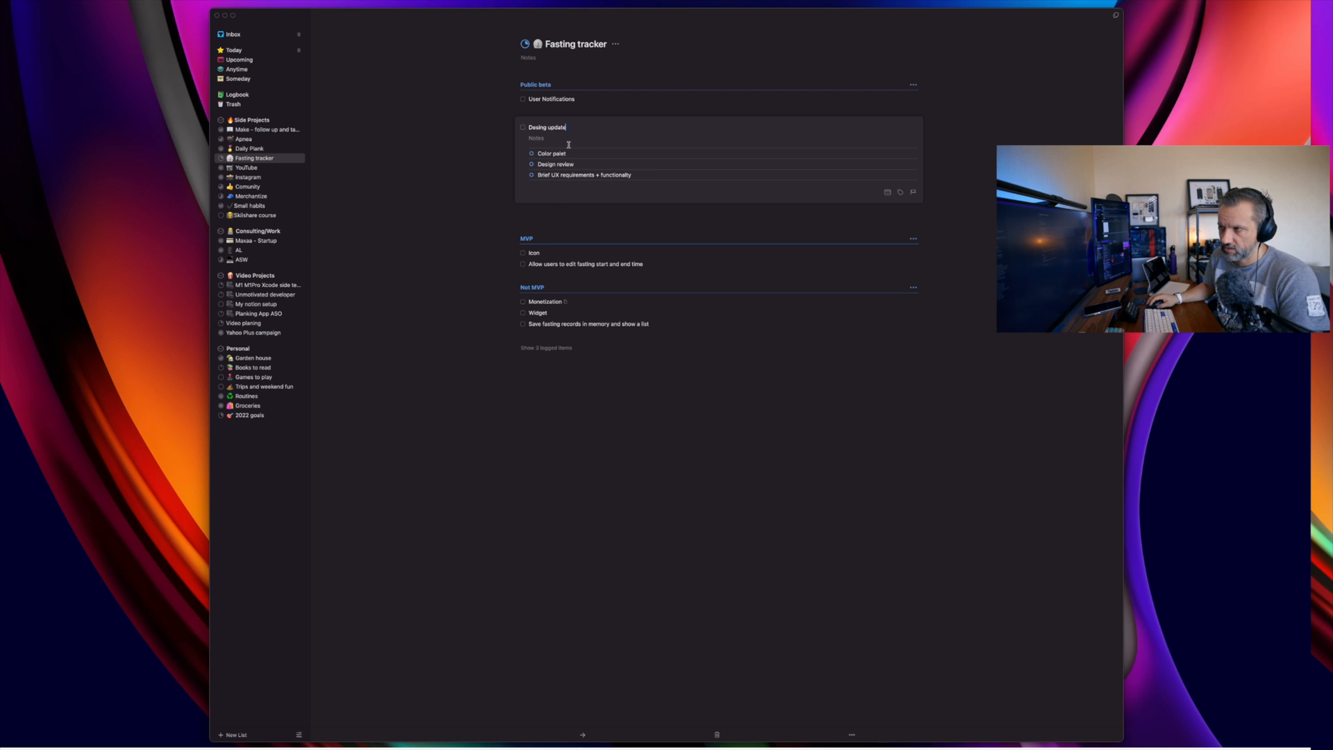
mouse_move(630, 189)
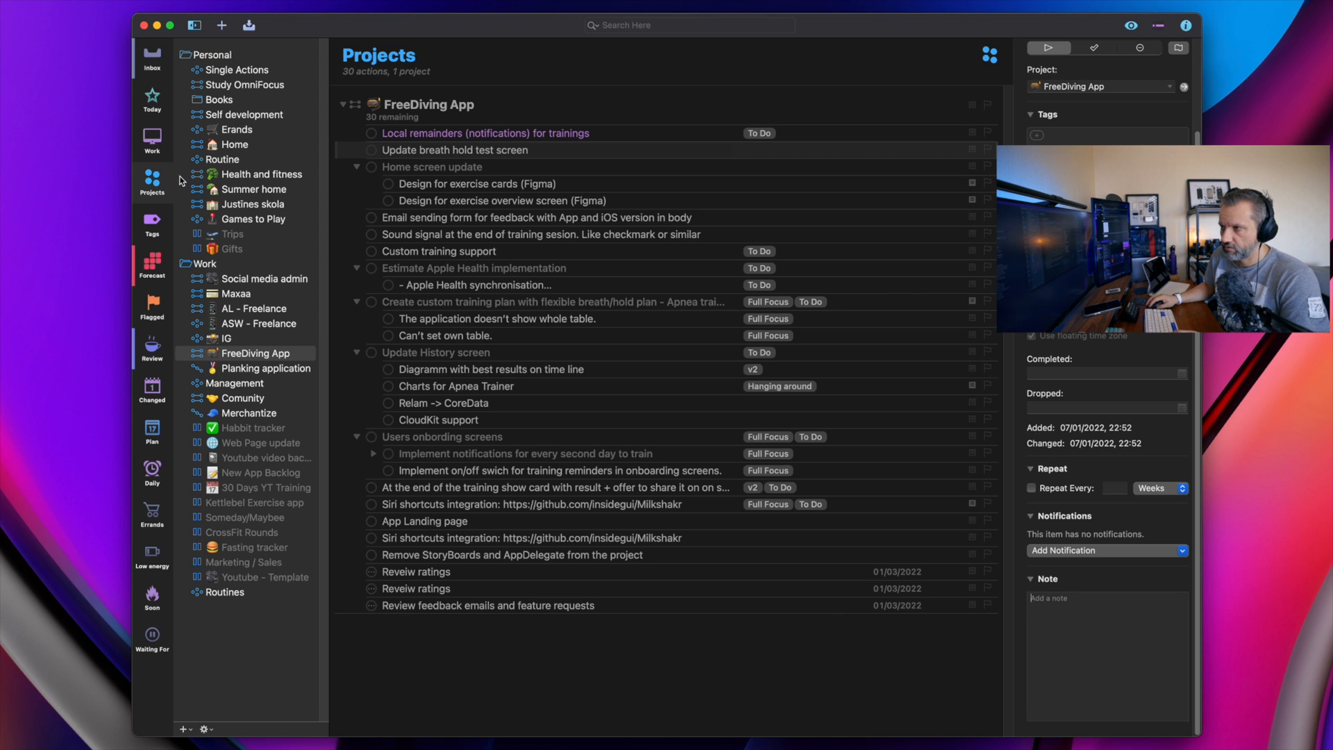
mouse_move(151, 140)
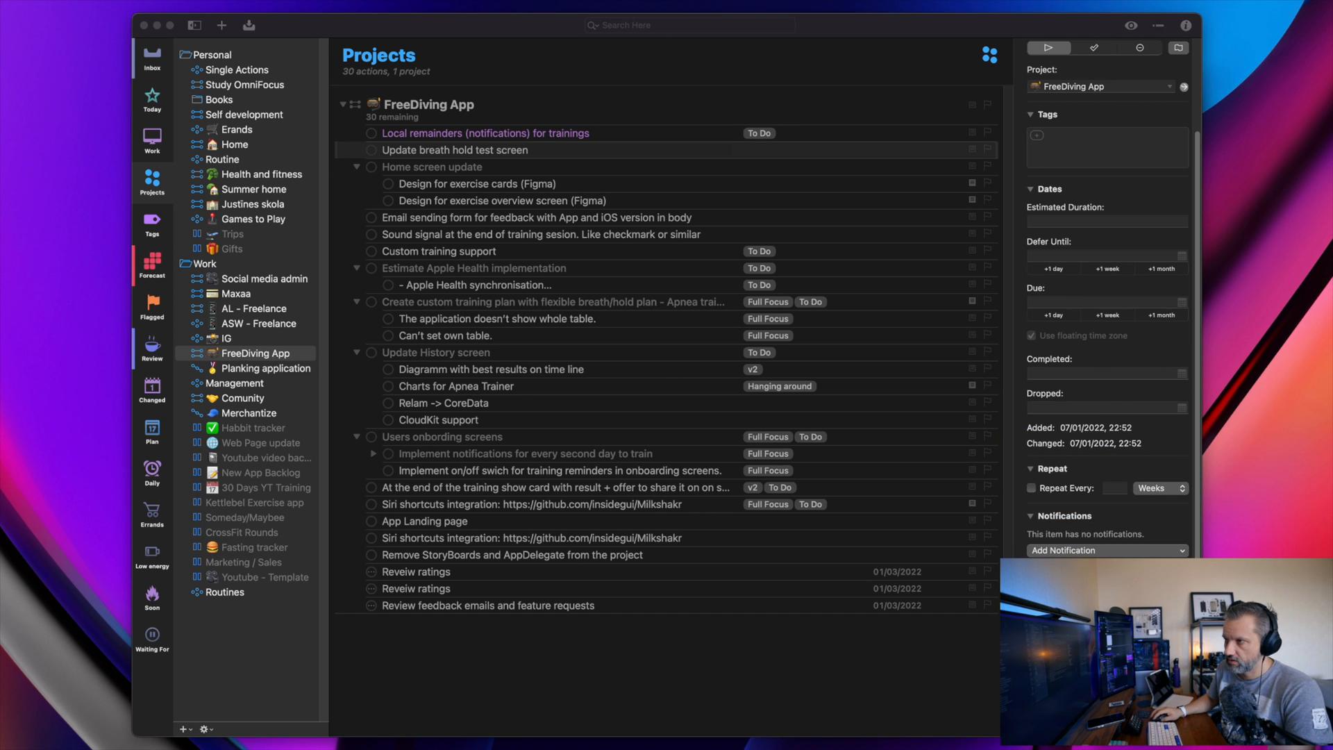
Browse the Work and Today perspectives in the OmniFocus sidebar, returning to Work
click(152, 137)
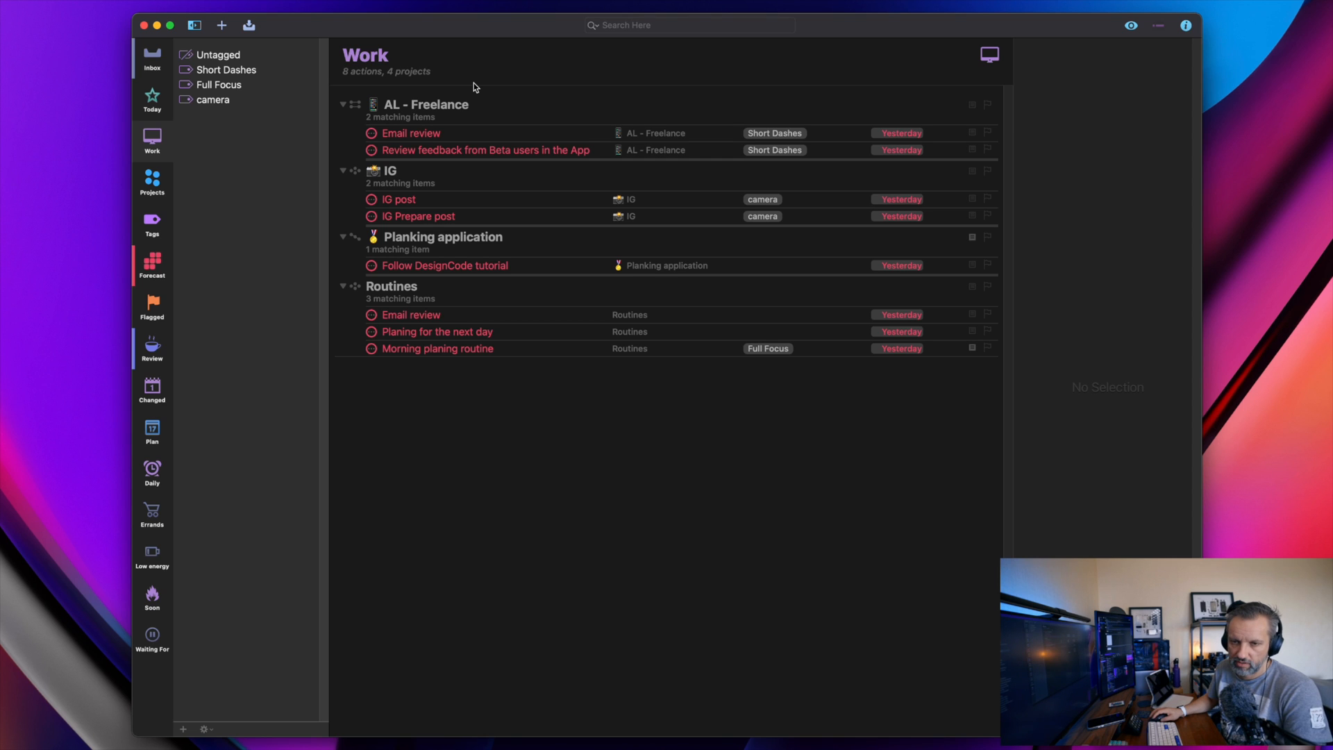
mouse_move(571, 331)
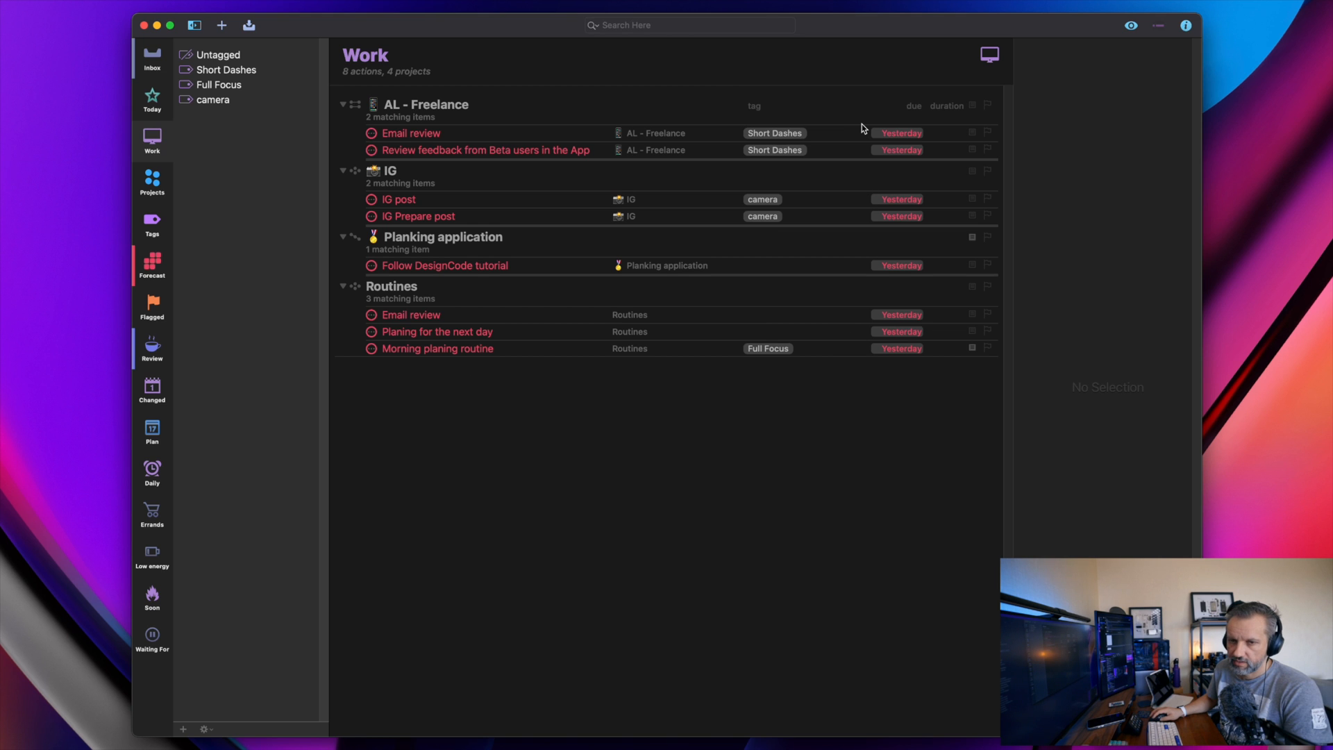
click(152, 97)
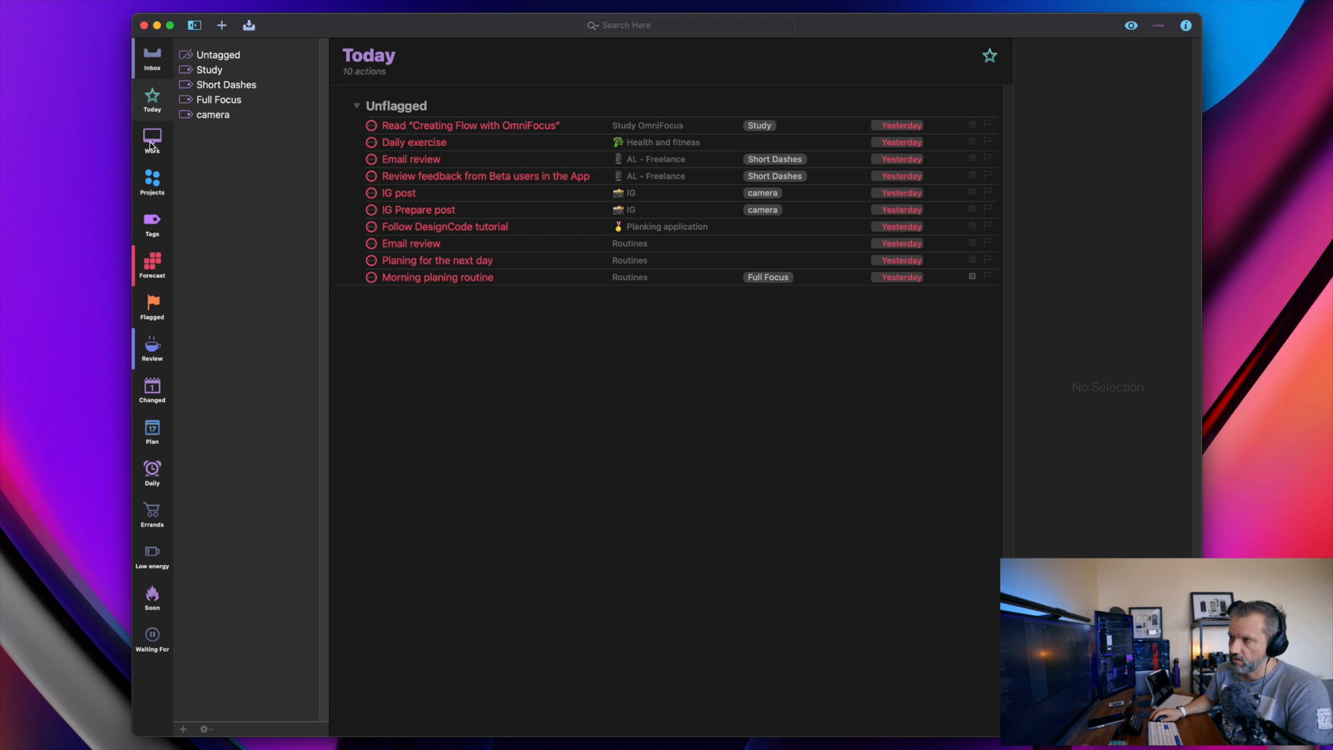
click(151, 136)
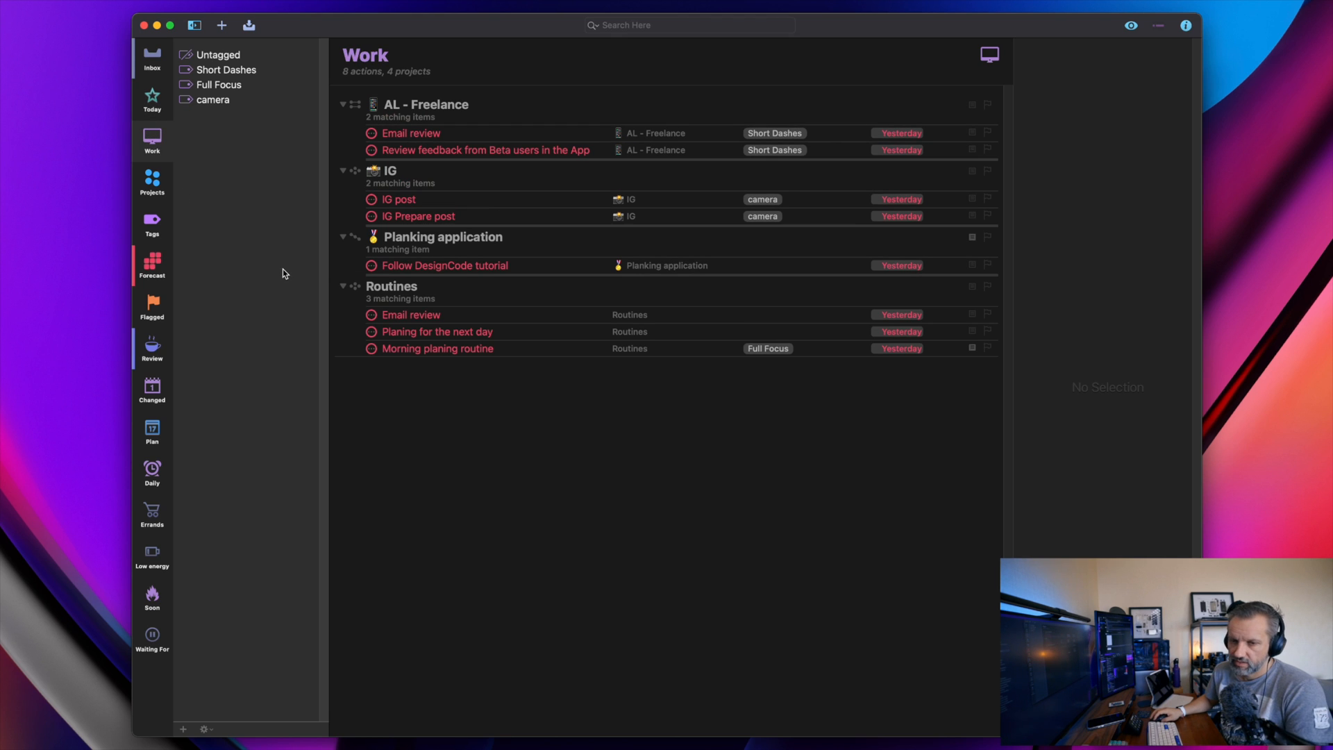
mouse_move(264, 231)
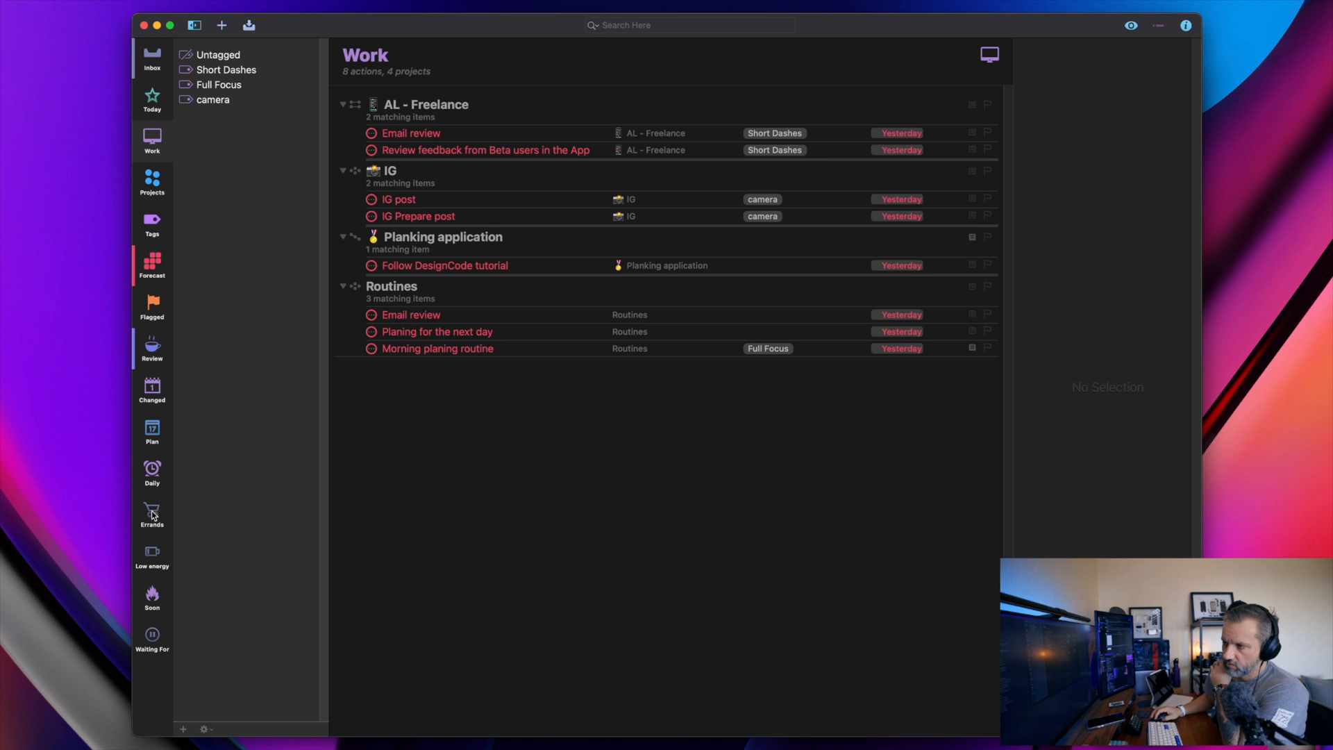
mouse_move(154, 595)
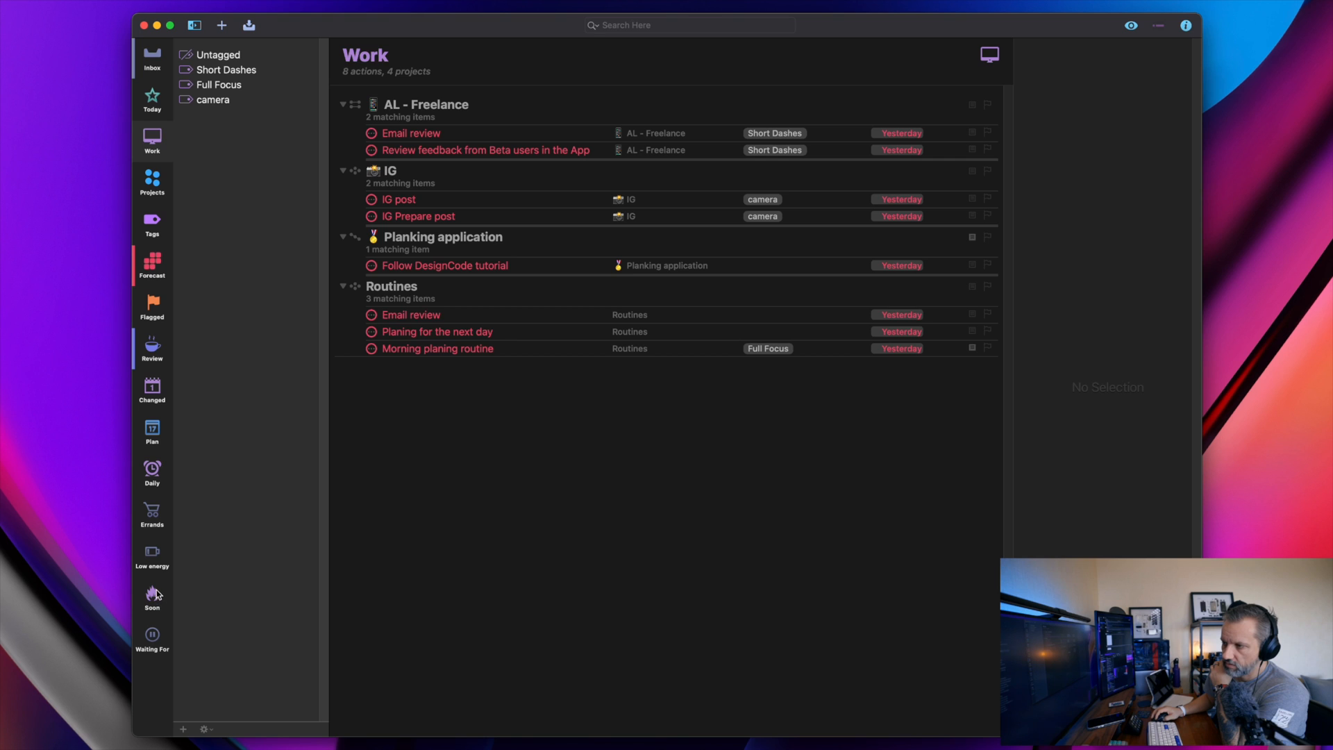
Browse the Soon, empty Low energy and Forecast perspectives with upcoming calendar events
click(152, 597)
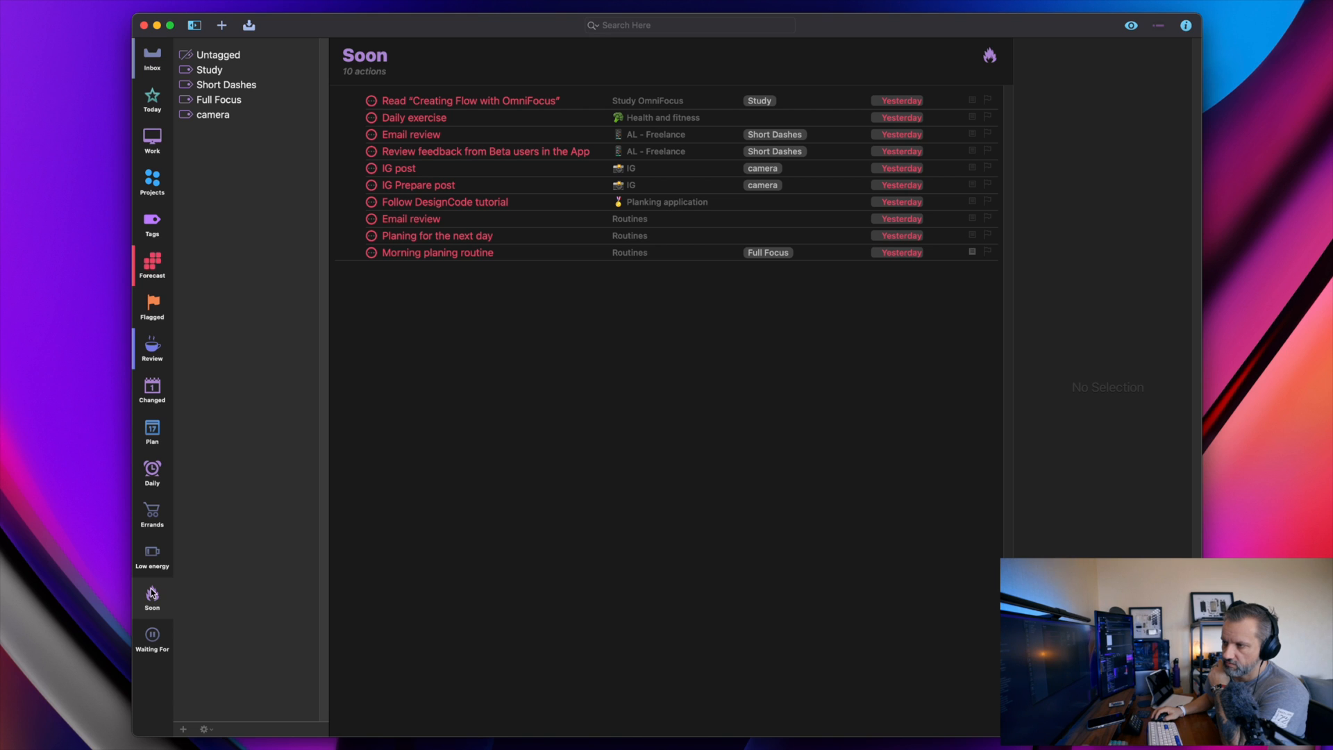
mouse_move(275, 485)
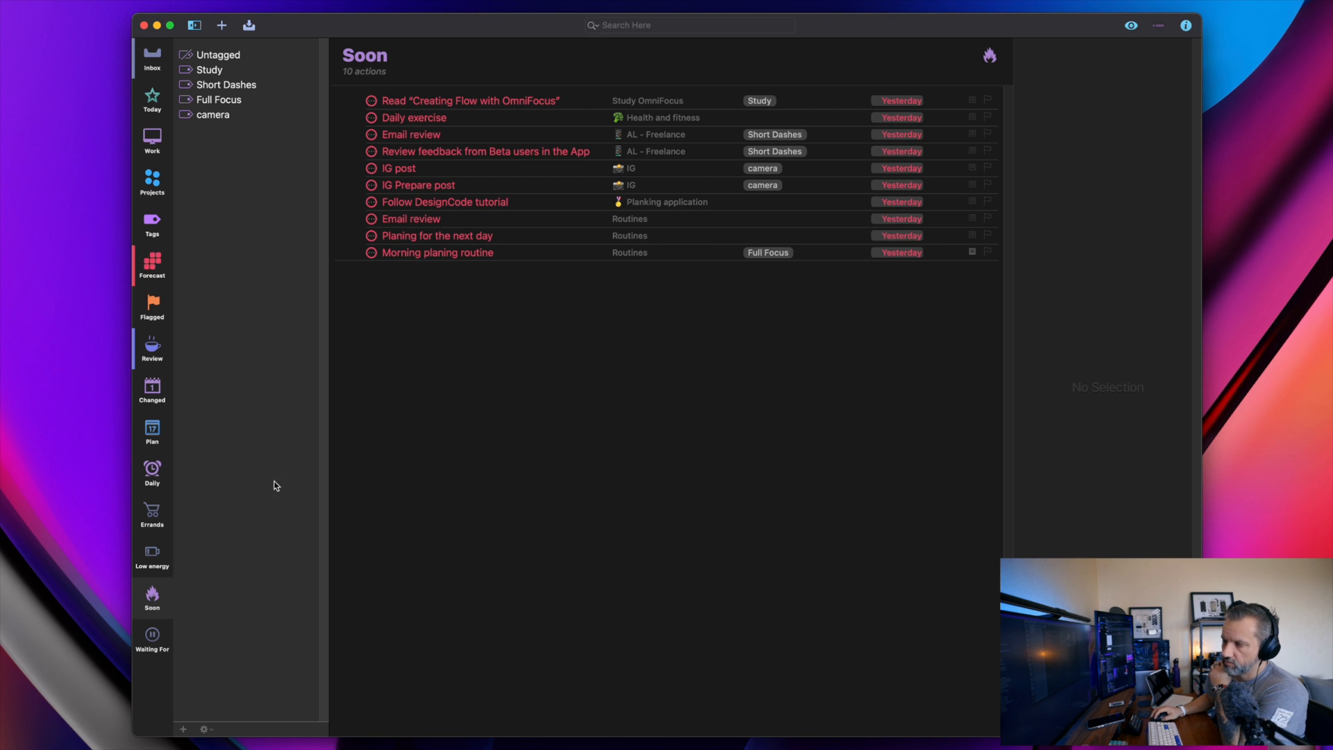
click(152, 553)
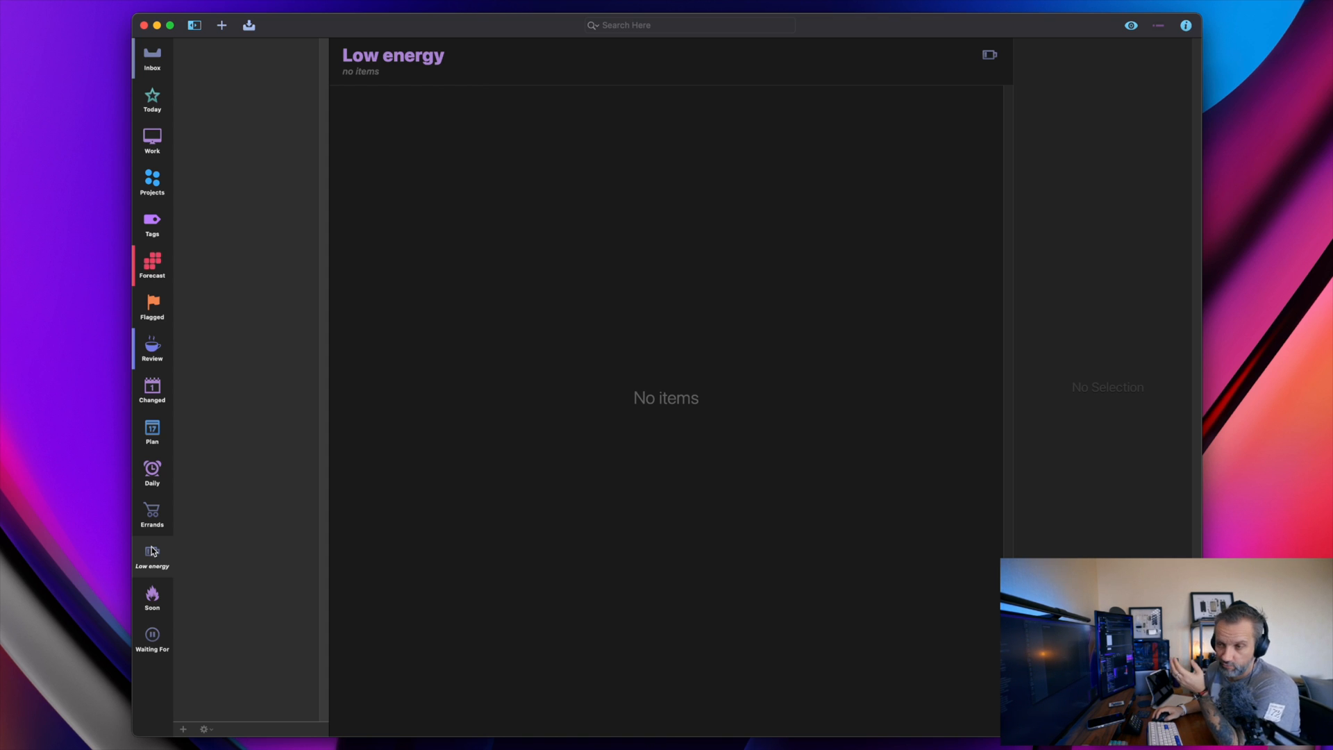
mouse_move(440, 212)
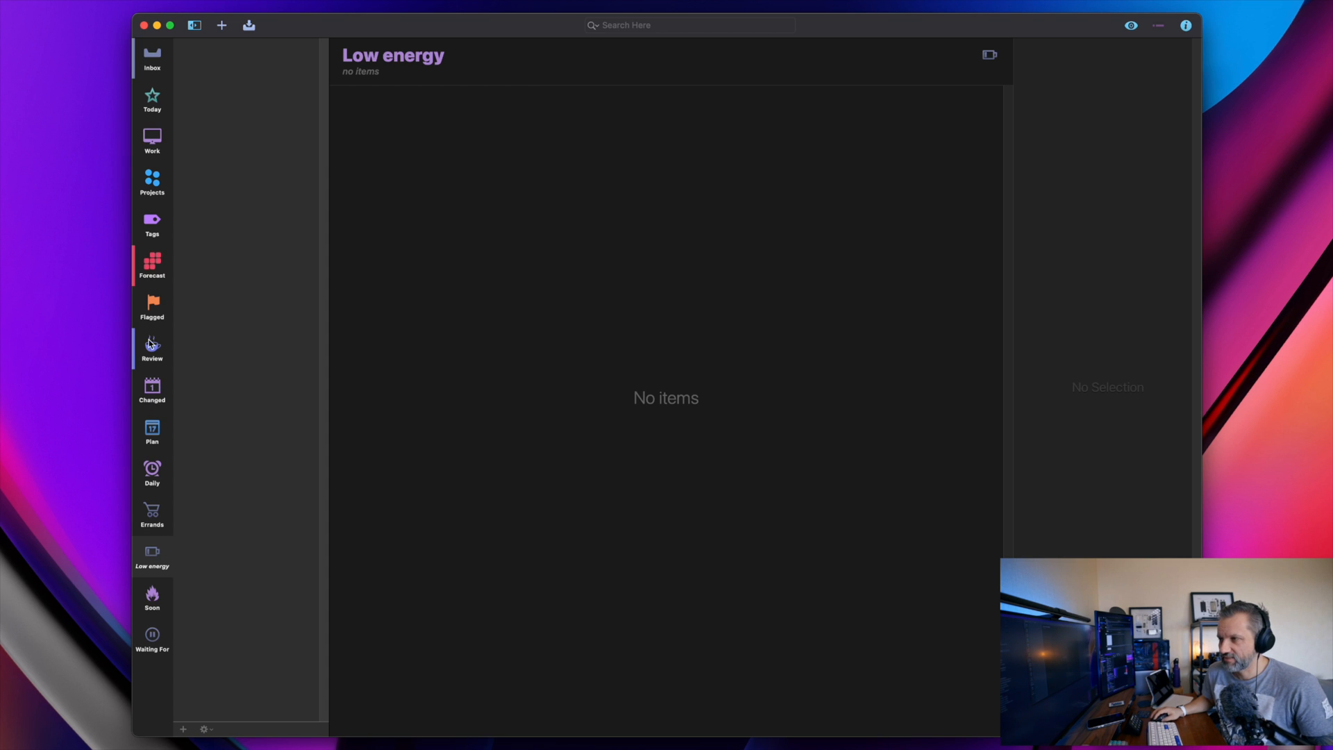
click(152, 264)
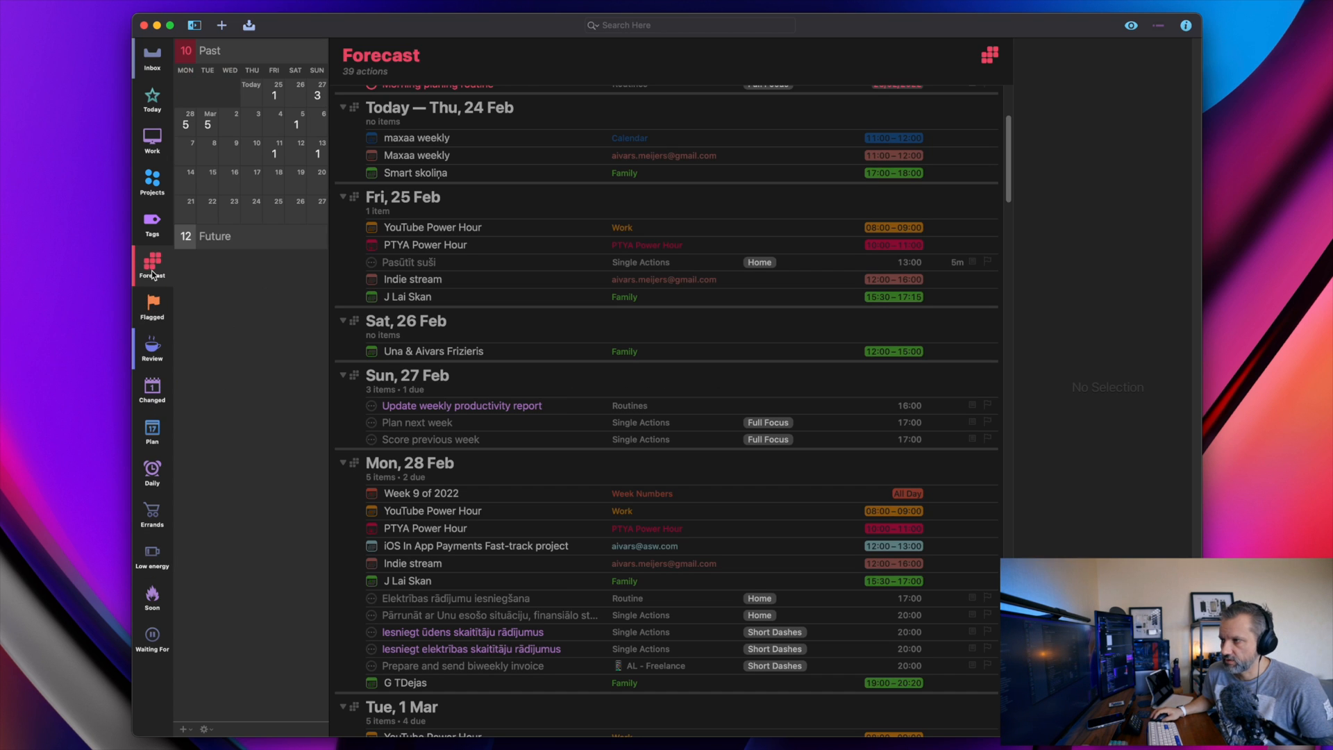
mouse_move(214, 335)
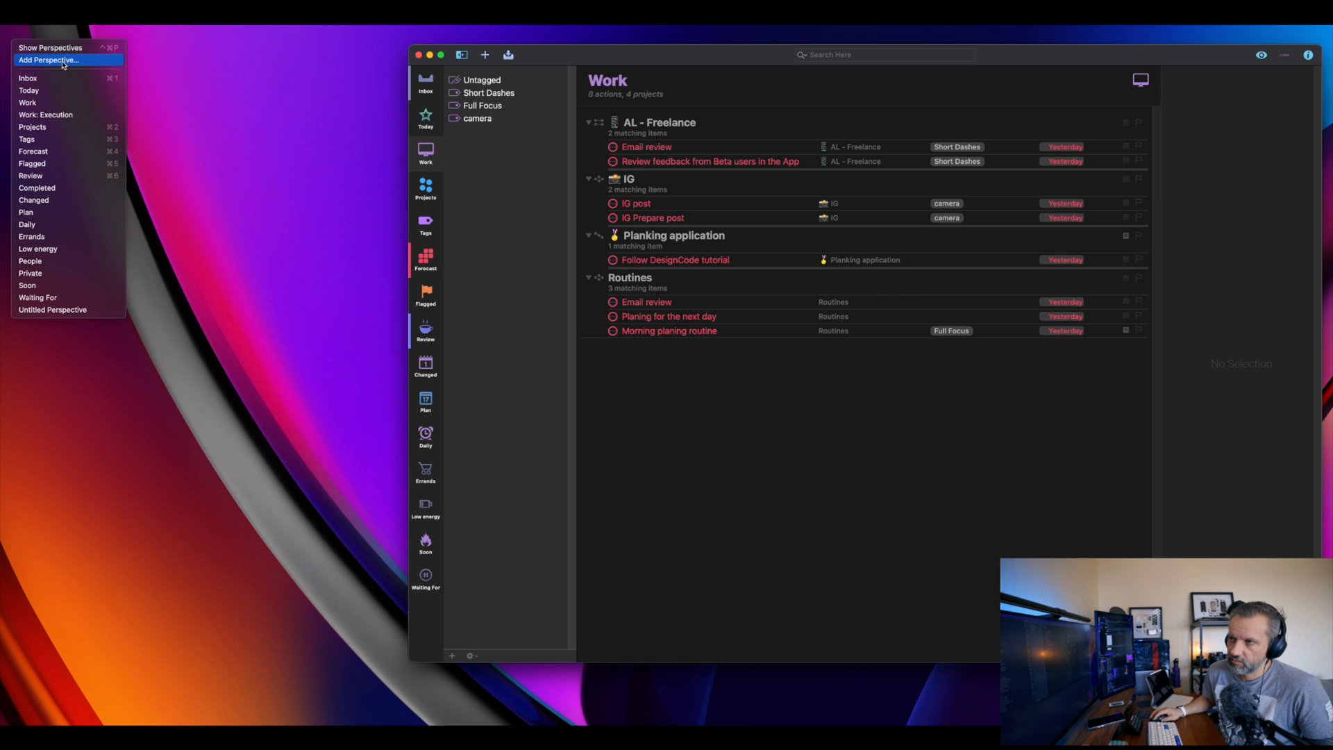
Create a new custom perspective named Test and review its grouping and sorting options
click(48, 60)
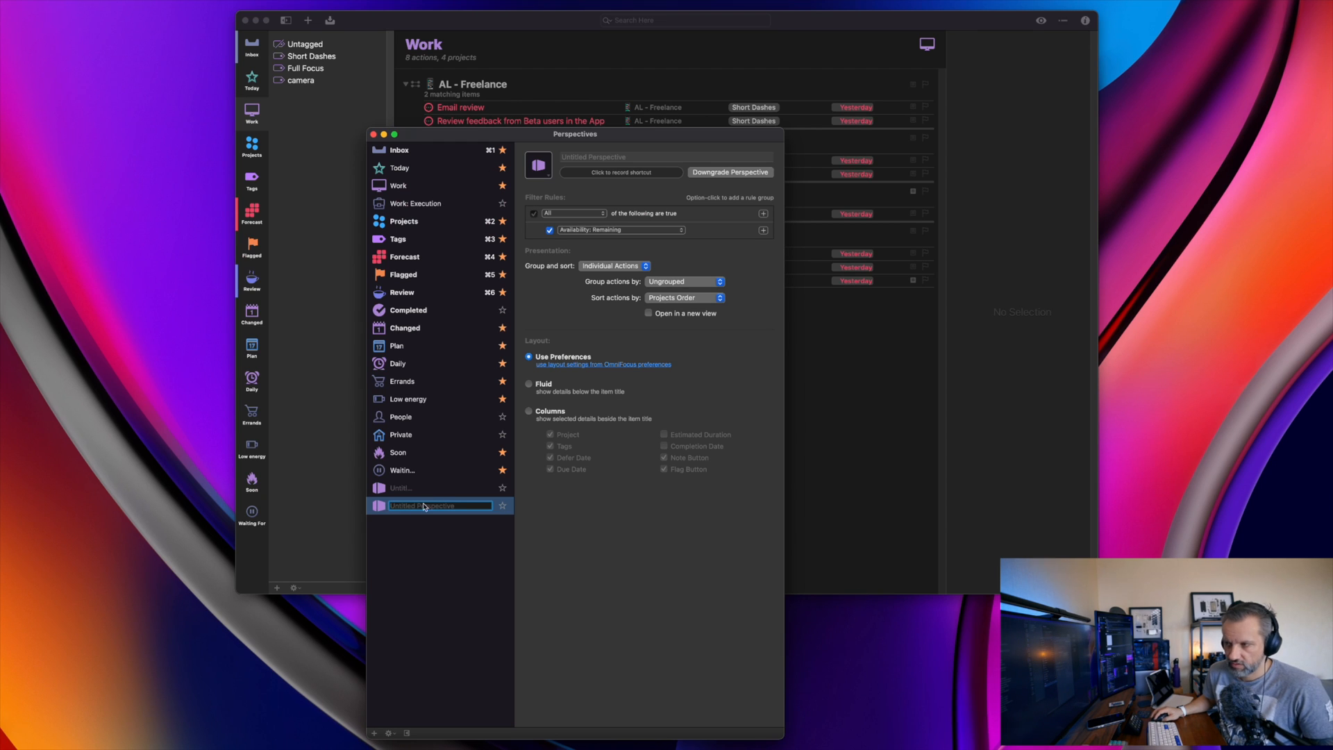
text(Test)
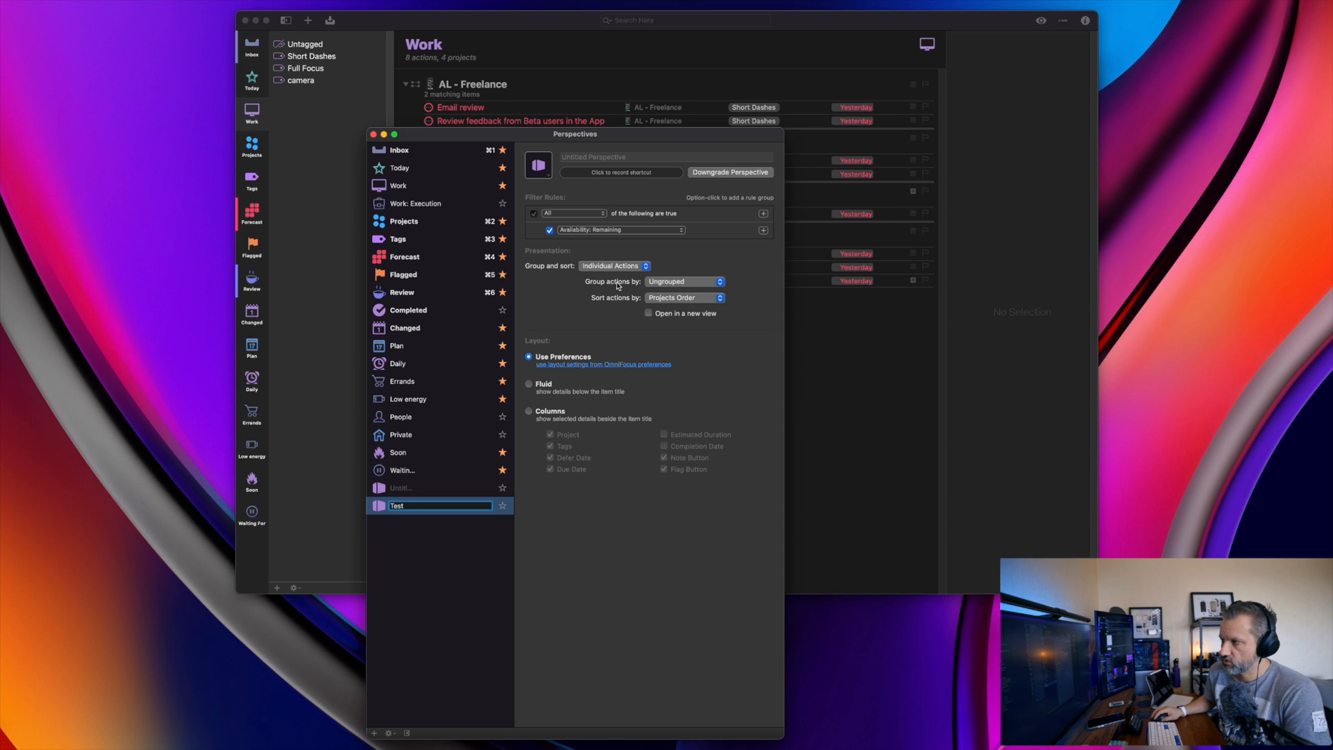
click(684, 282)
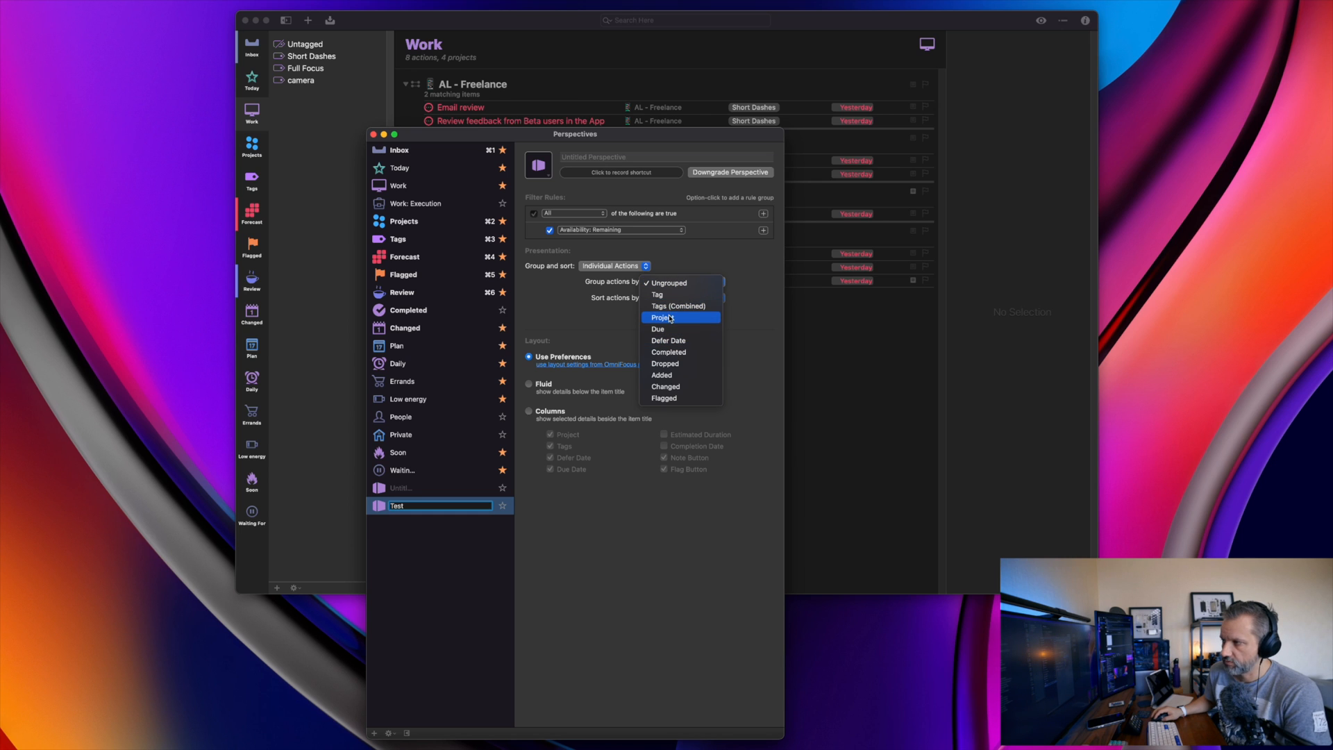
click(663, 316)
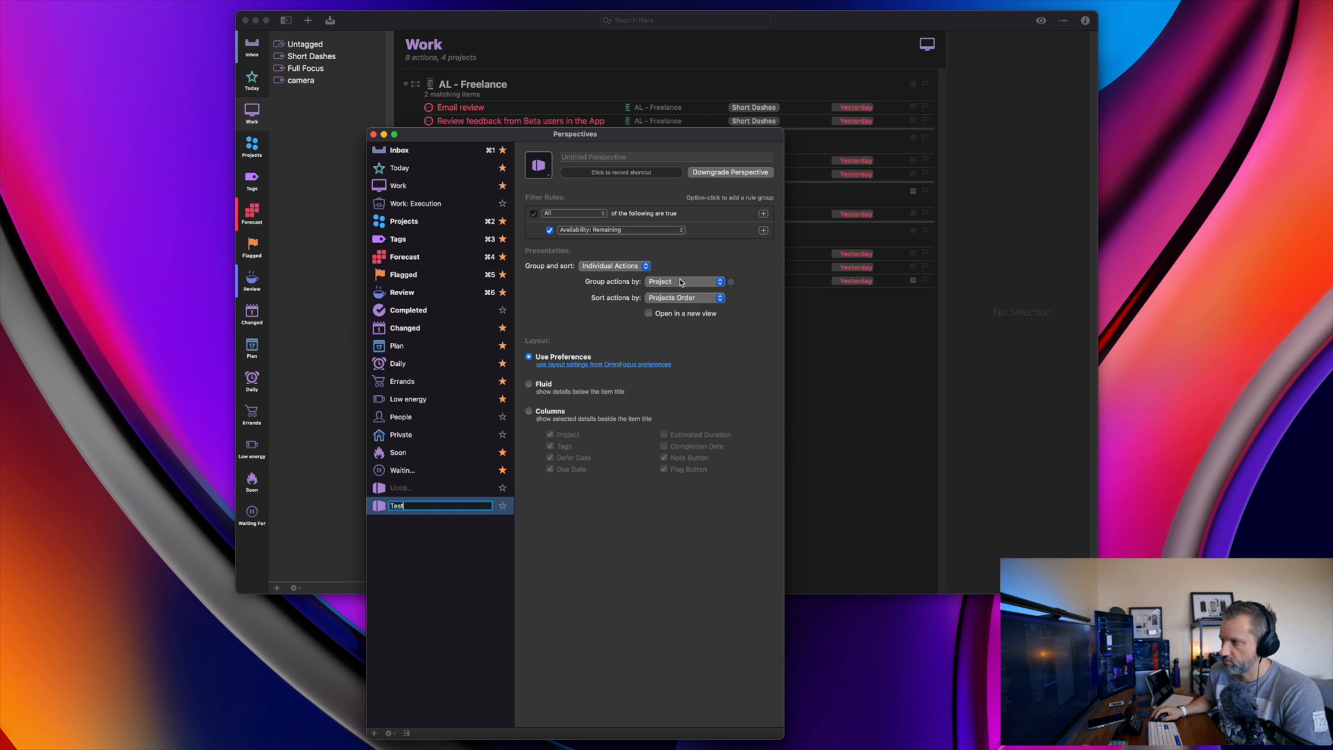
click(685, 297)
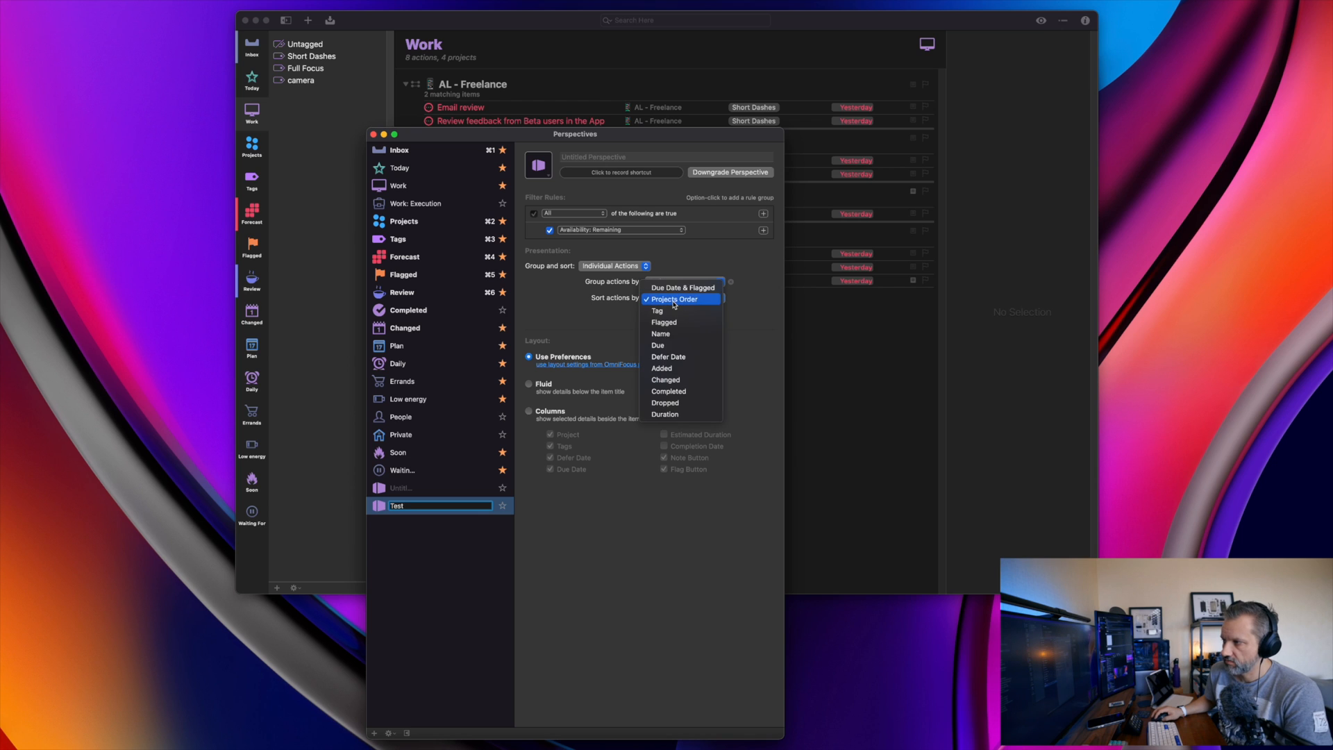
mouse_move(672, 403)
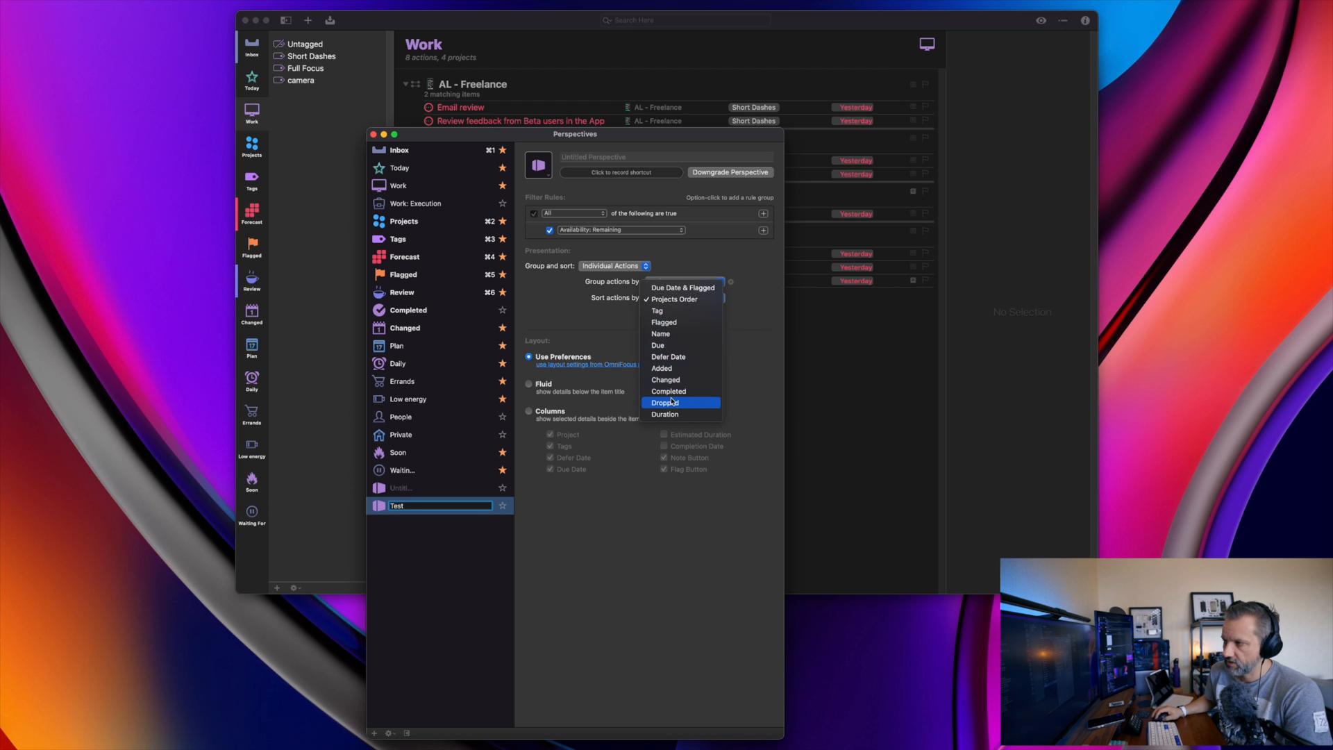
mouse_move(670, 346)
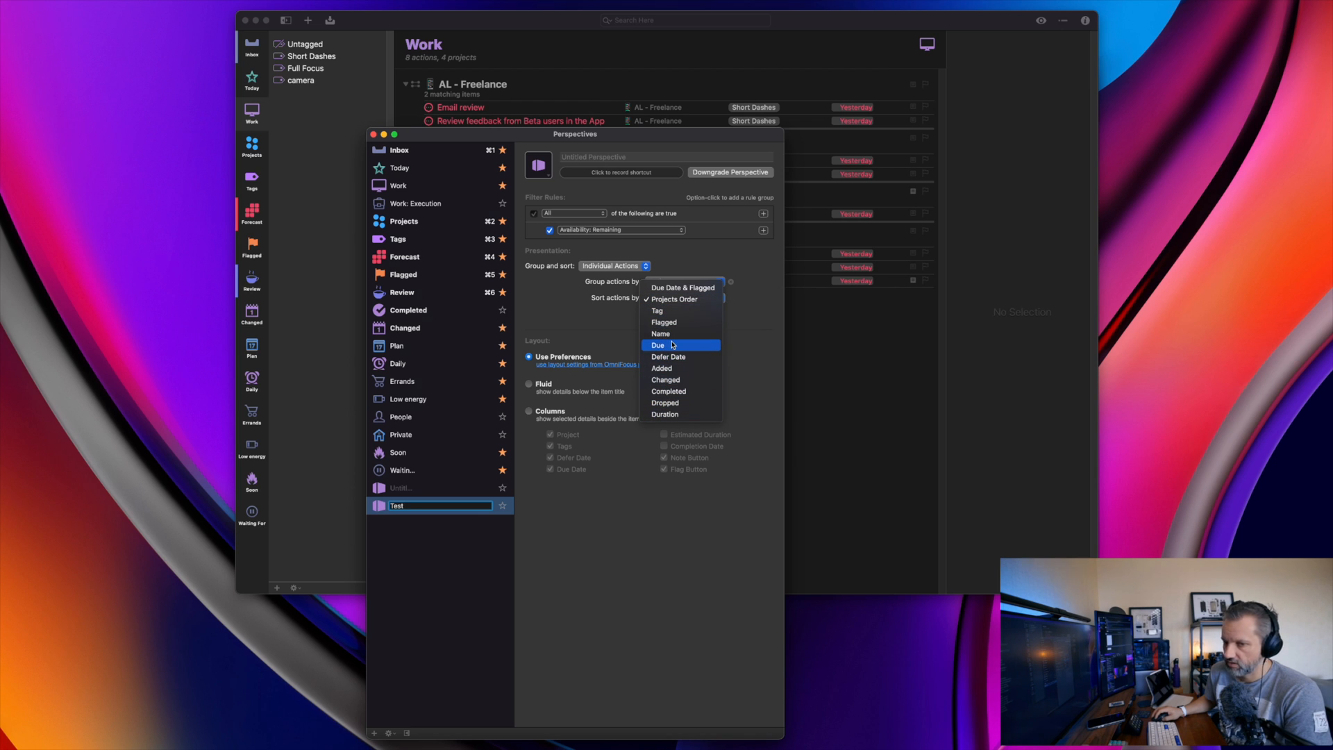
click(680, 286)
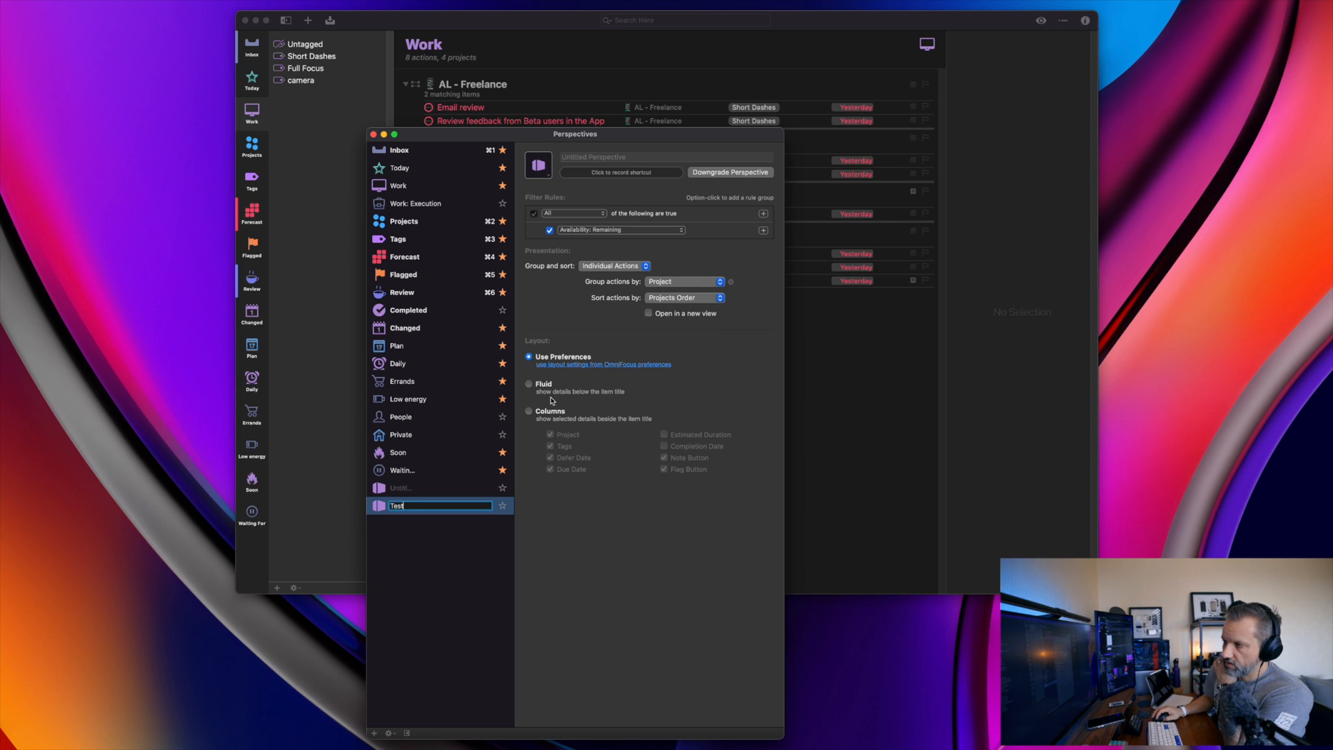
mouse_move(628, 220)
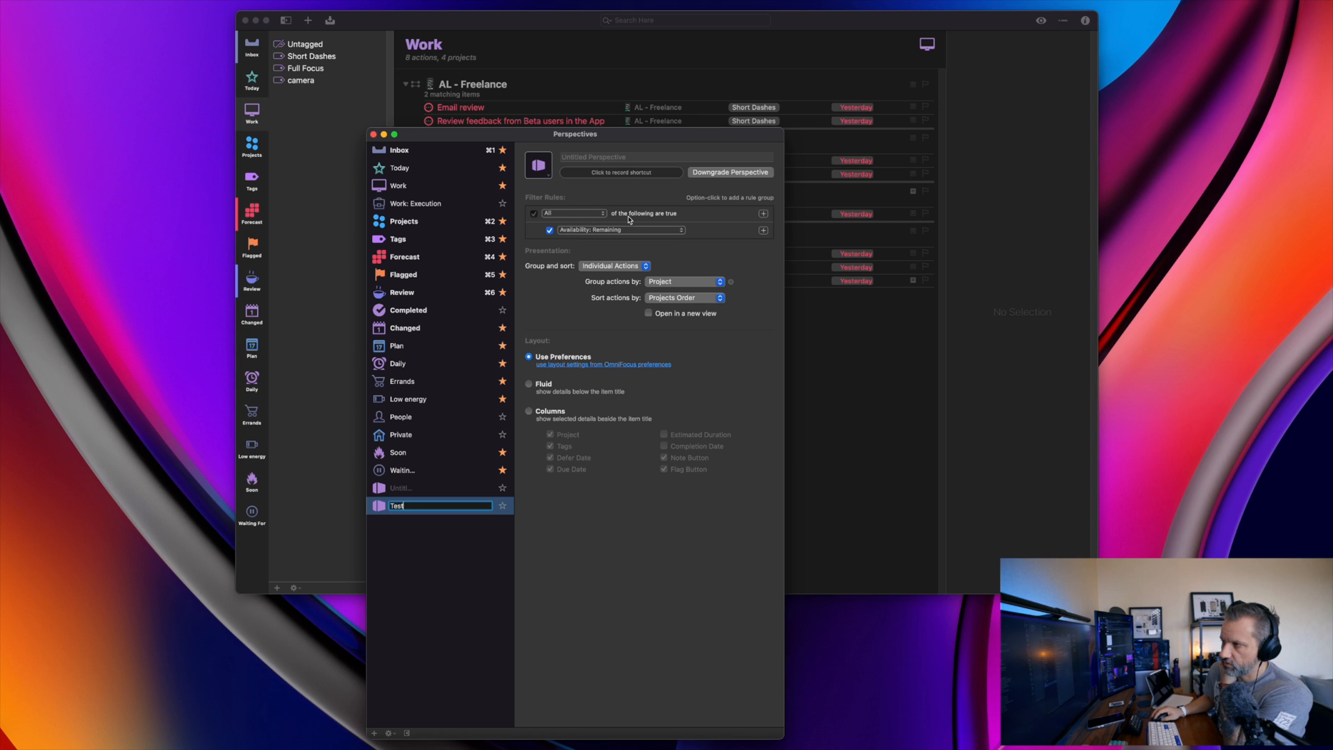
Examine the Work perspective's settings and close the Perspectives window back to the Work list
click(397, 185)
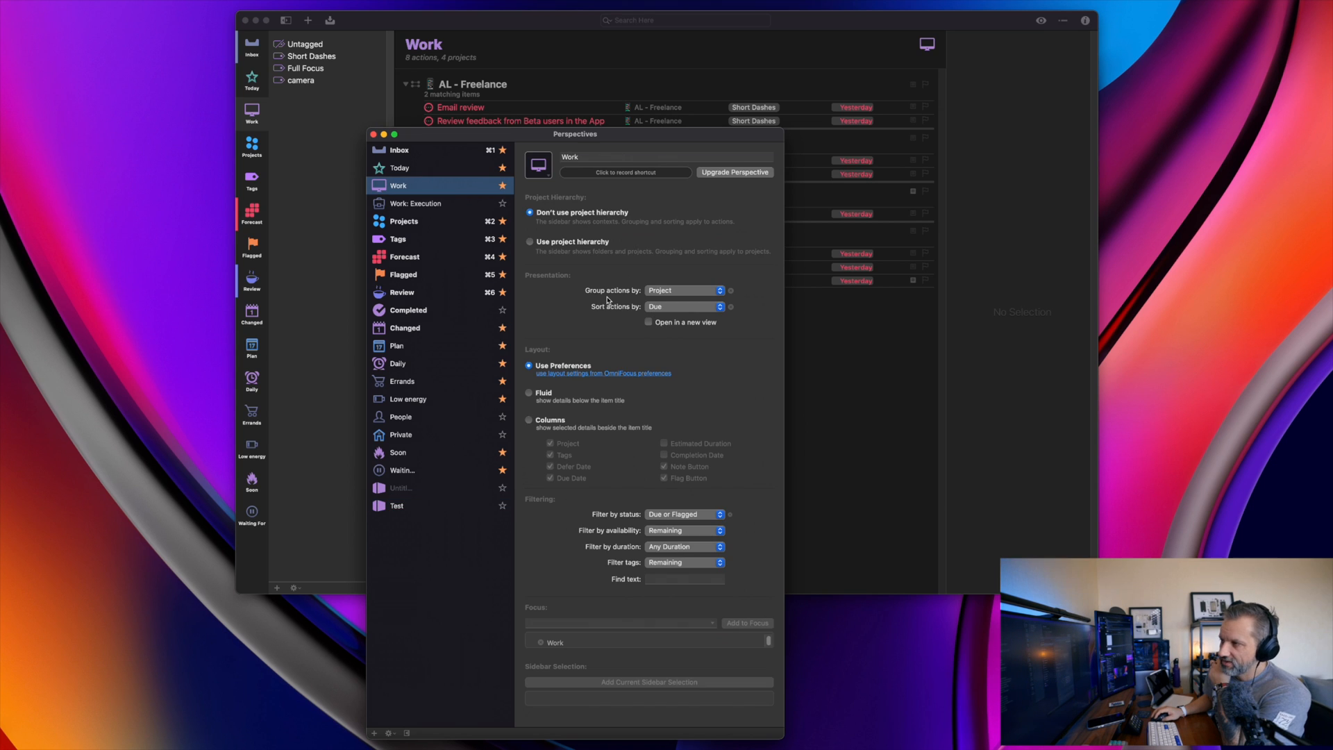
mouse_move(607, 355)
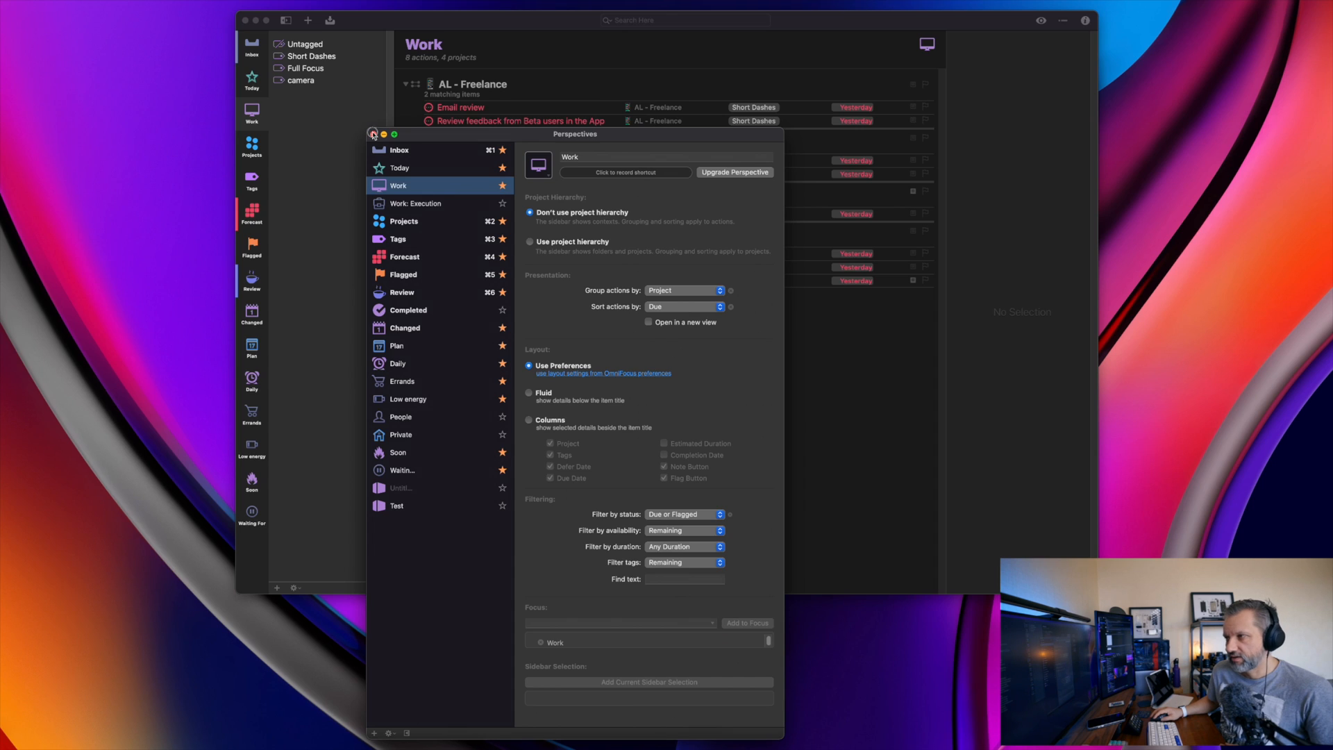
click(373, 133)
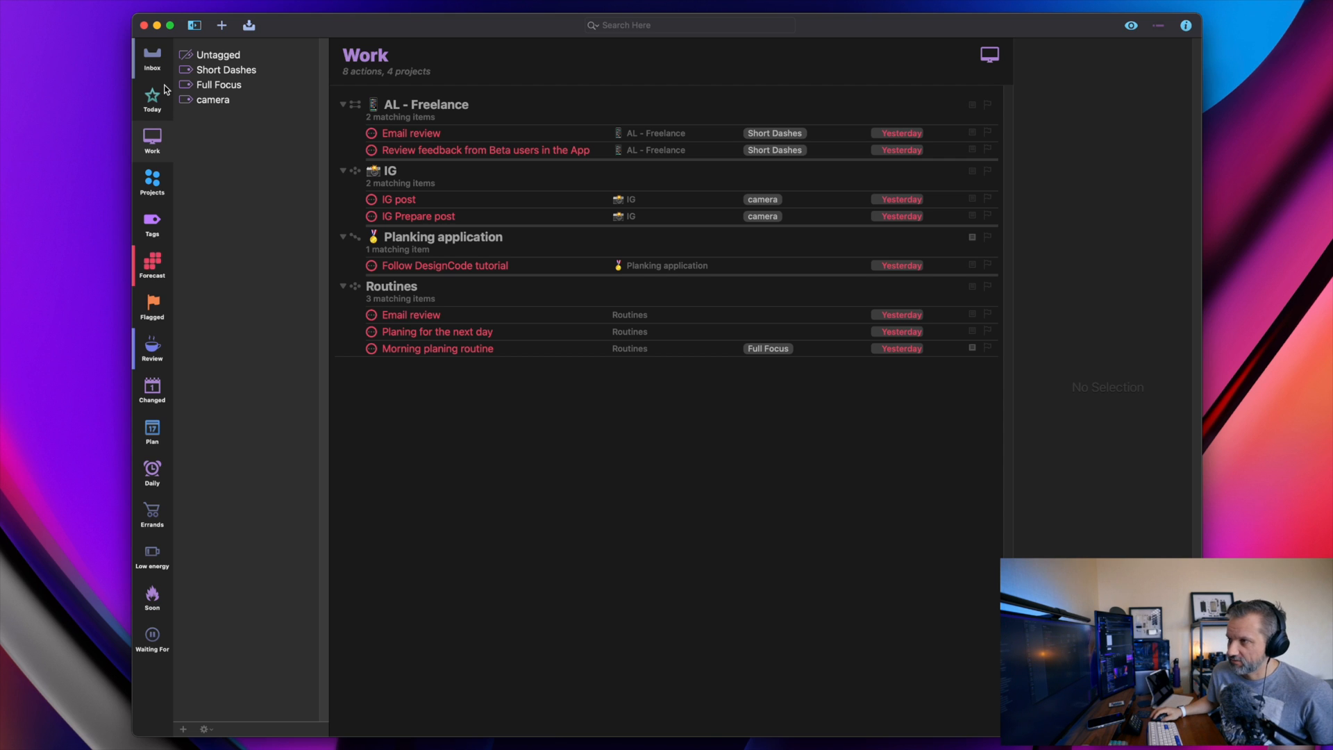
mouse_move(157, 99)
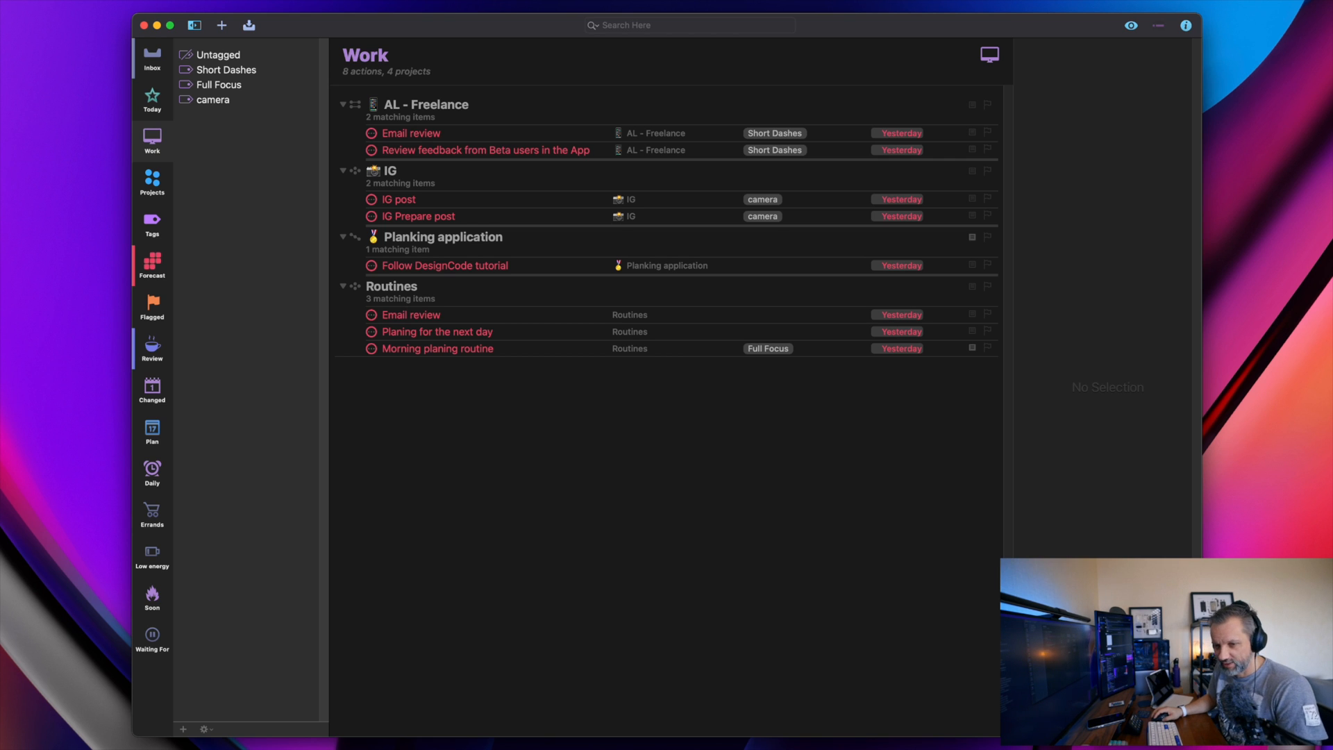
mouse_move(432, 560)
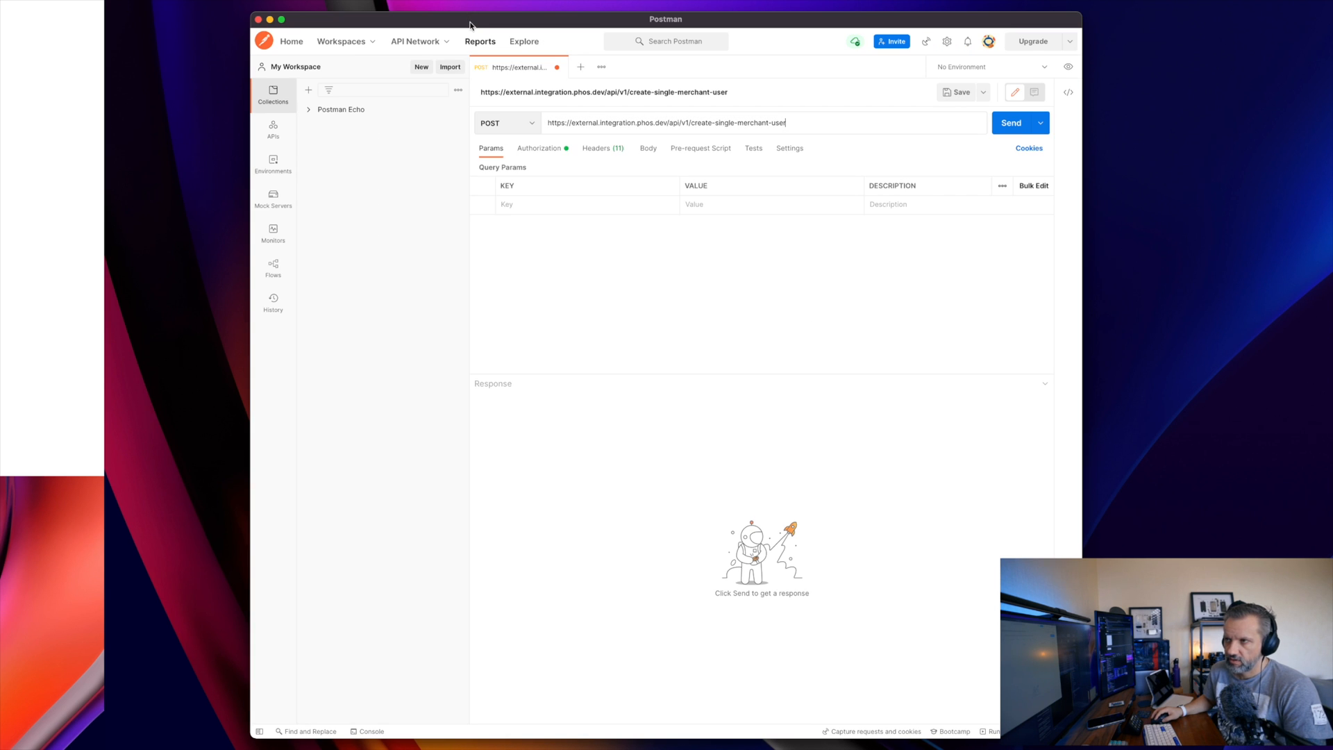
Scroll through the Finder Applications list before moving on to Tower
click(274, 127)
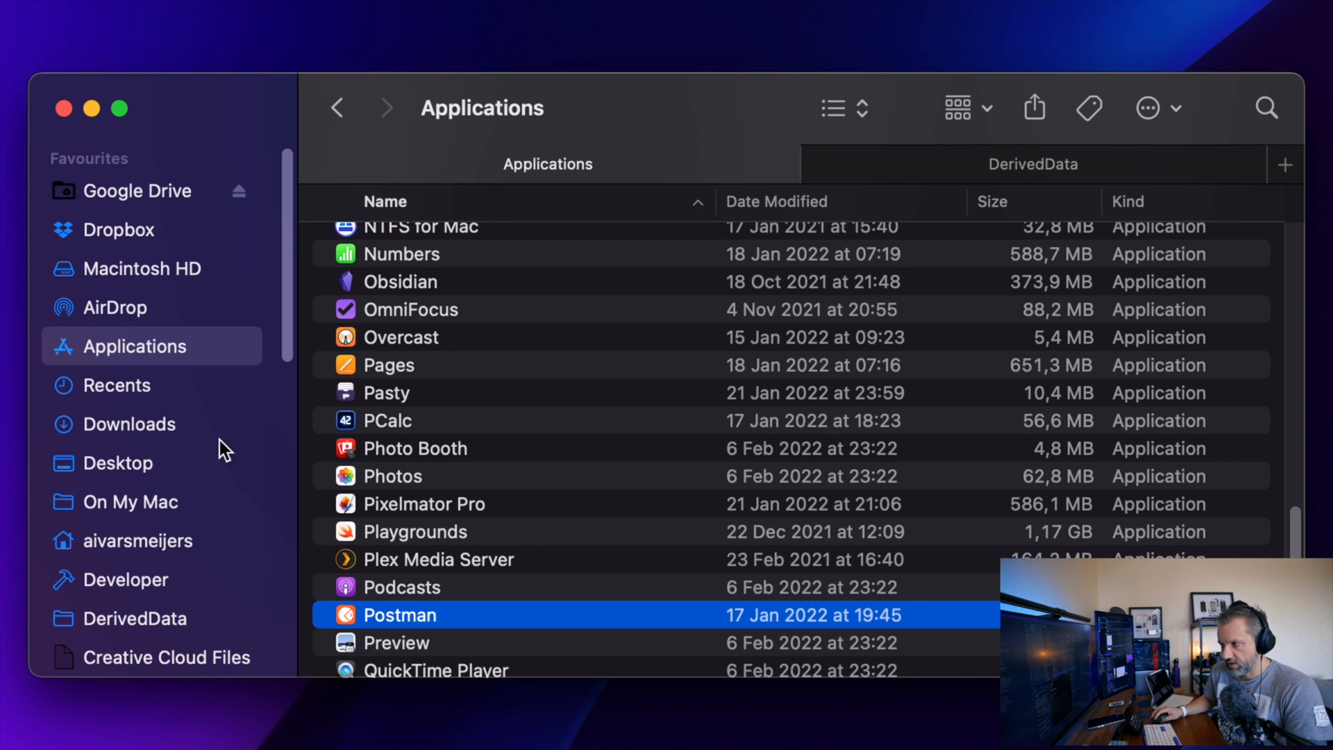
scroll(down, 3)
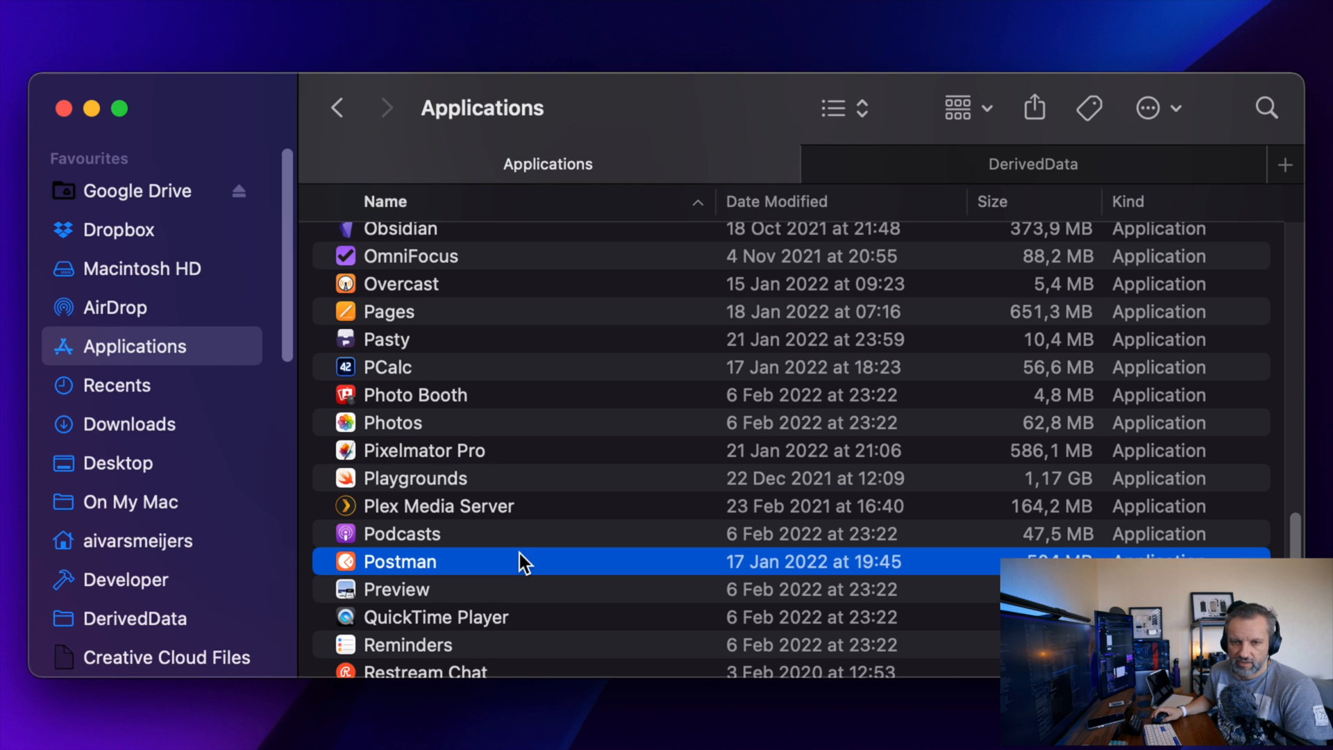
scroll(down, 3)
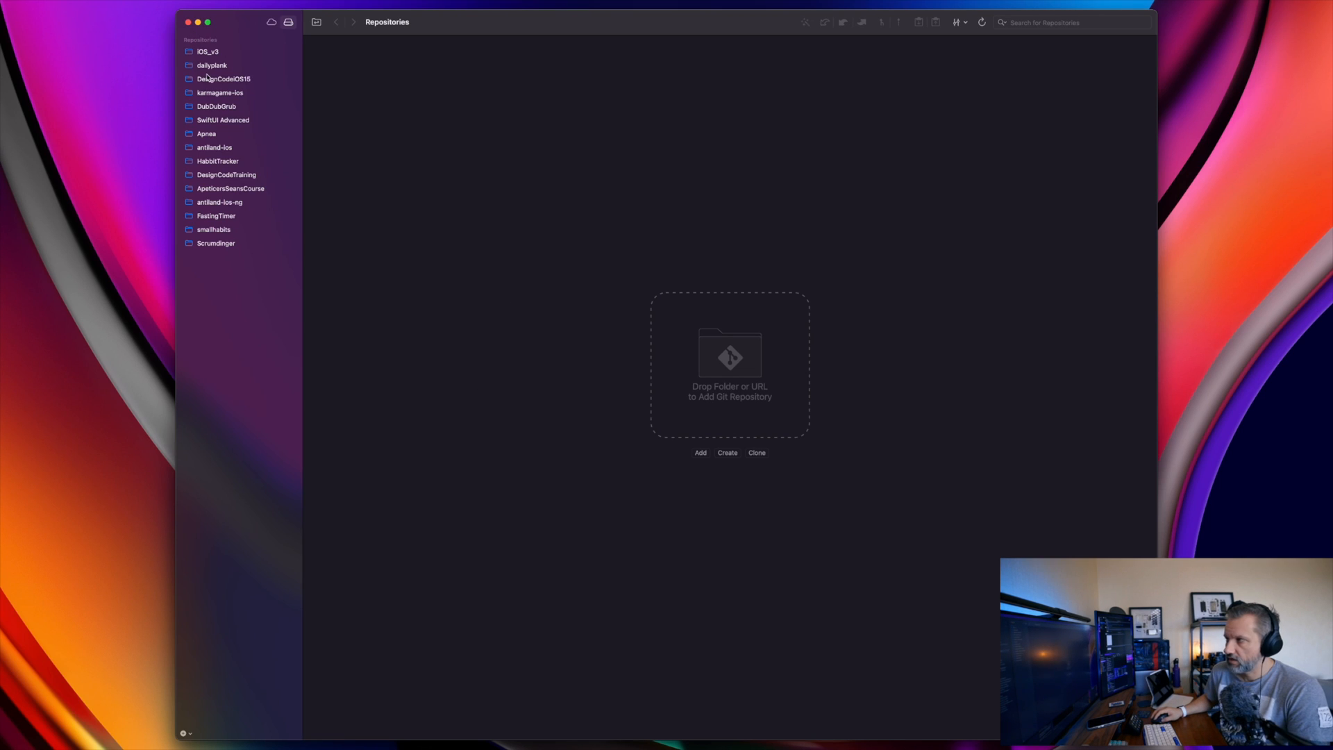
Review the iOS_v3 and DubDubGrub repositories and scroll the Apnea repository's commit history
click(208, 51)
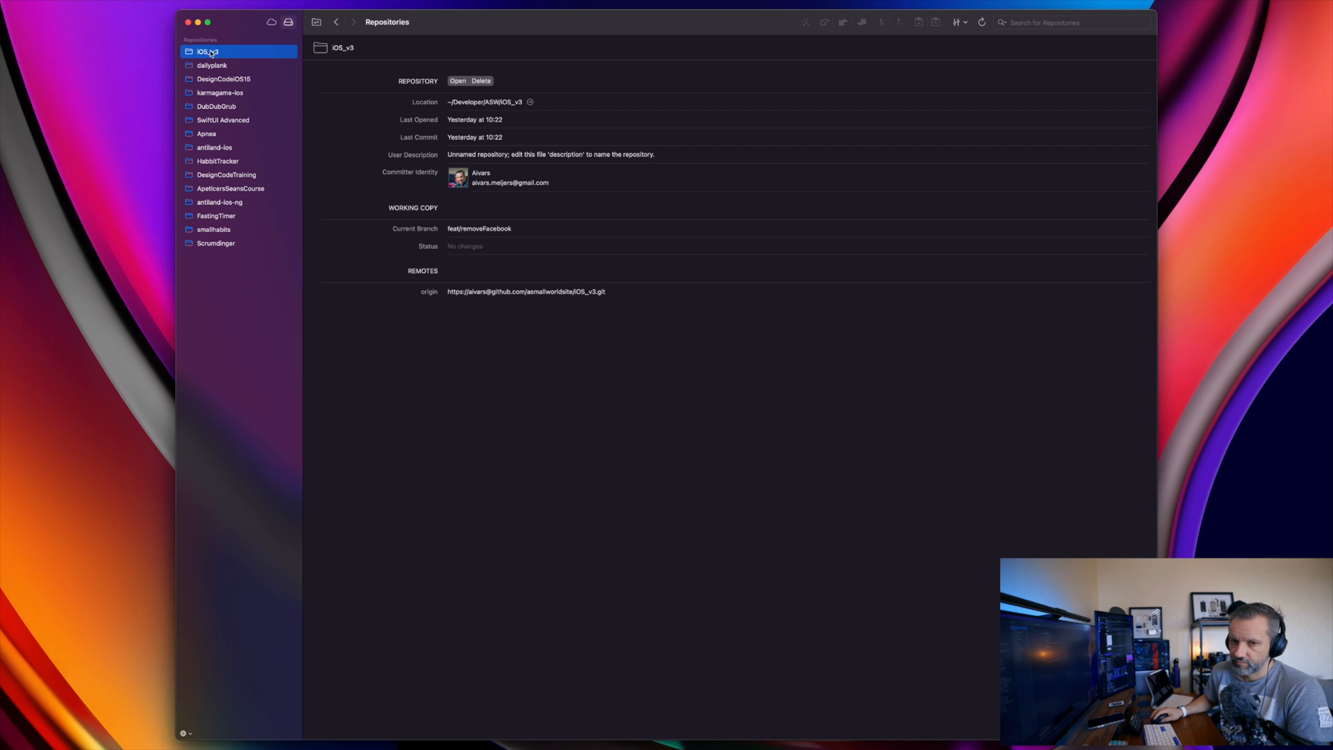
click(217, 107)
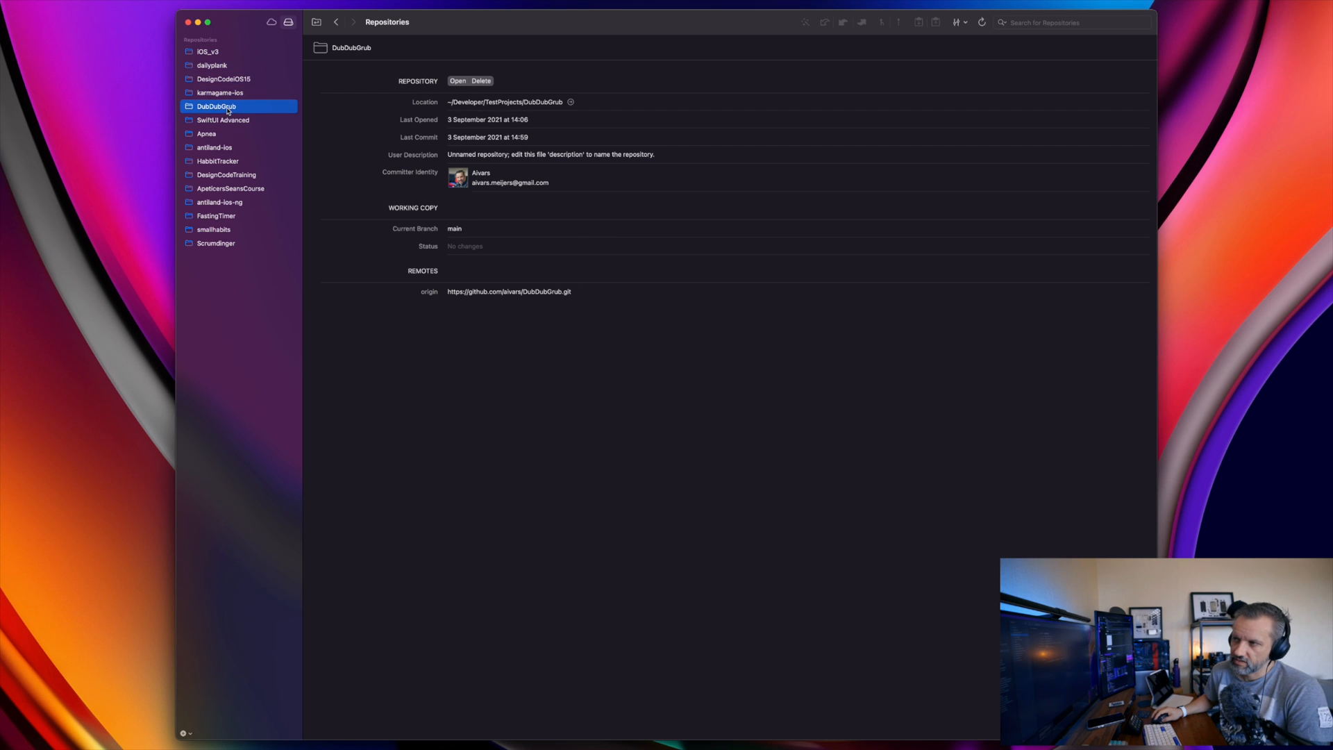
click(206, 134)
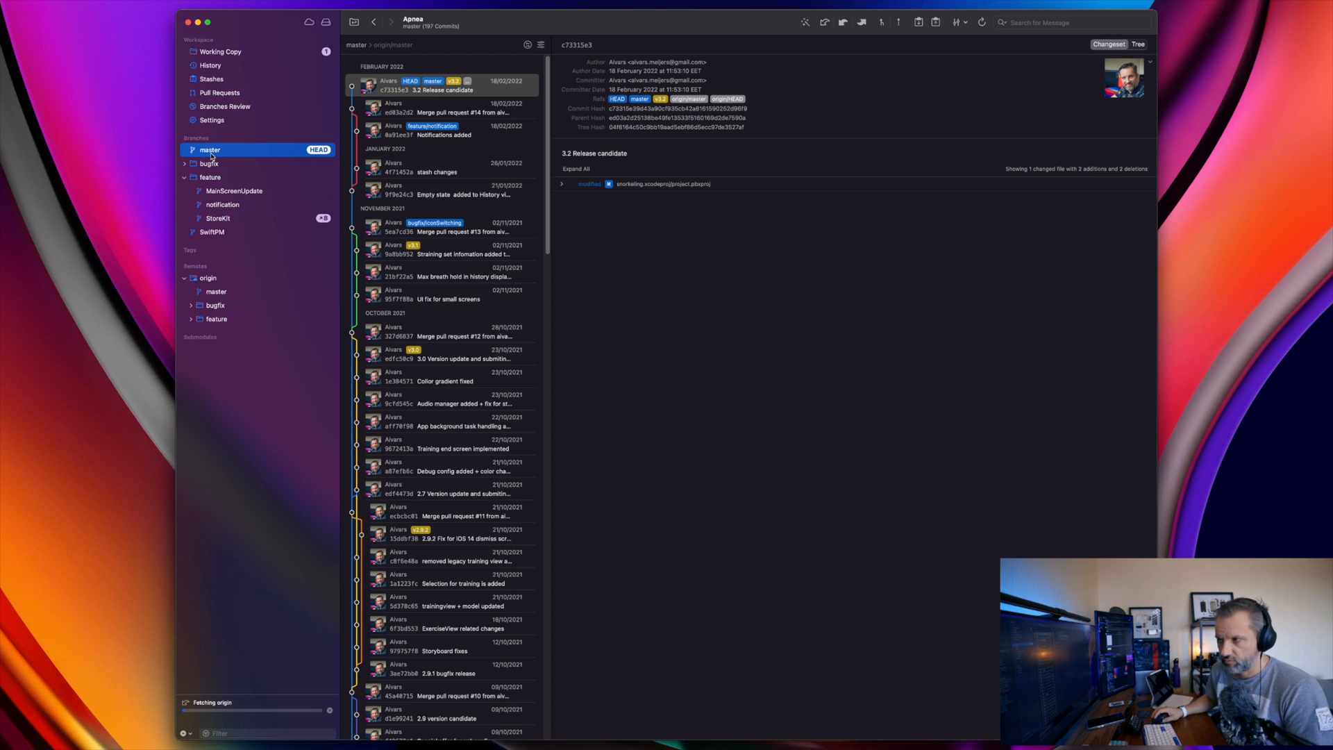
scroll(down, 3)
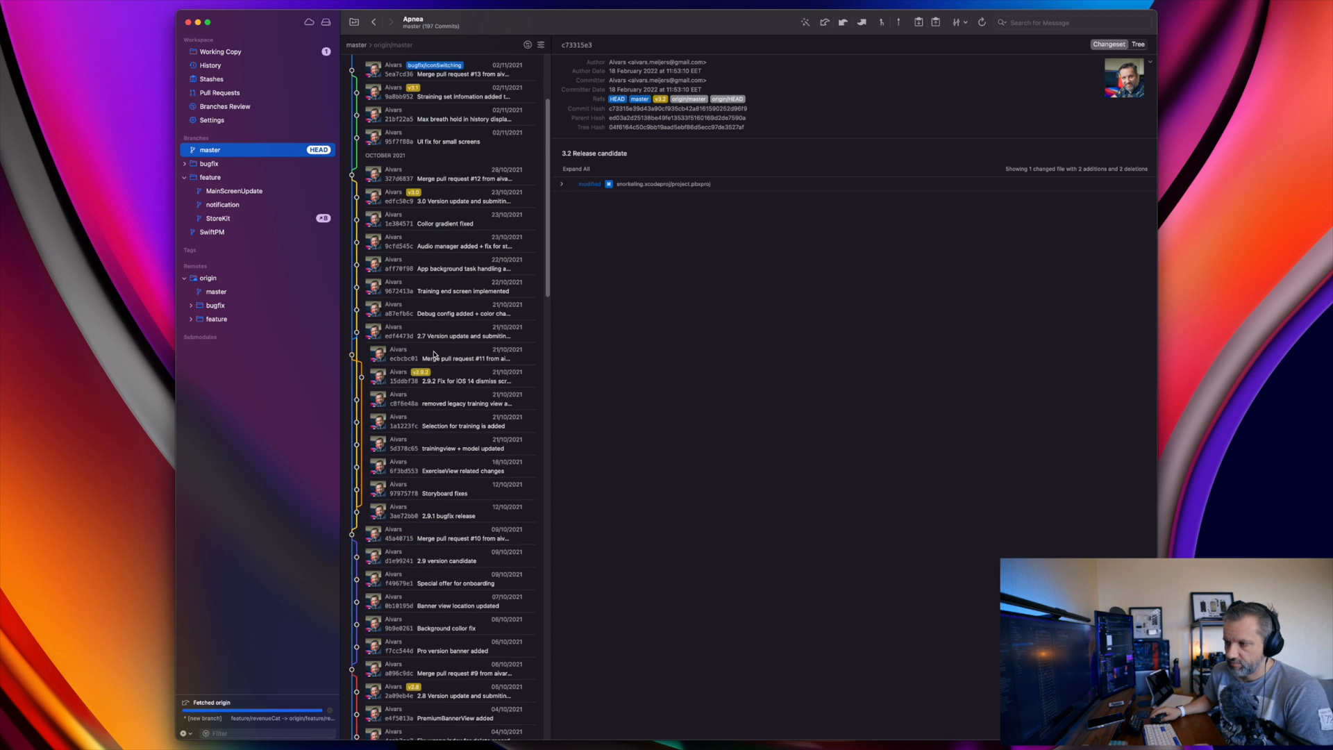
scroll(down, 3)
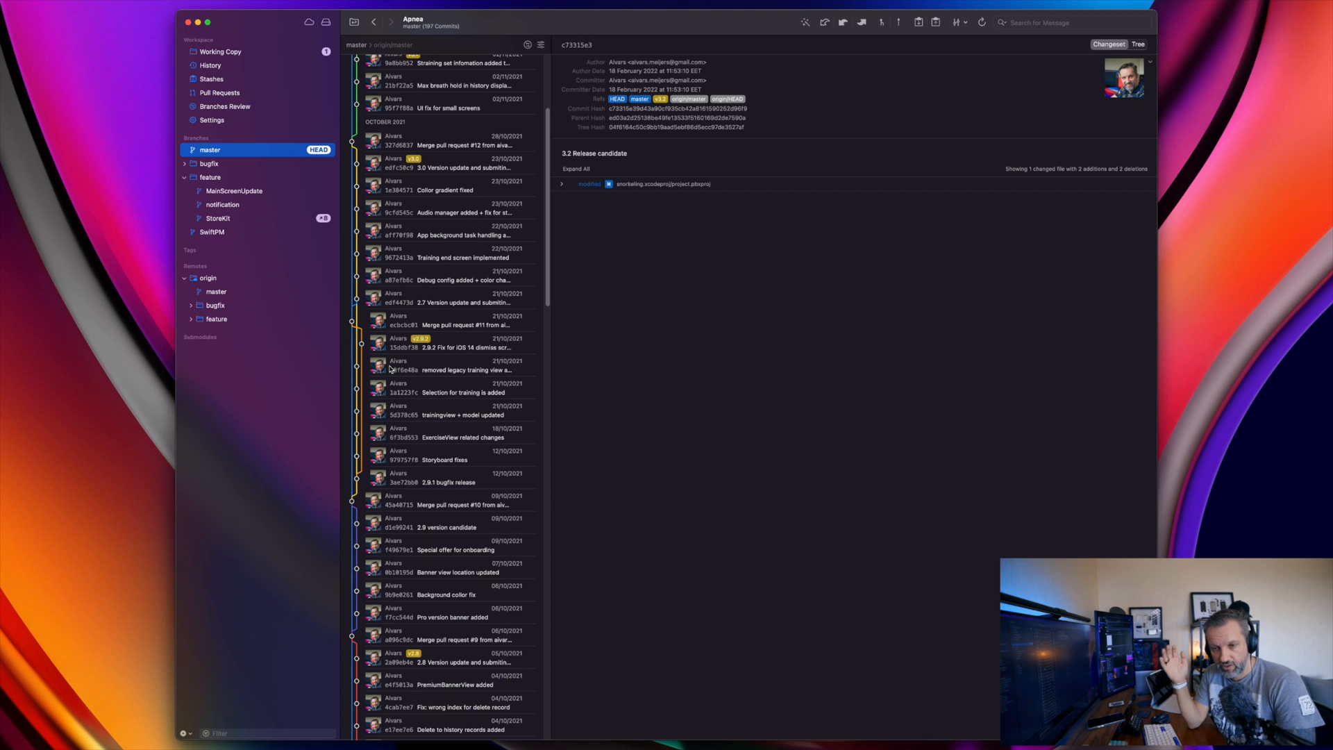
mouse_move(443, 264)
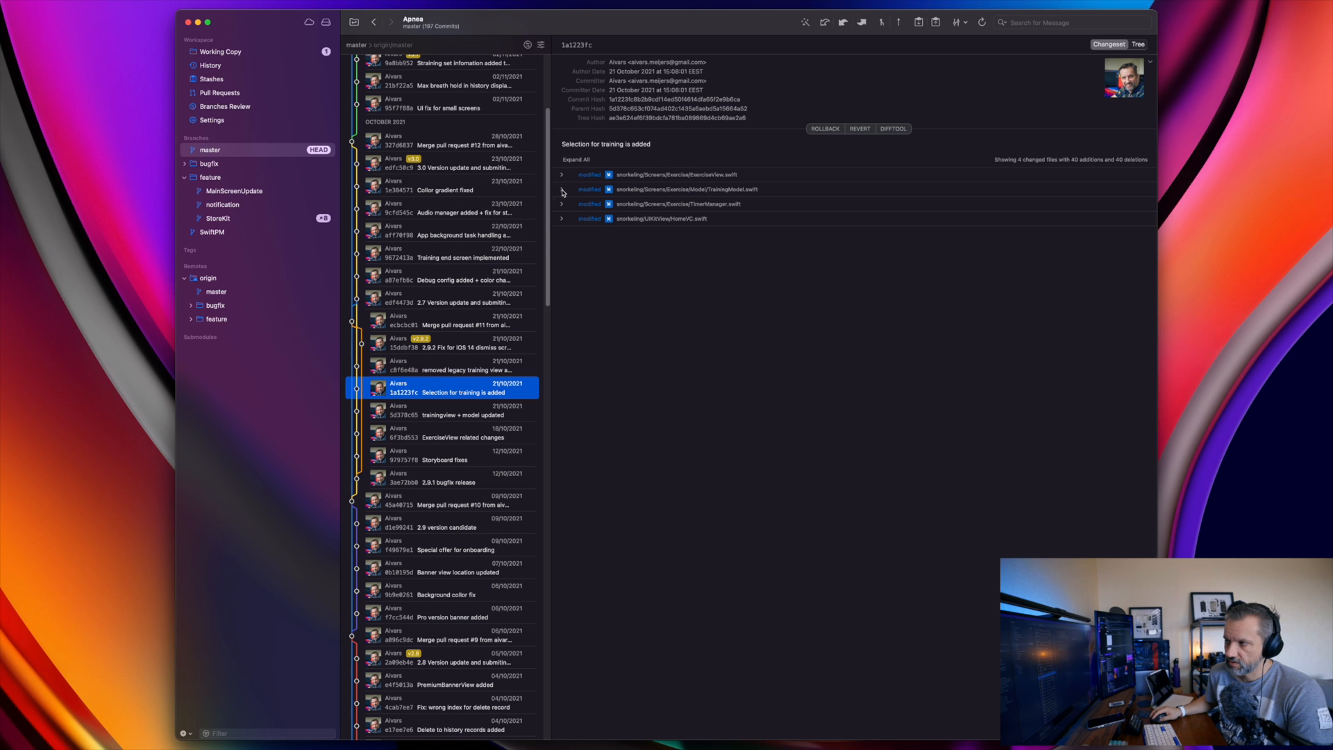
View the 'Selection for training is added' commit and expand its training model file diff
click(561, 189)
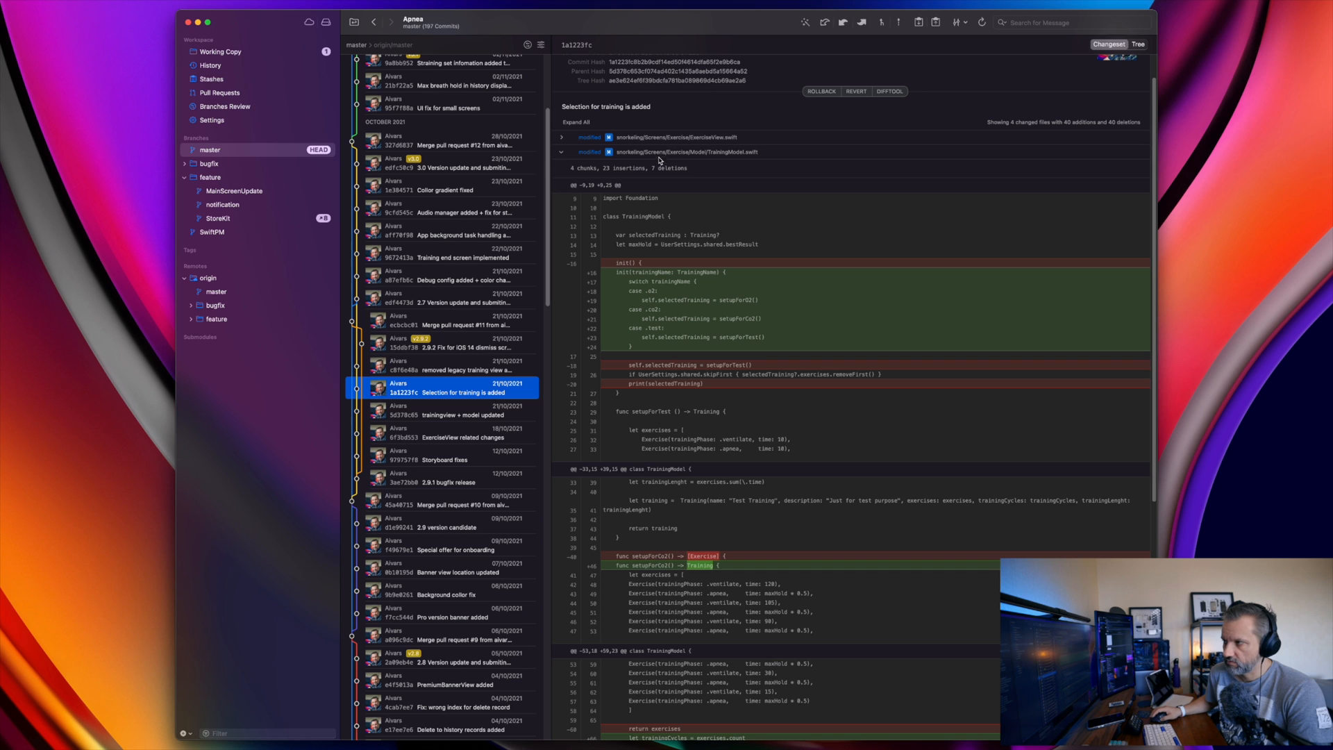
right_click(672, 151)
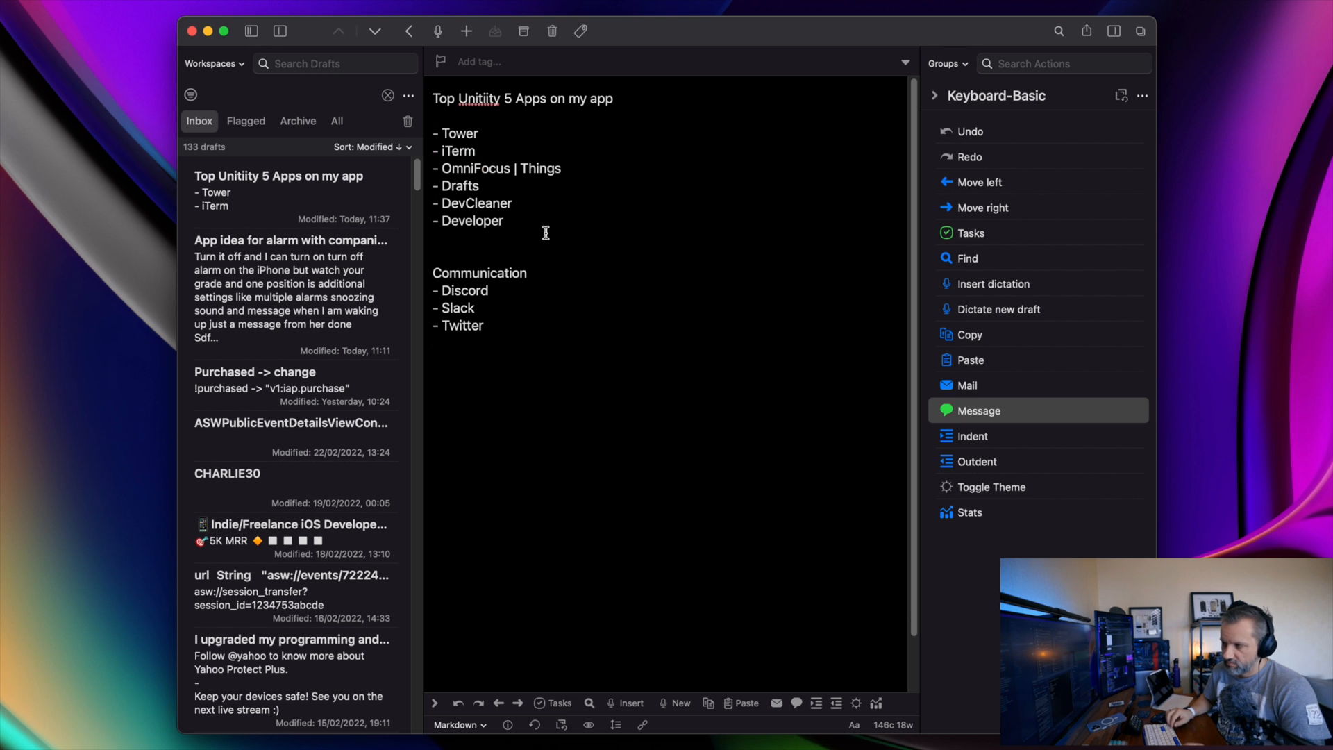
Retype '- OmniFocus | Things' as the first list item above '- Tower' in the note
click(434, 150)
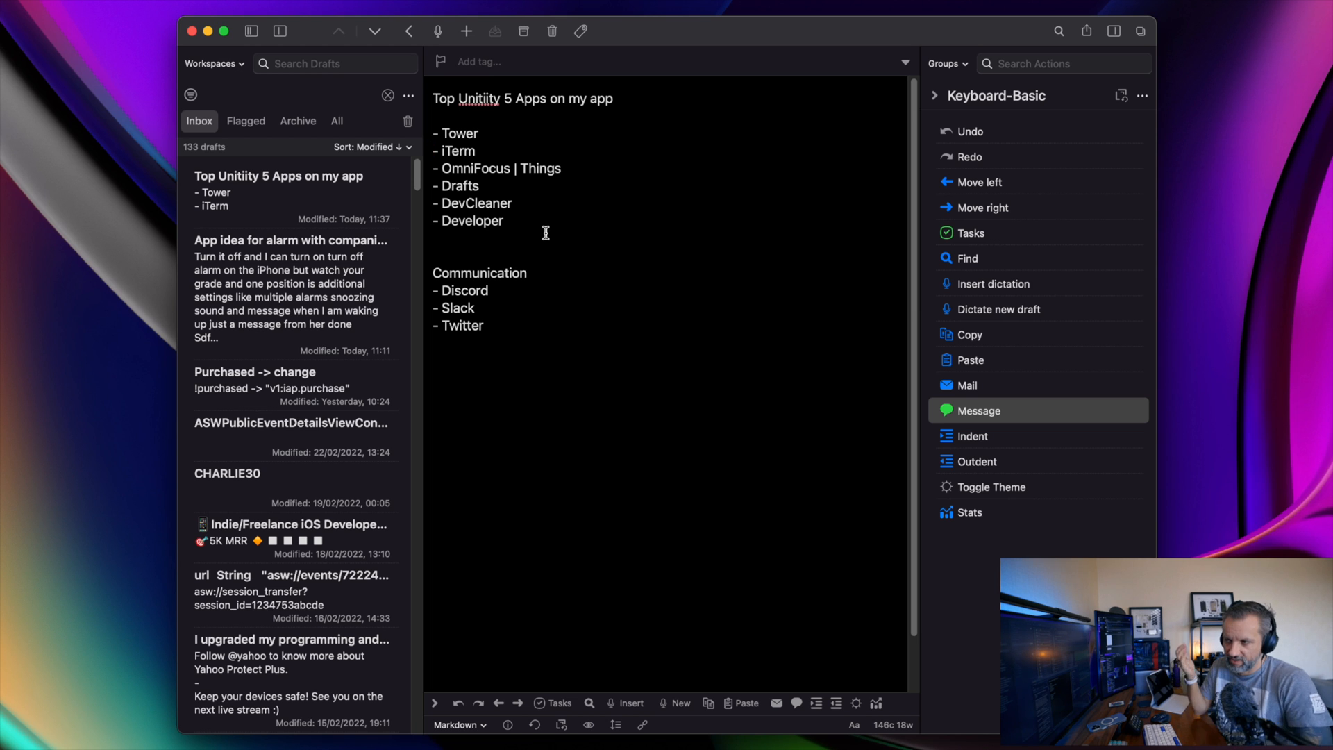
click(434, 150)
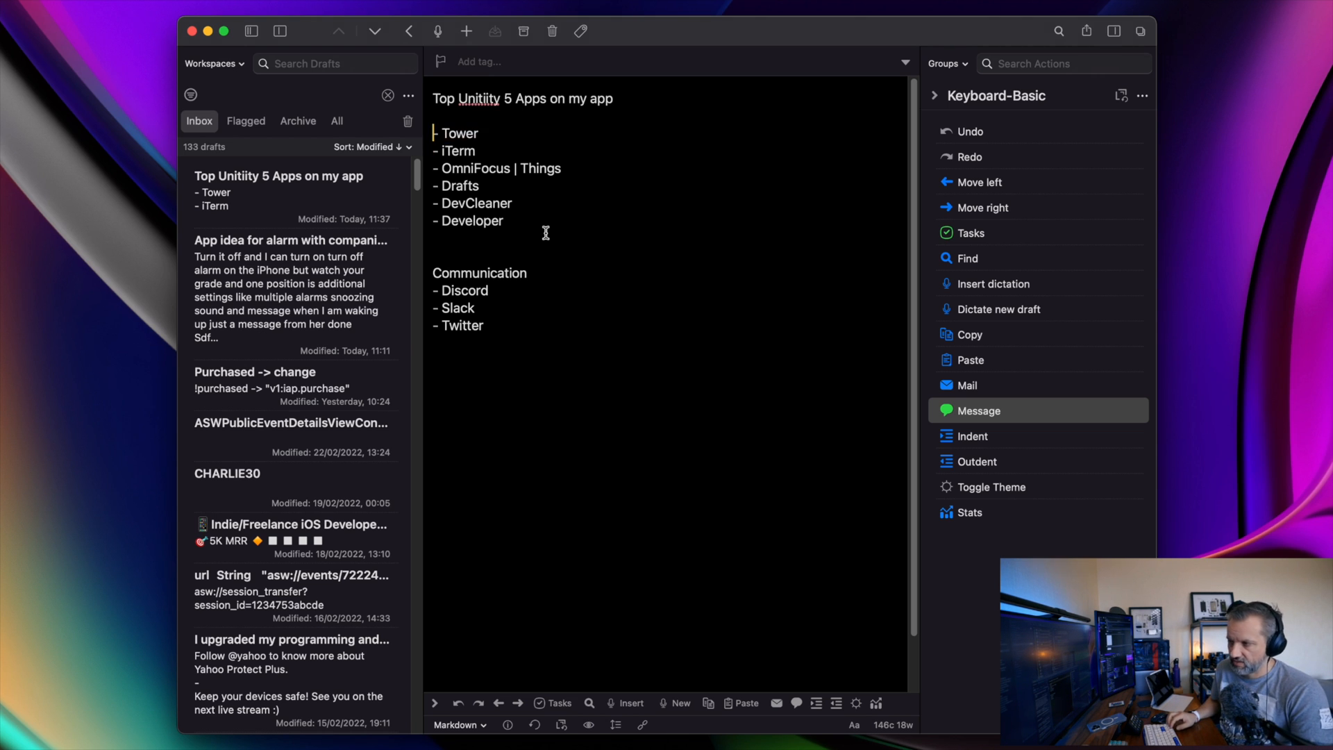
triple_click(498, 168)
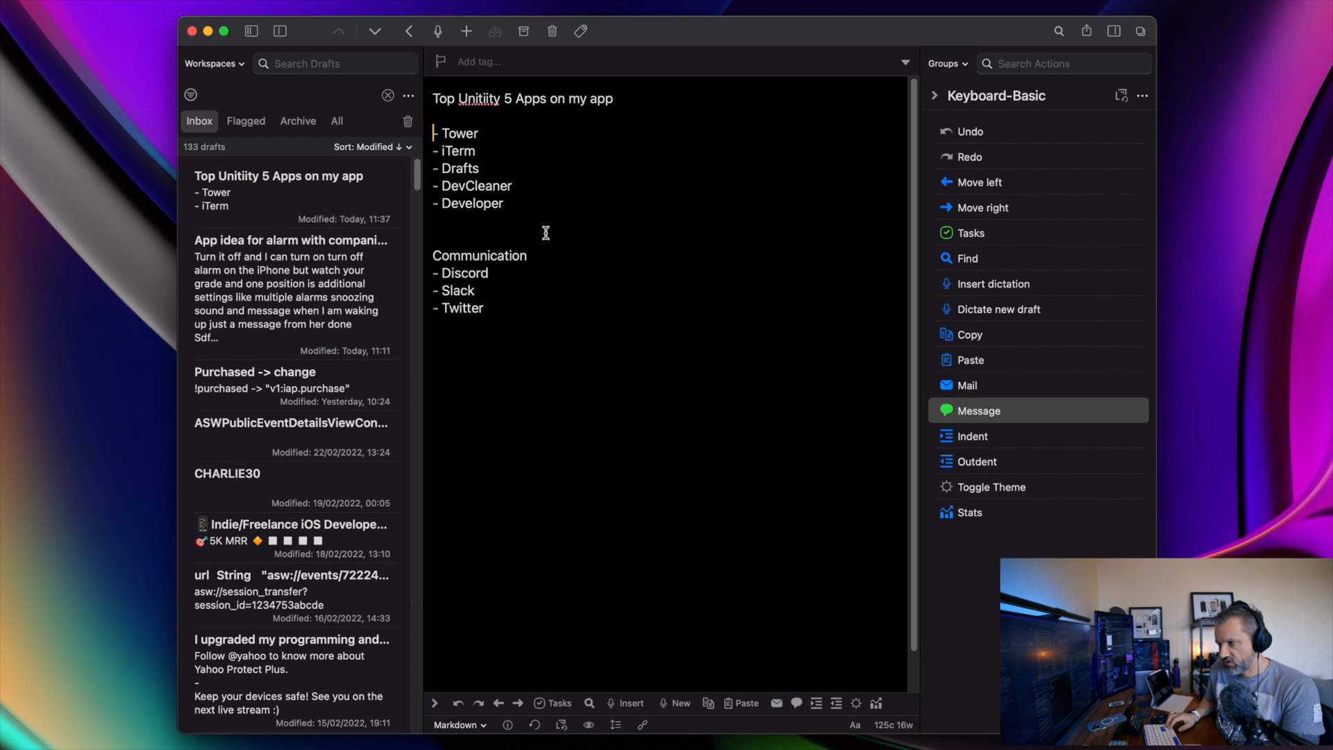
text(- OmniFocus | Things)
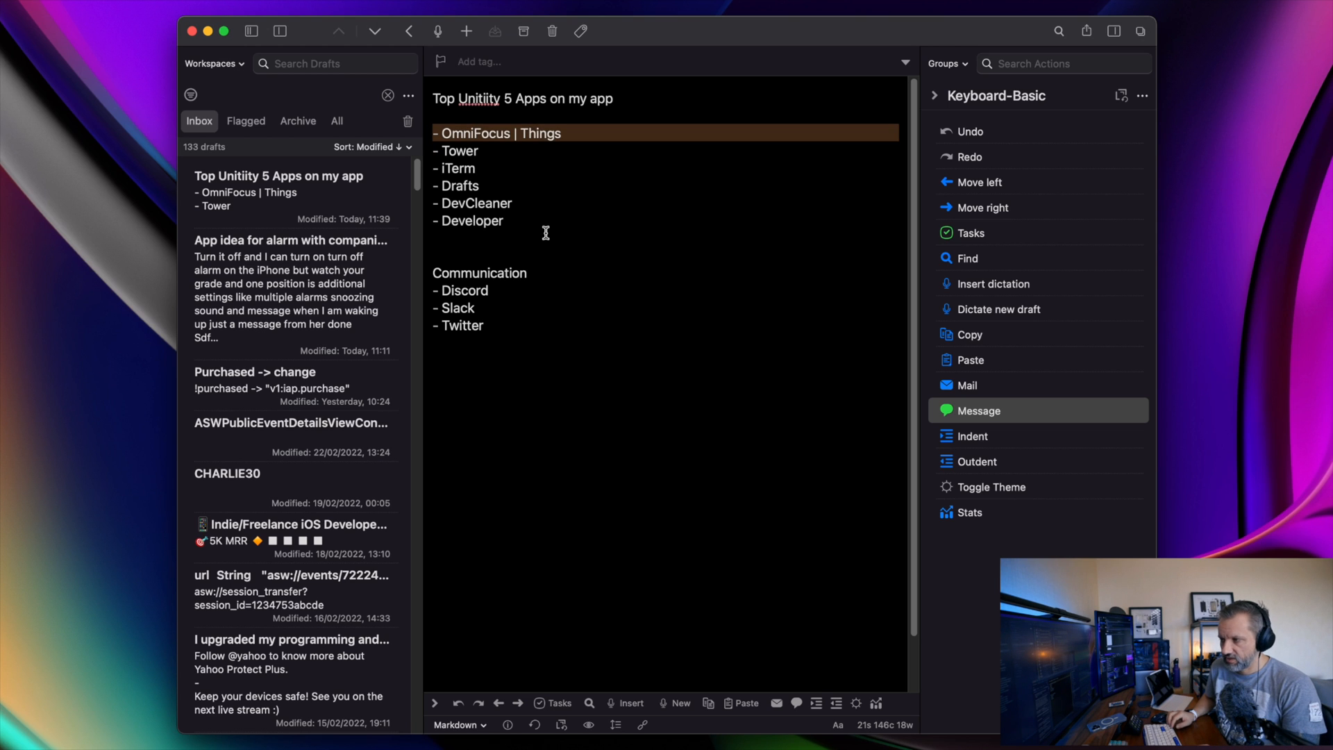
key(down)
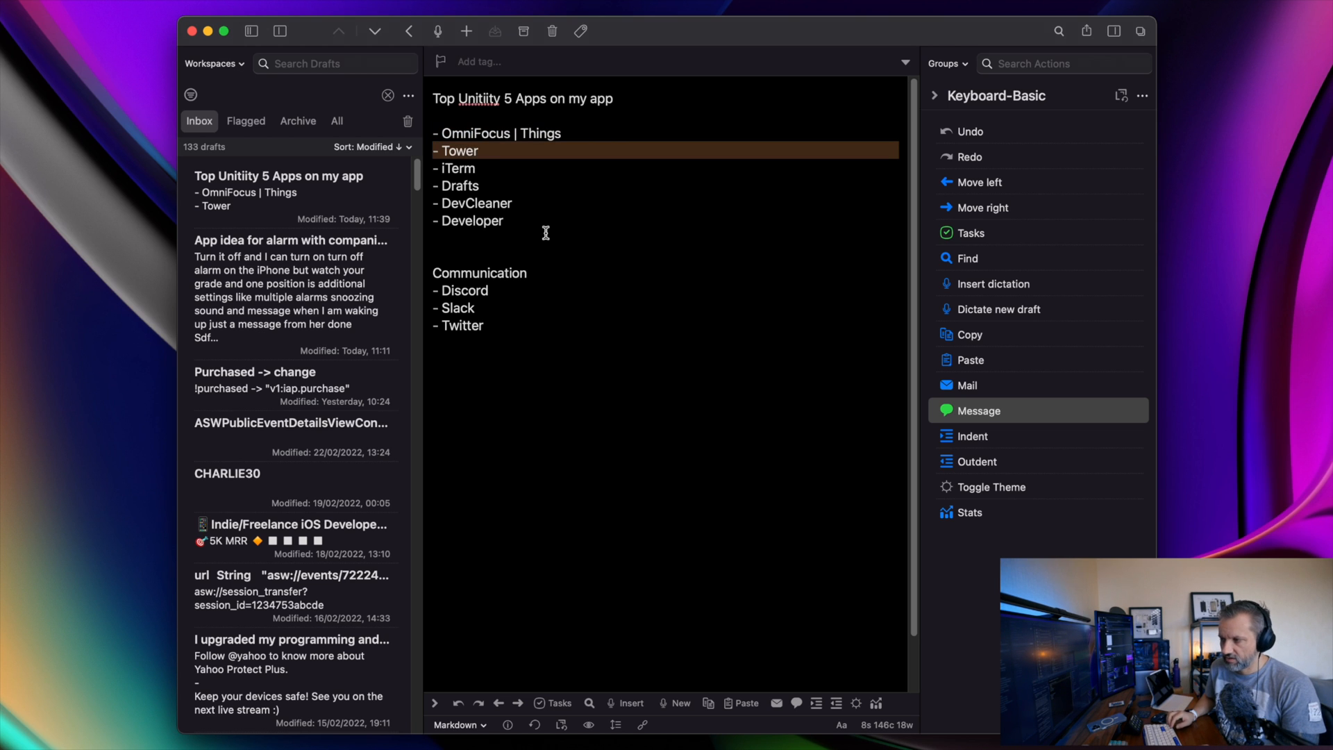